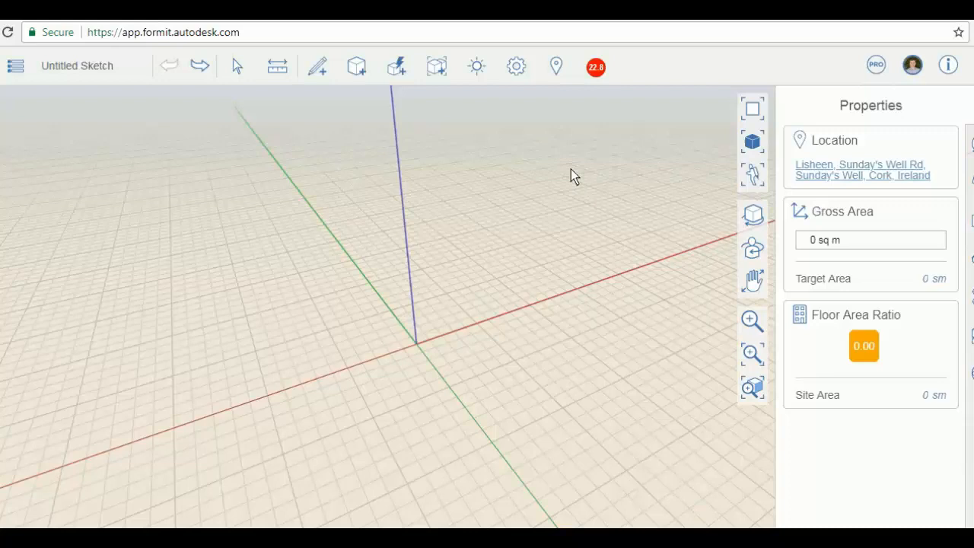
mouse_move(606, 189)
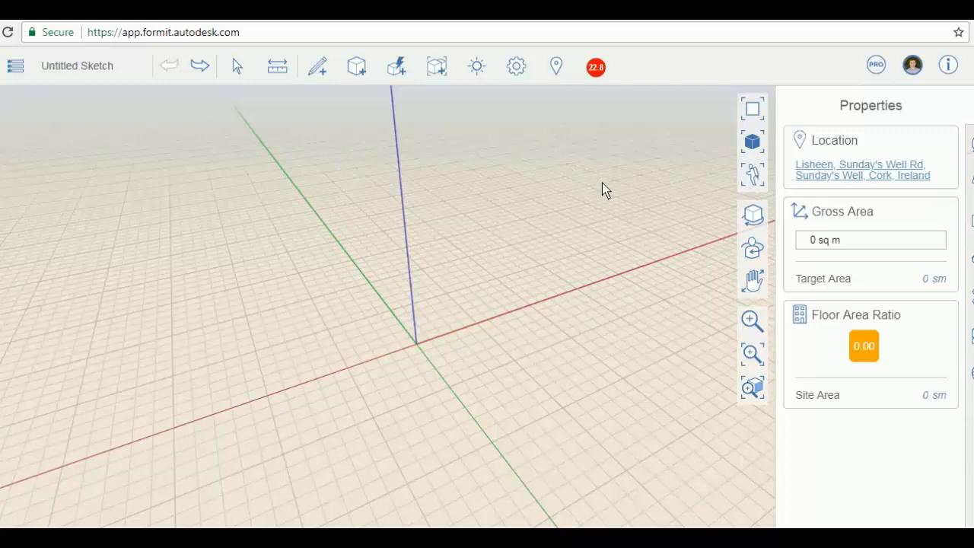
mouse_move(913, 65)
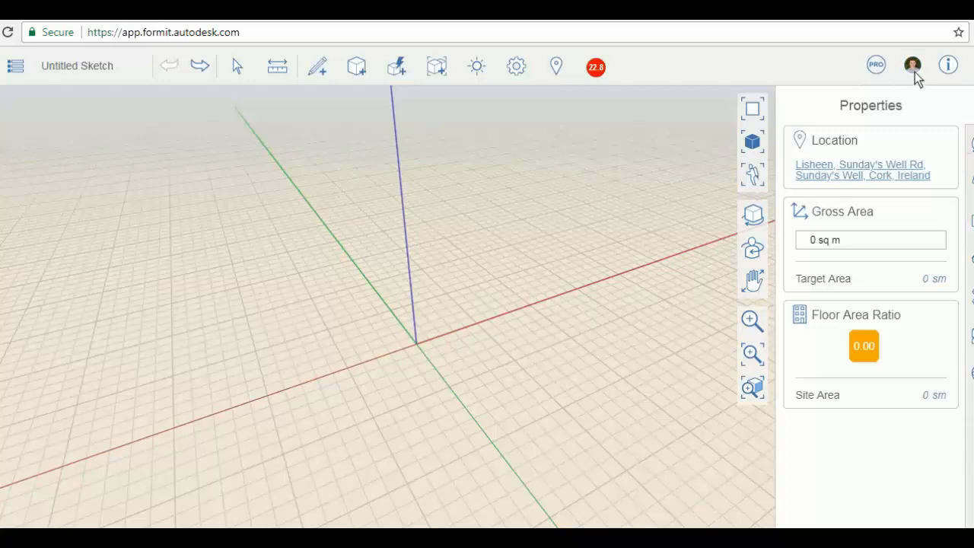
- Show the overview of features included with the FormIt Pro version
click(877, 64)
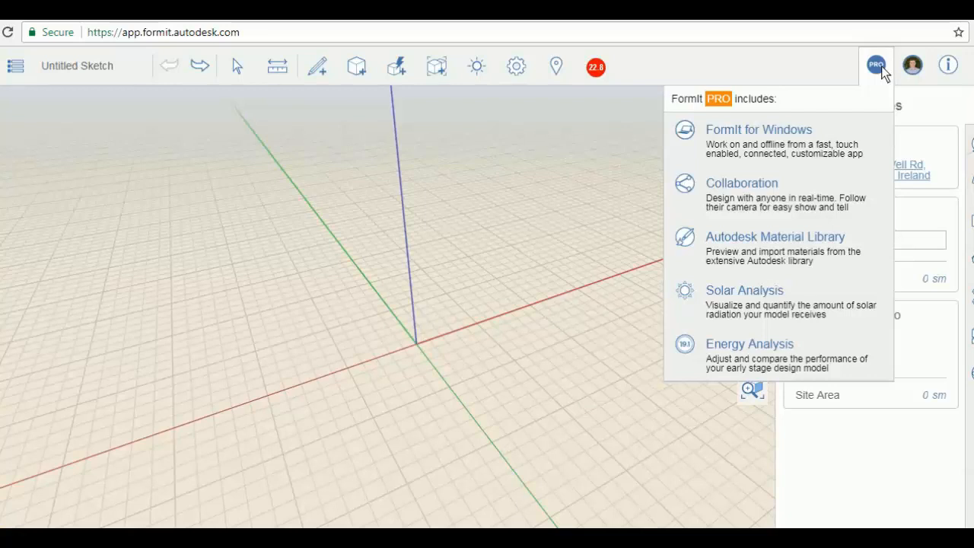
mouse_move(795, 137)
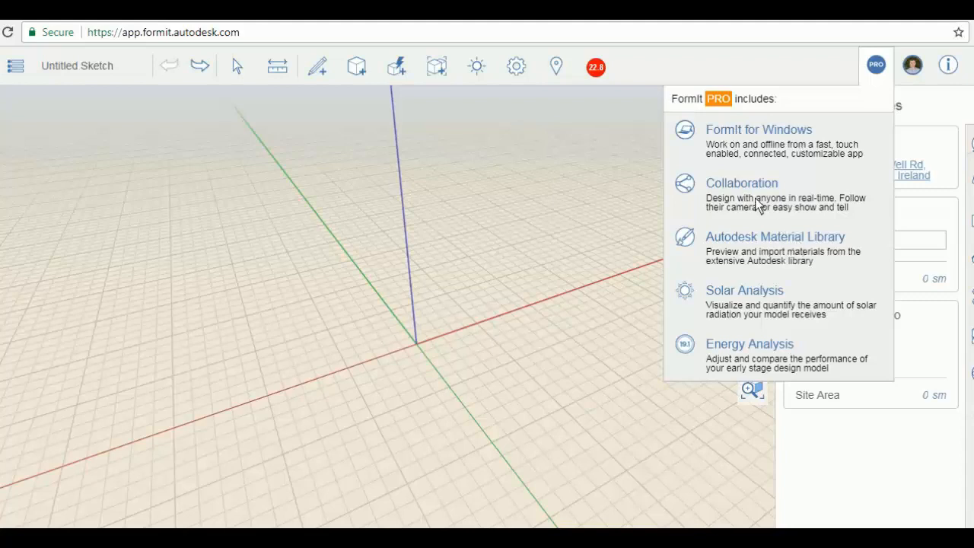
mouse_move(809, 204)
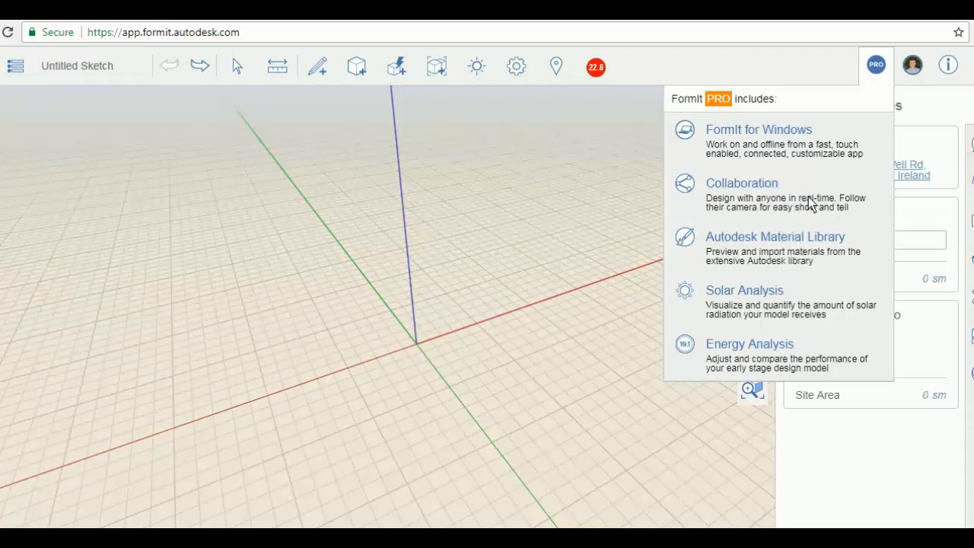
mouse_move(784, 245)
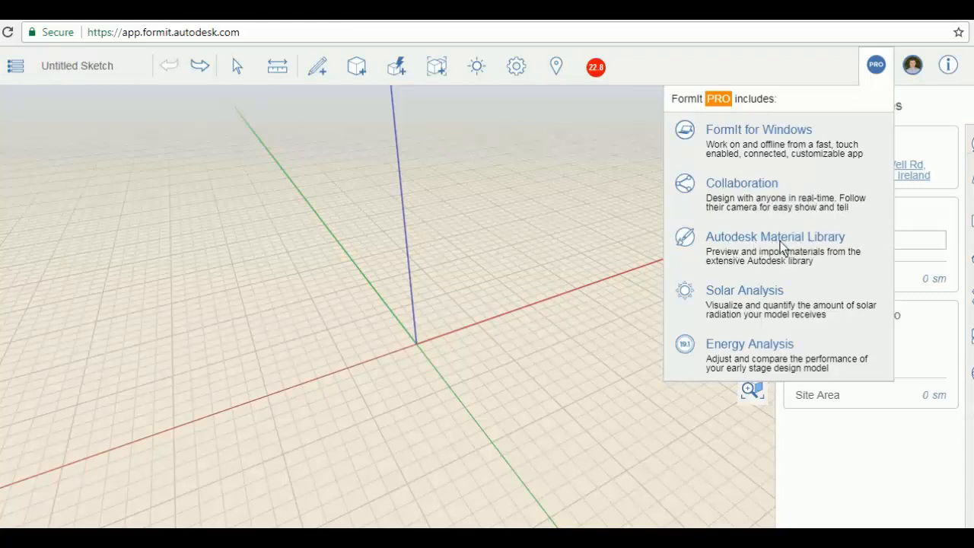
mouse_move(834, 246)
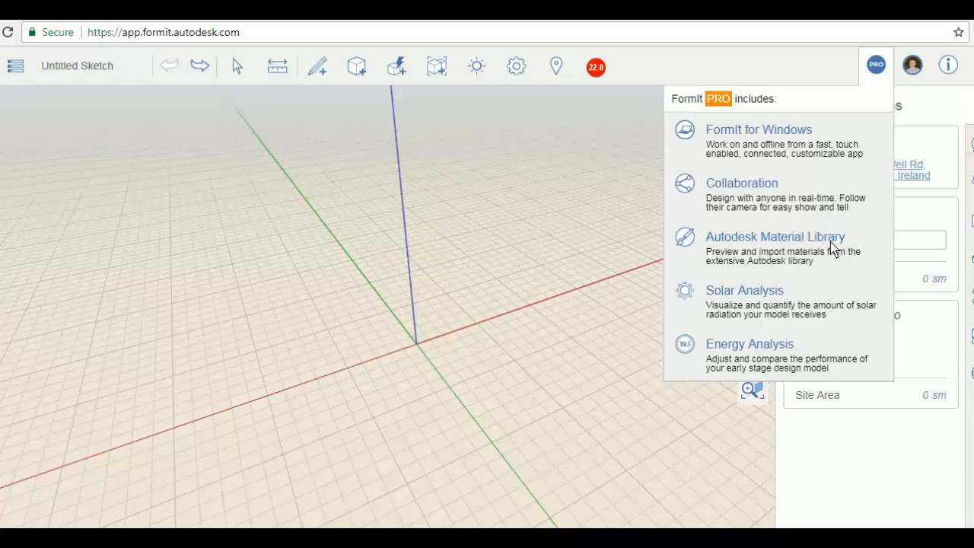
mouse_move(828, 257)
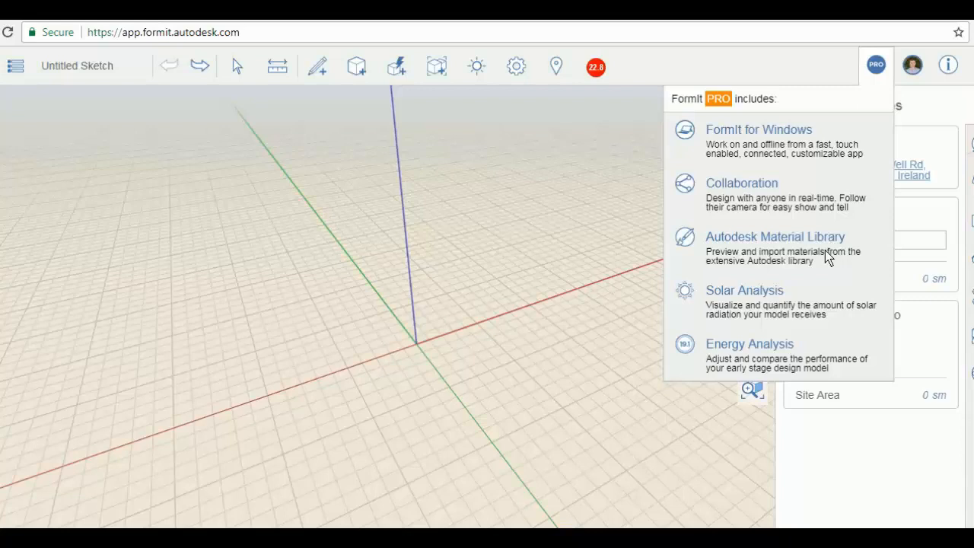
mouse_move(732, 296)
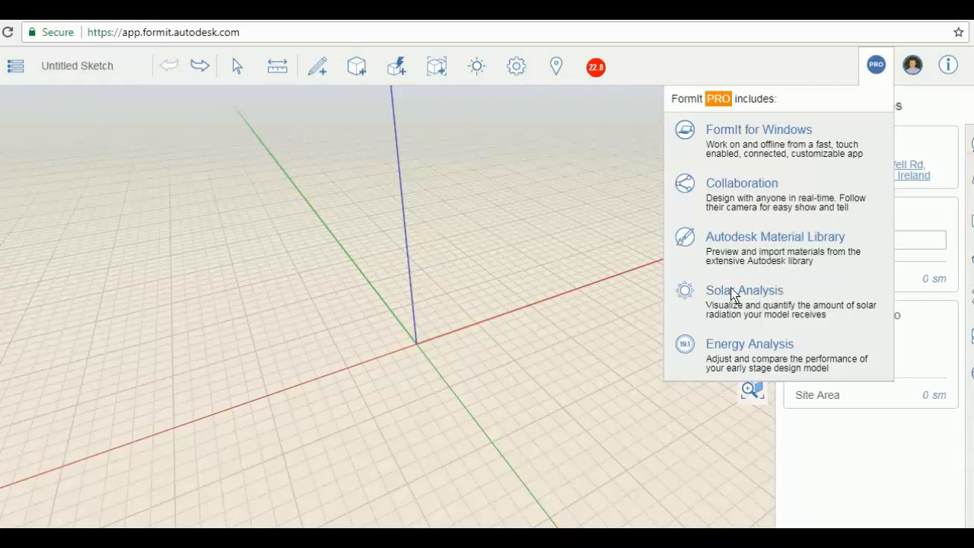
mouse_move(703, 362)
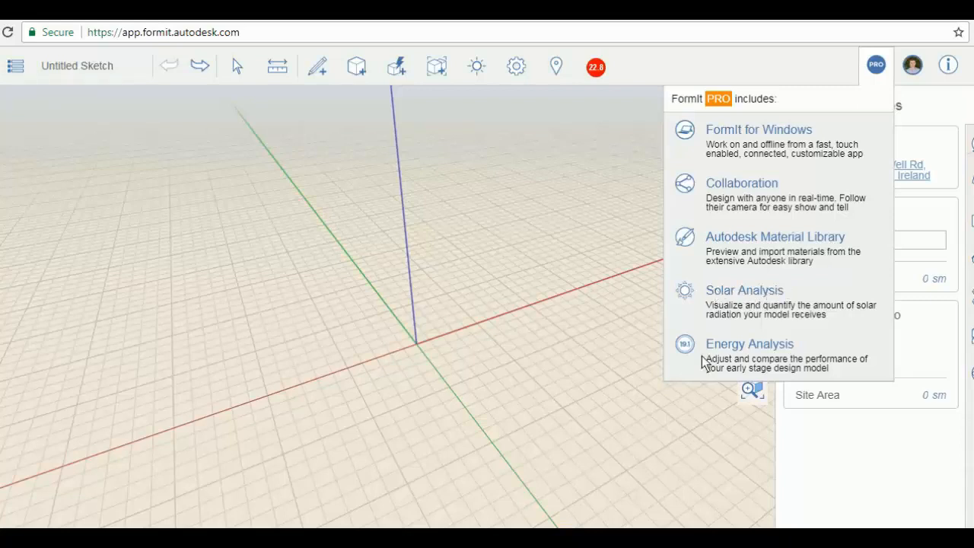
mouse_move(783, 353)
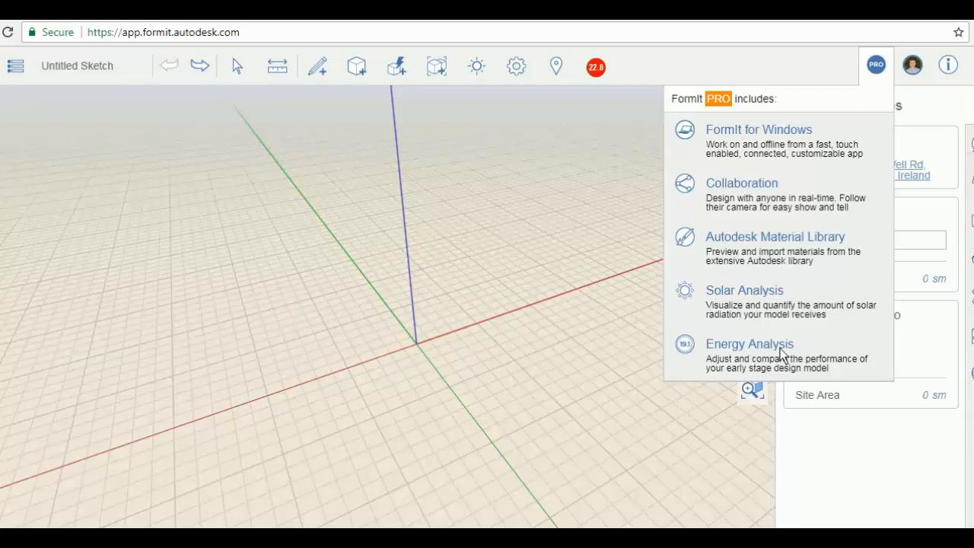
mouse_move(886, 76)
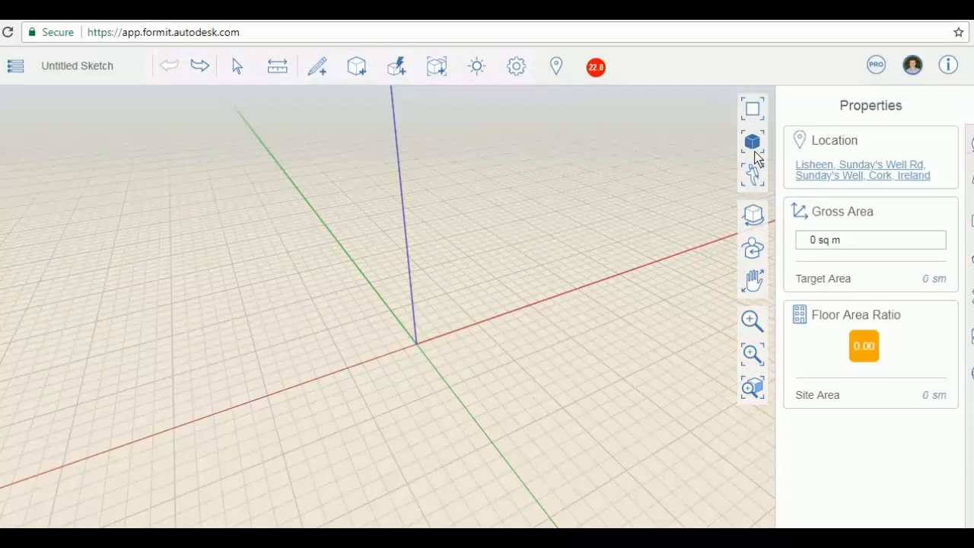
- View the empty sketch straight on, then orbit to see the grid from the opposite side
click(752, 141)
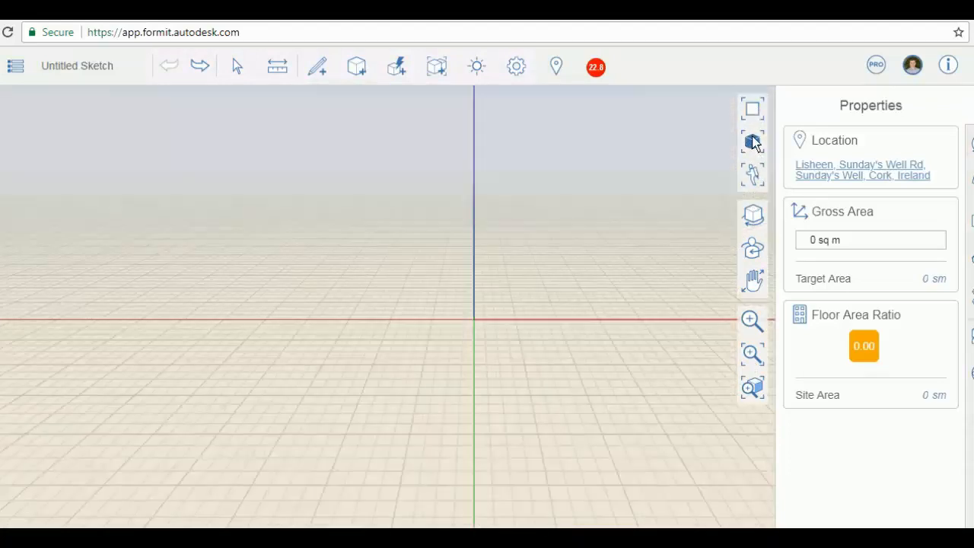
mouse_move(365, 319)
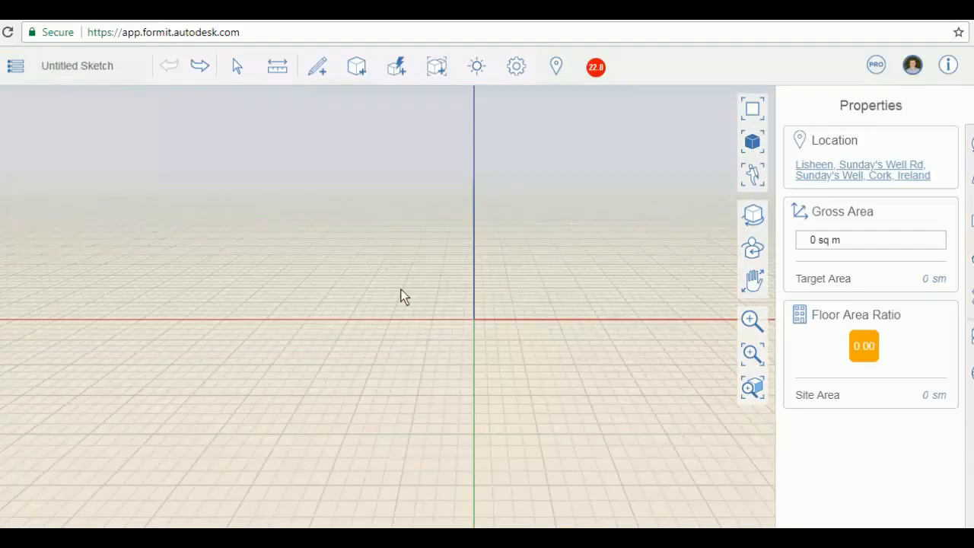
mouse_move(429, 296)
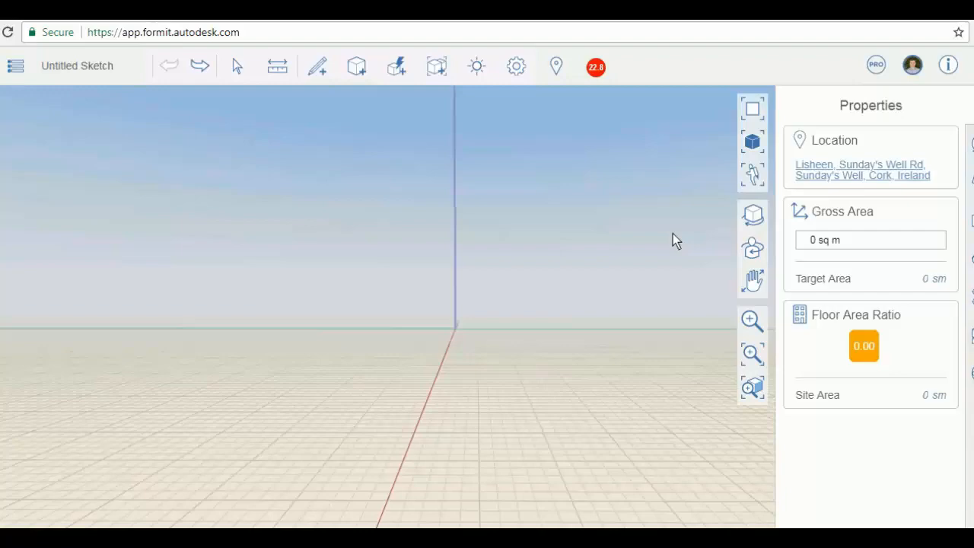
drag(677, 241, 242, 292)
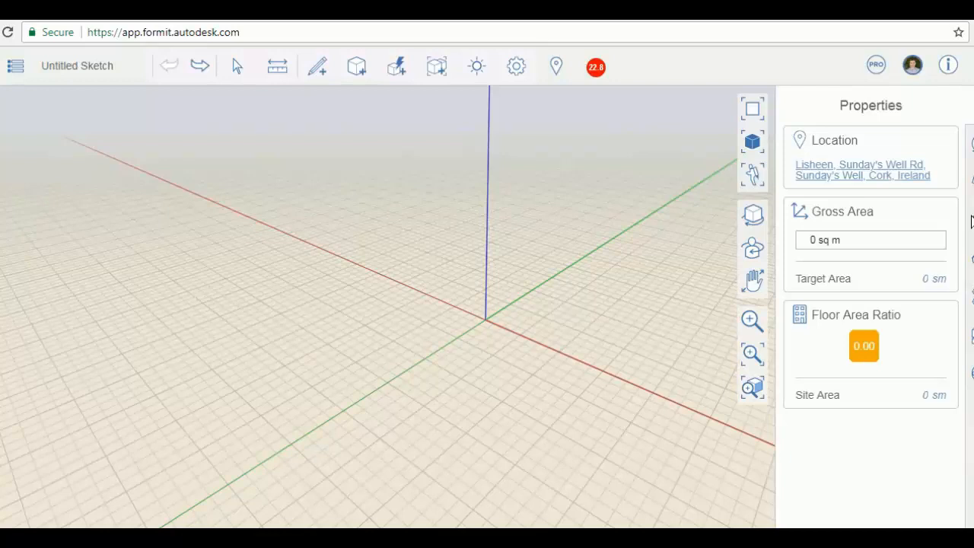
mouse_move(551, 152)
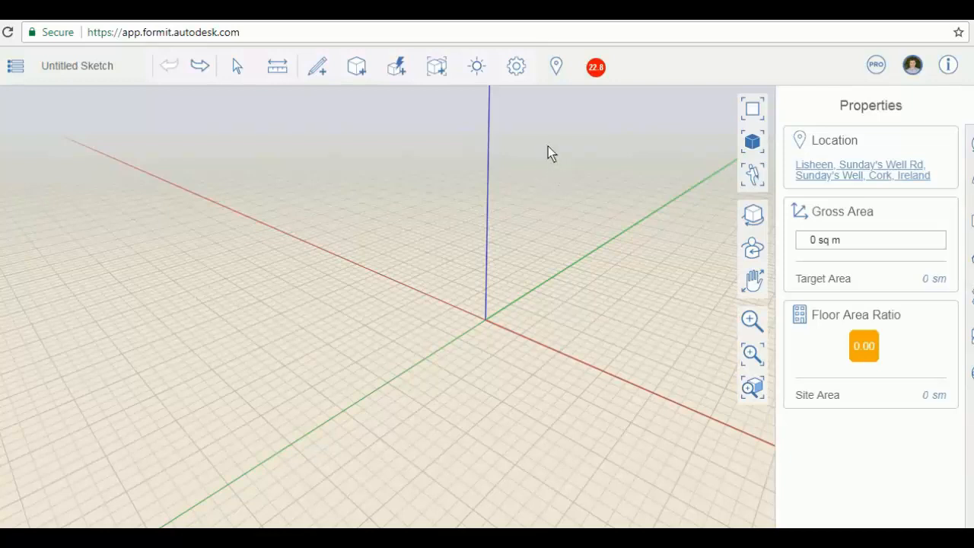
mouse_move(557, 67)
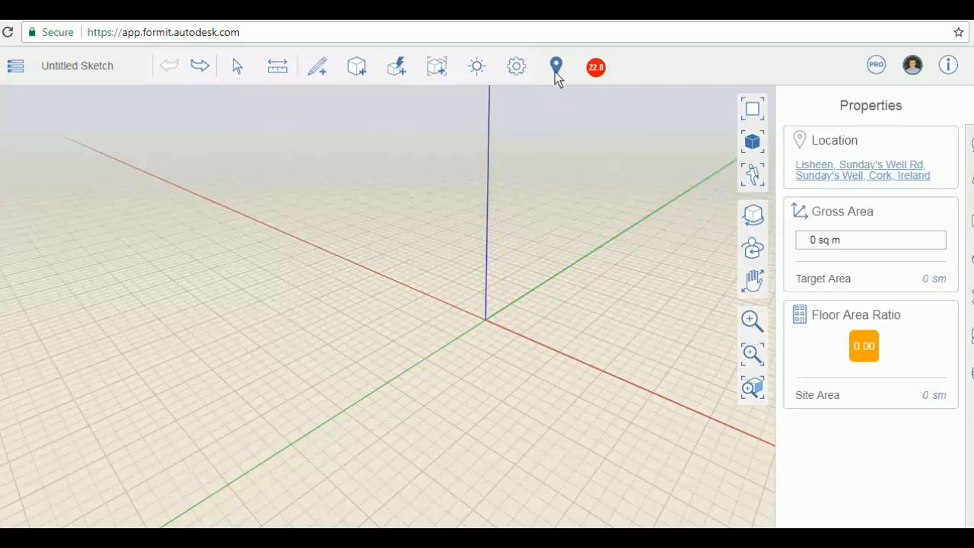
- Locate the site at Sunday's Well Rd, Cork on the map with nearby weather stations shown
click(555, 67)
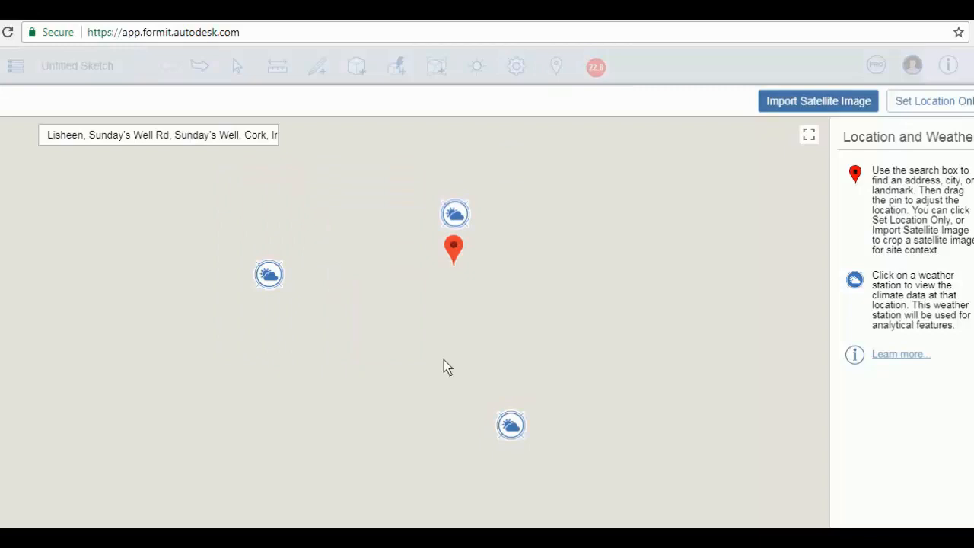
mouse_move(225, 151)
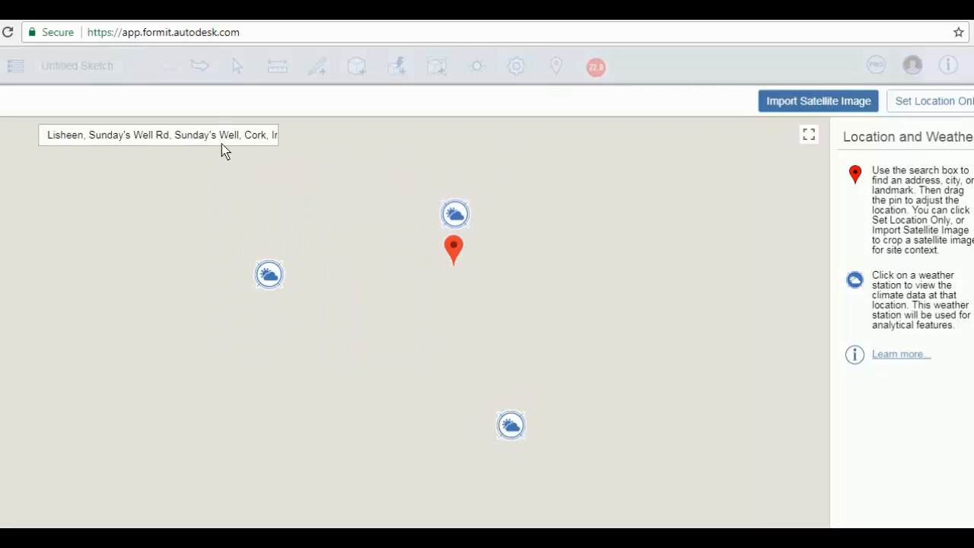
click(160, 134)
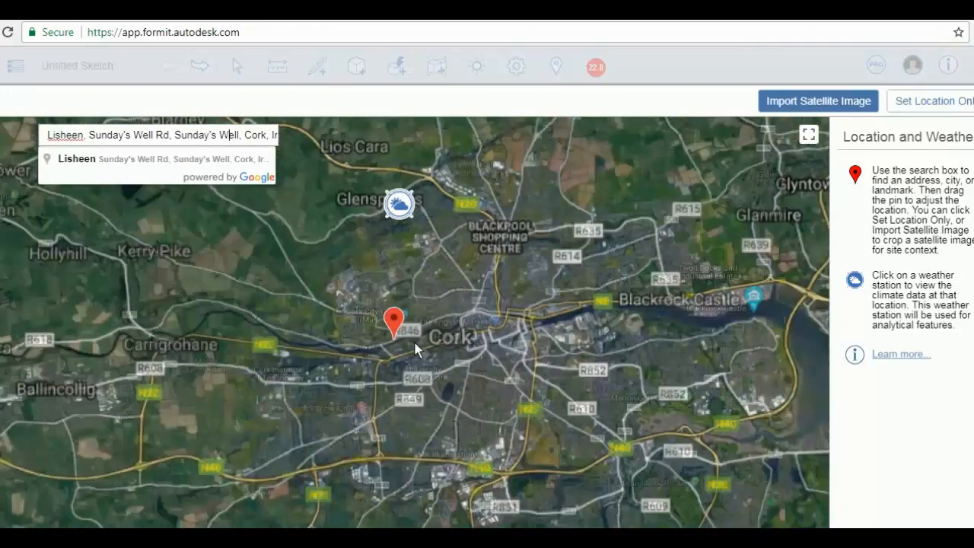
scroll(up, 3)
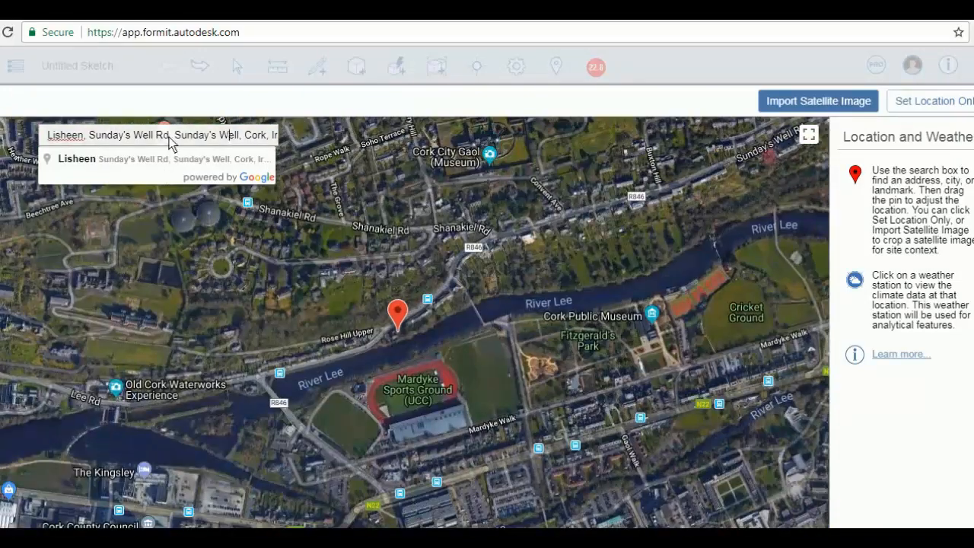
mouse_move(210, 140)
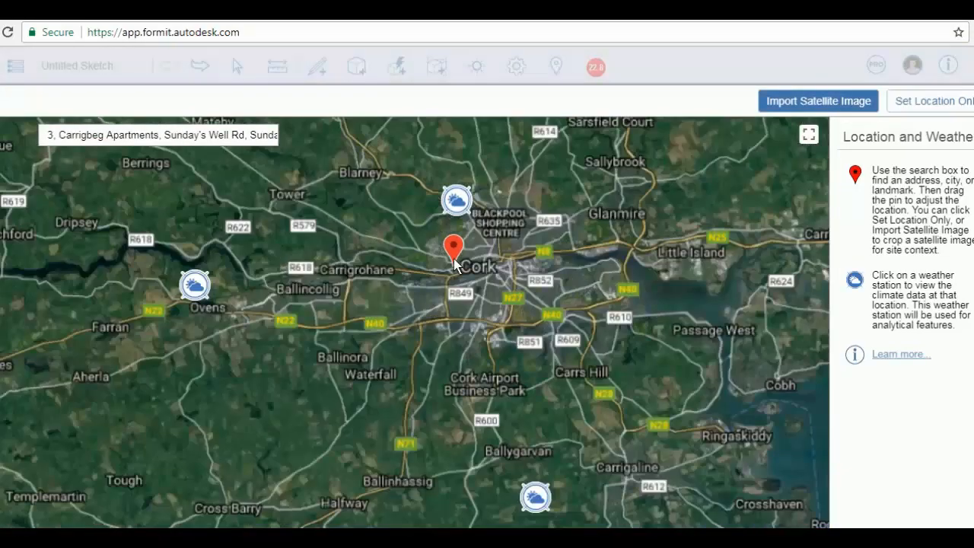
scroll(up, 3)
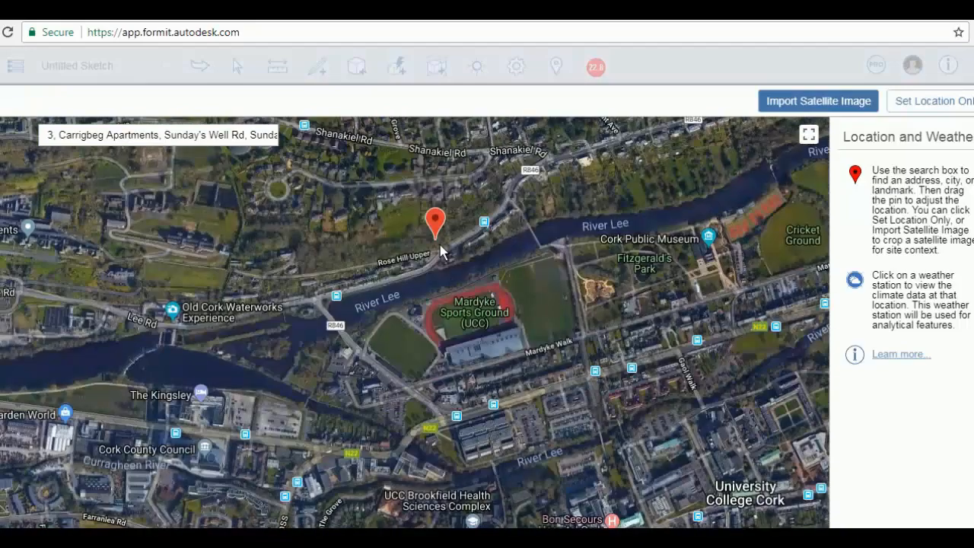
scroll(up, 3)
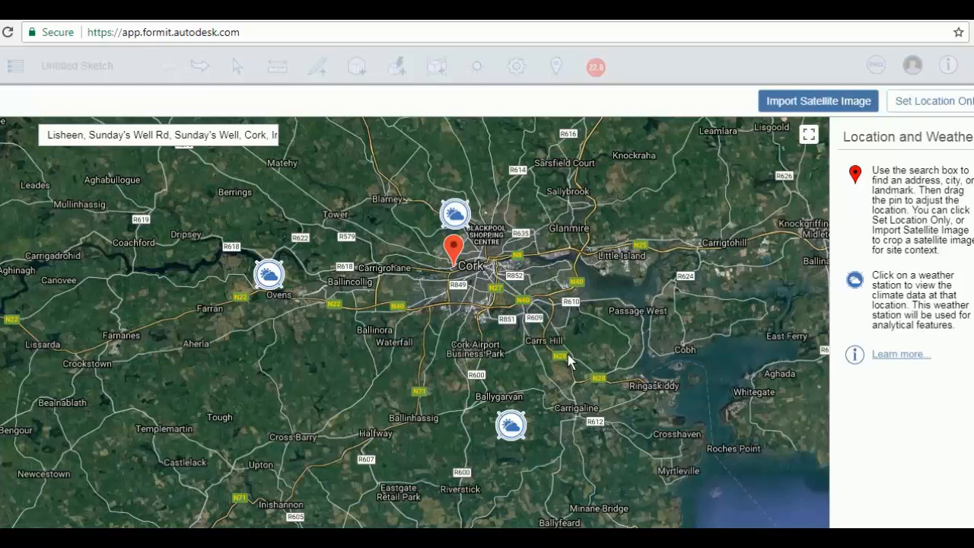
mouse_move(495, 292)
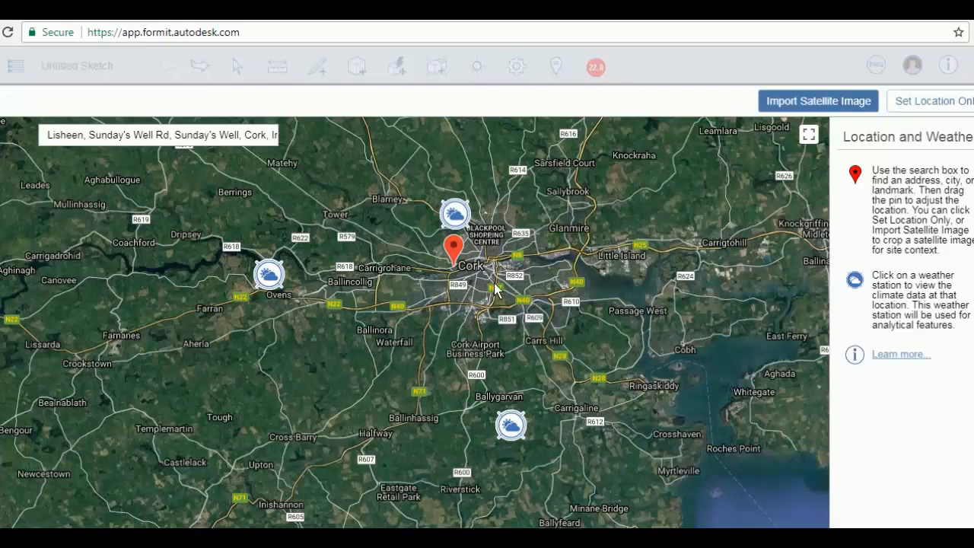
mouse_move(545, 322)
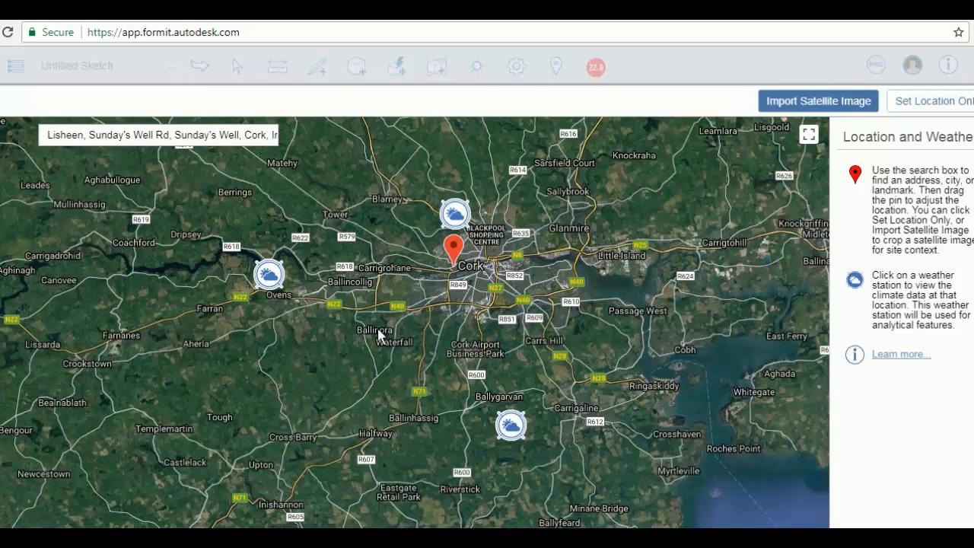
mouse_move(511, 367)
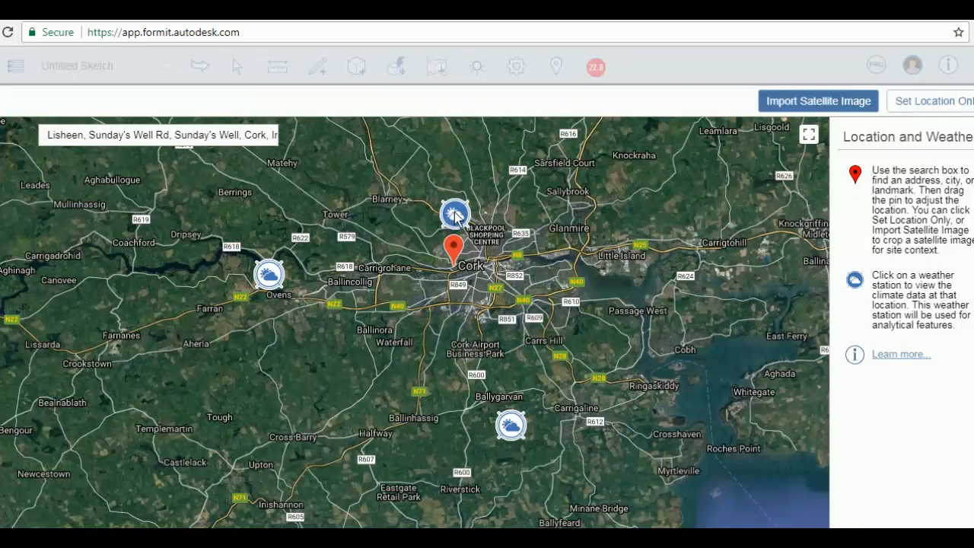
click(453, 213)
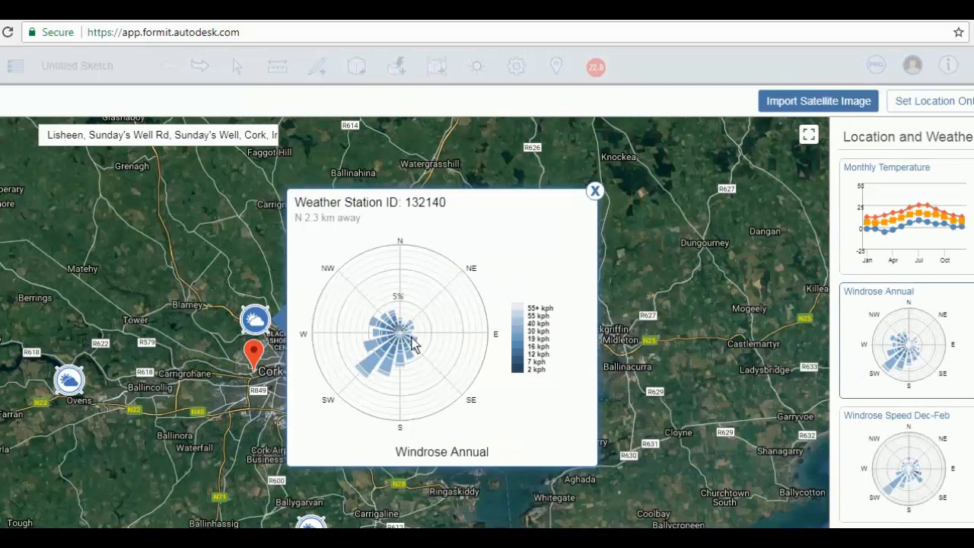
click(905, 216)
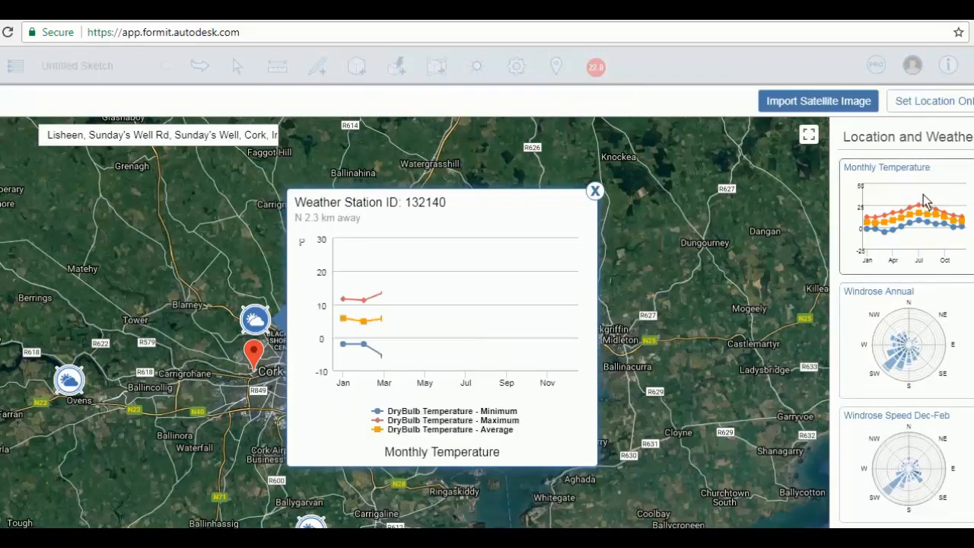
click(905, 343)
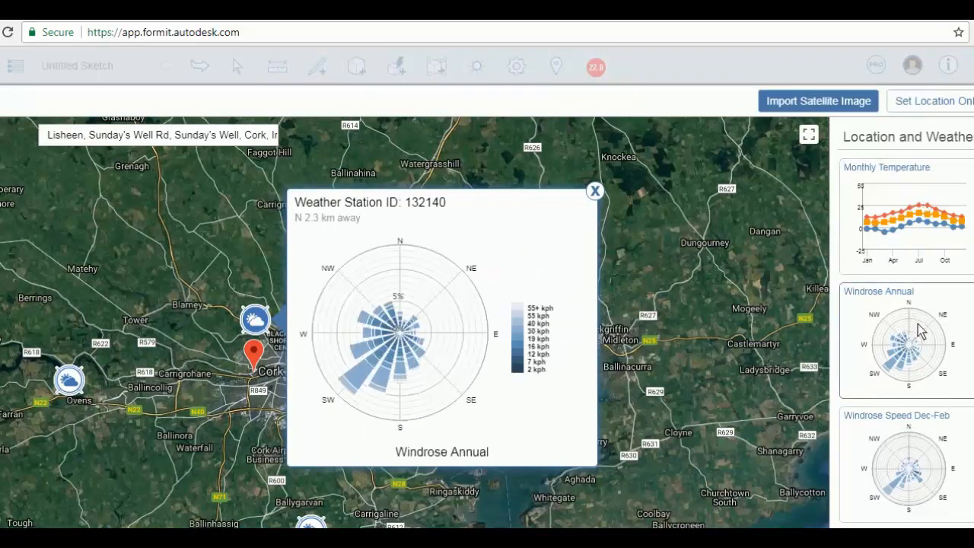
scroll(down, 3)
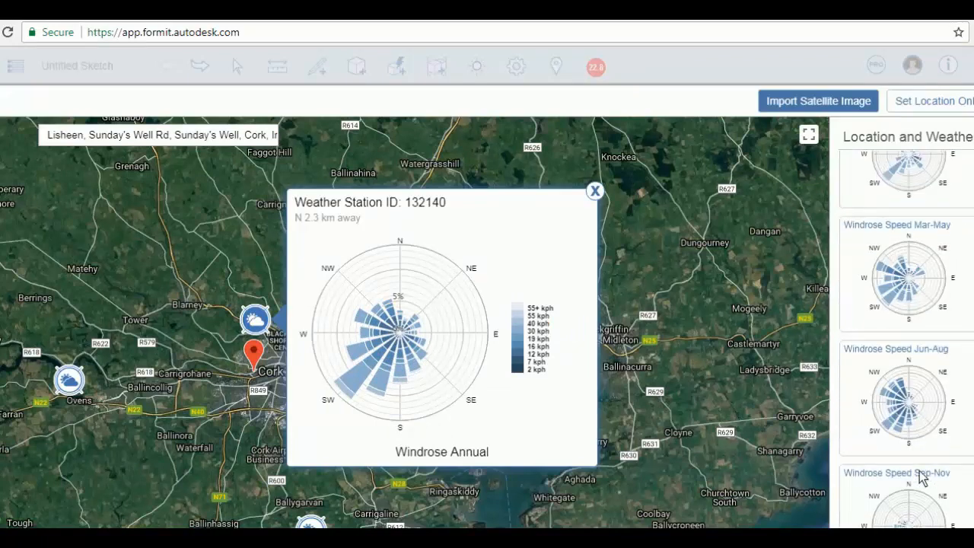
scroll(up, 3)
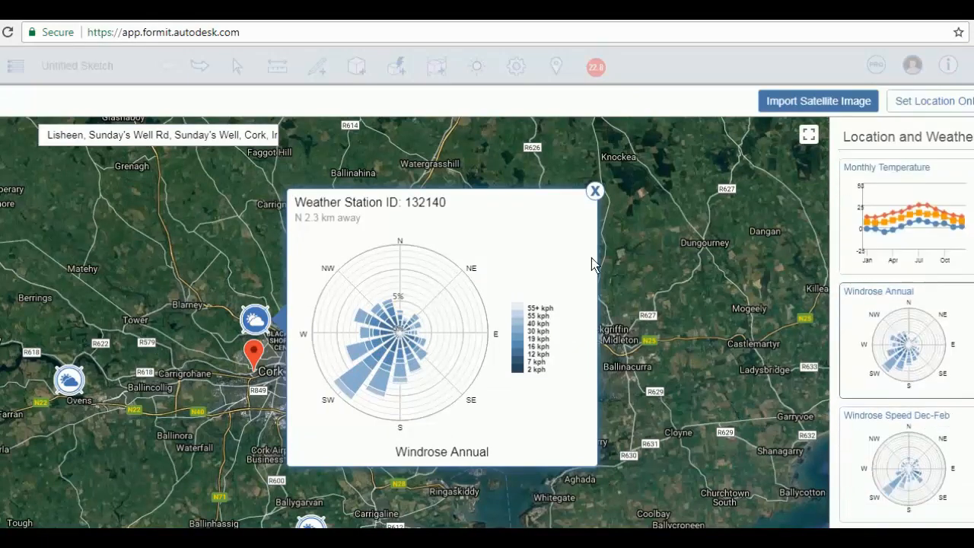
click(595, 190)
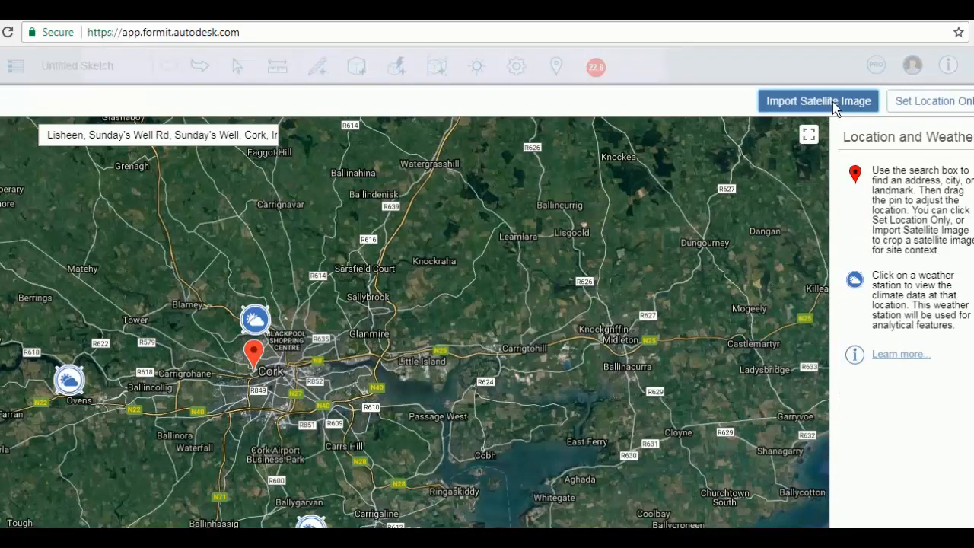
- Import the cropped satellite image of the Sunday's Well site as the ground plane
click(818, 101)
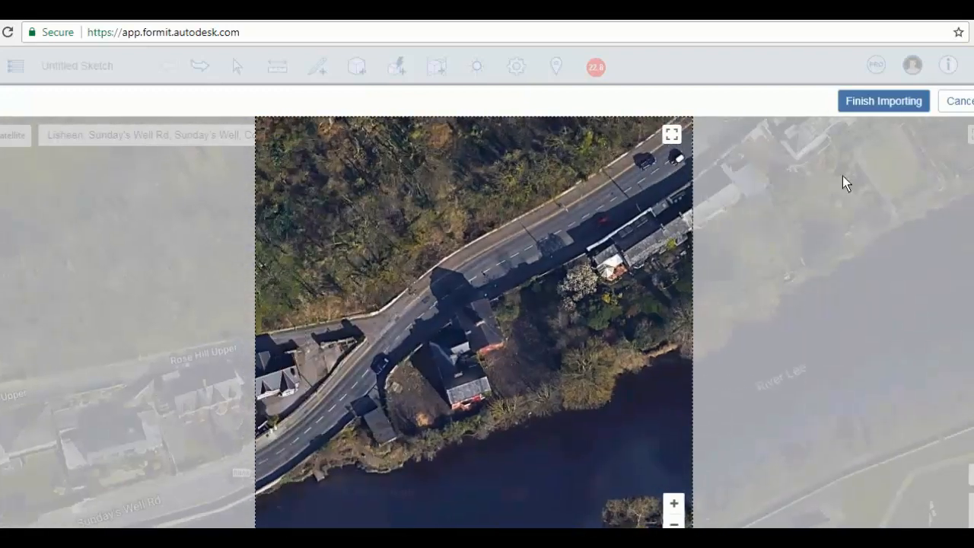
click(882, 101)
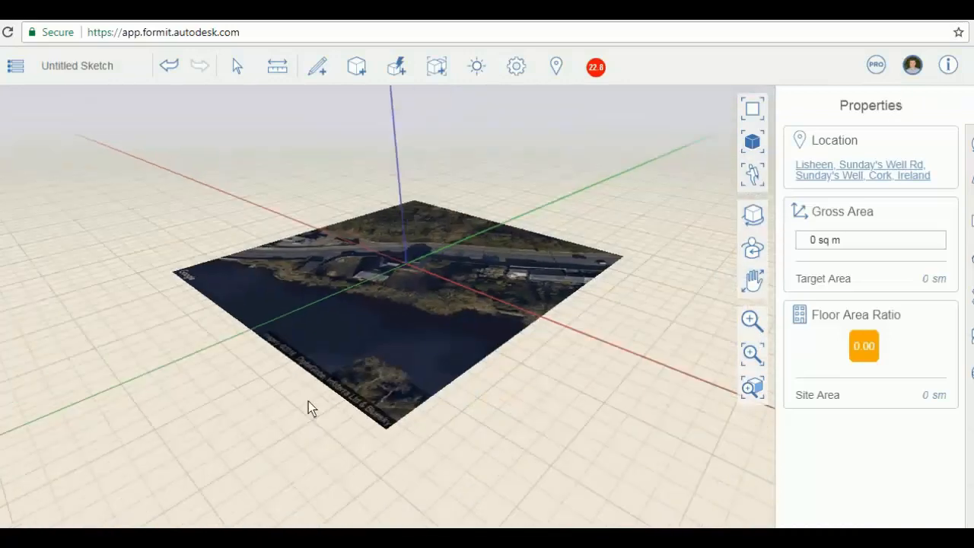
- Look straight down on the site image, close in on the riverside houses
drag(311, 408, 262, 295)
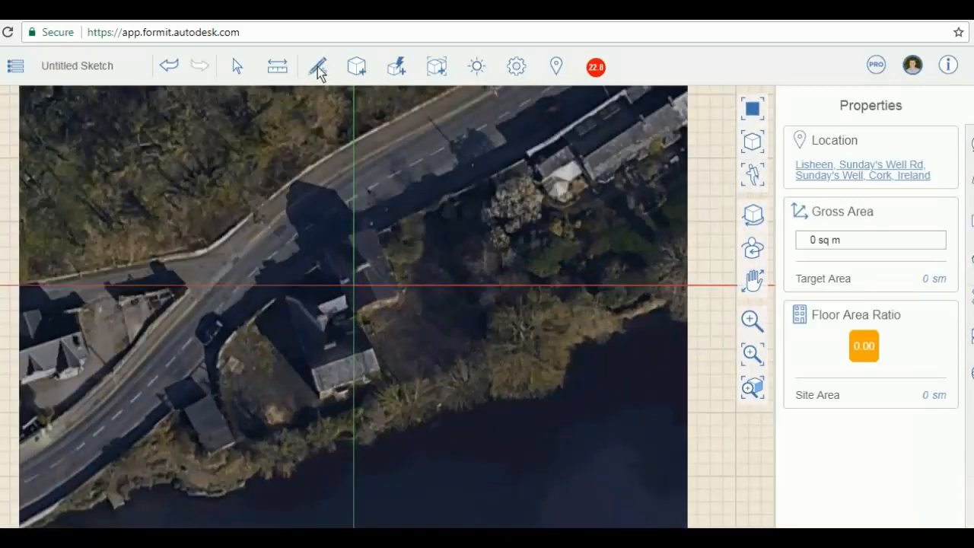
- Sketch a roughly 12.8 m by 21.5 m rectangular footprint beside the houses and view it in 3D
click(316, 67)
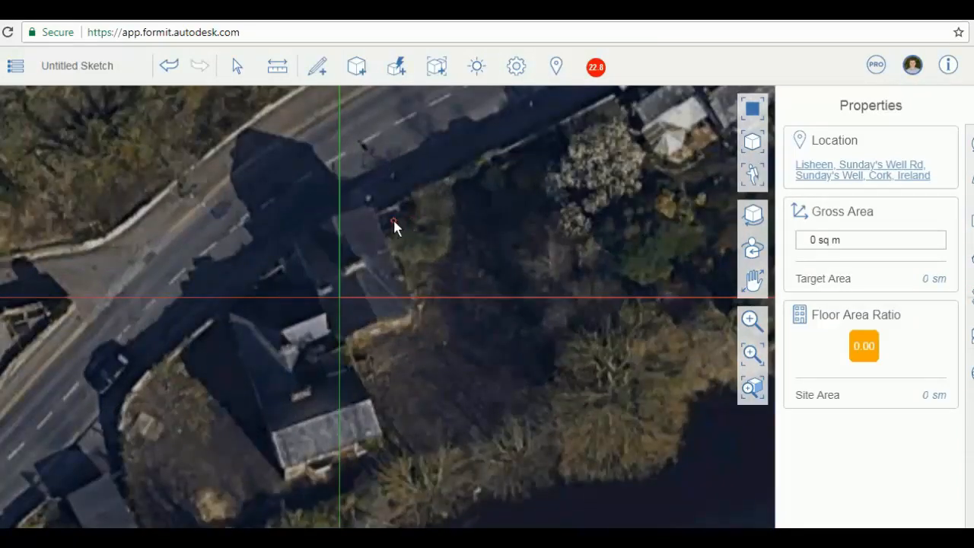
mouse_move(401, 232)
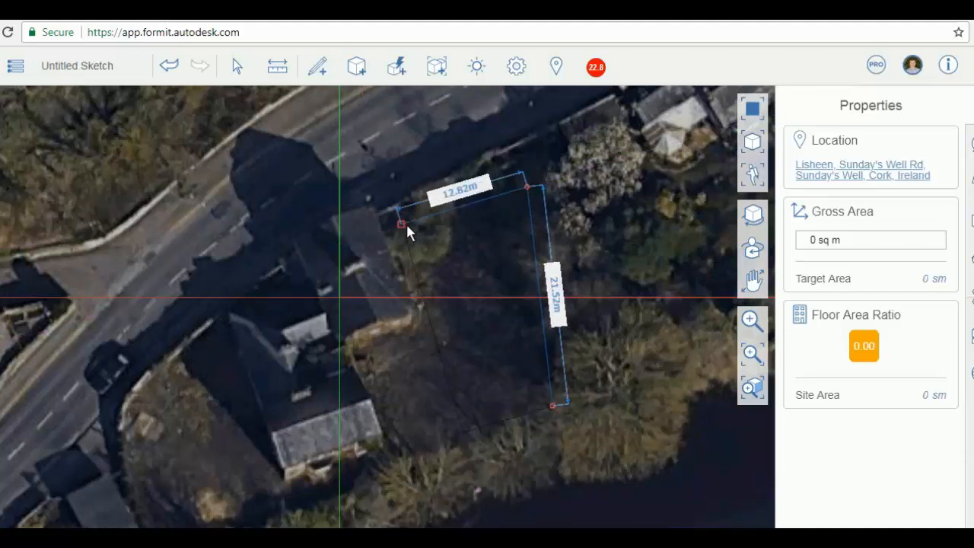
mouse_move(402, 226)
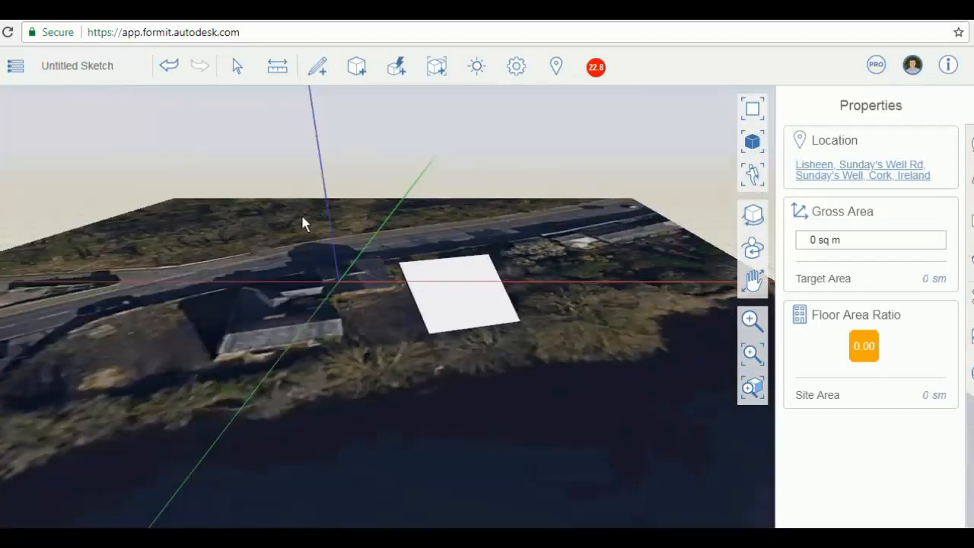
drag(303, 222, 196, 310)
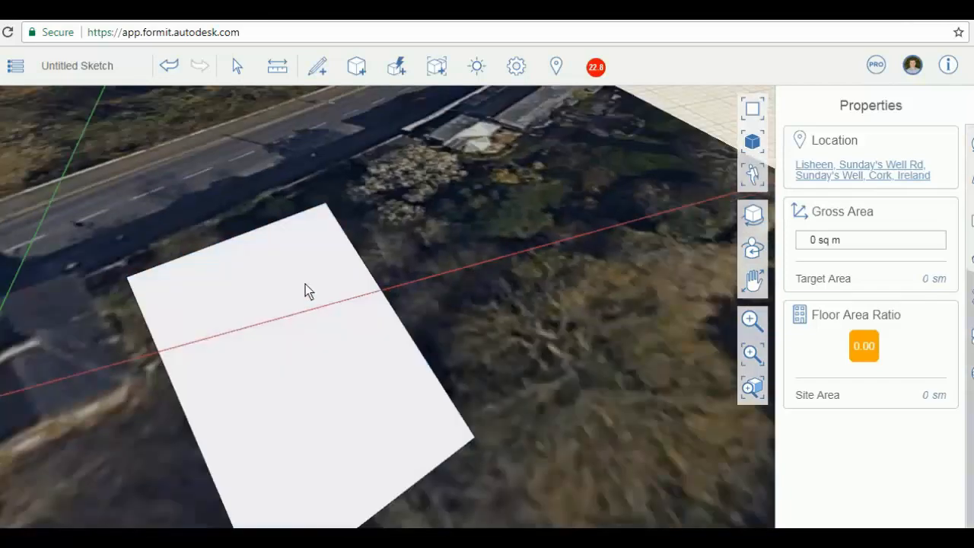
- Select the footprint face and read its 232 sq m area in Face Properties
click(305, 304)
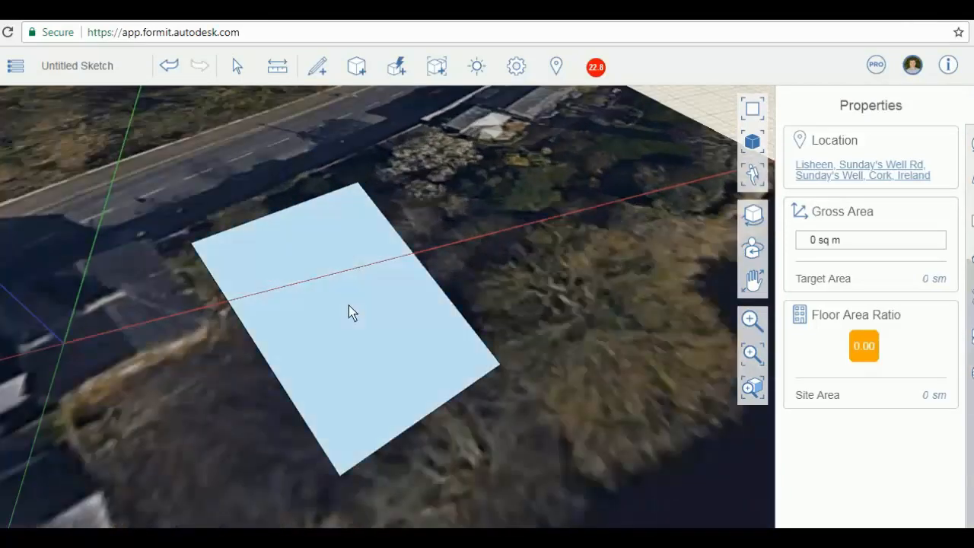
click(353, 312)
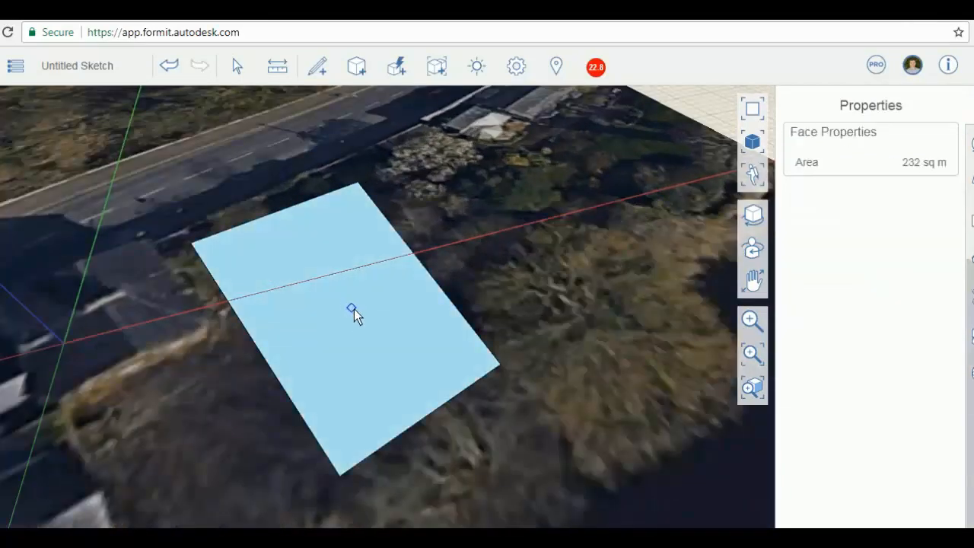
mouse_move(356, 308)
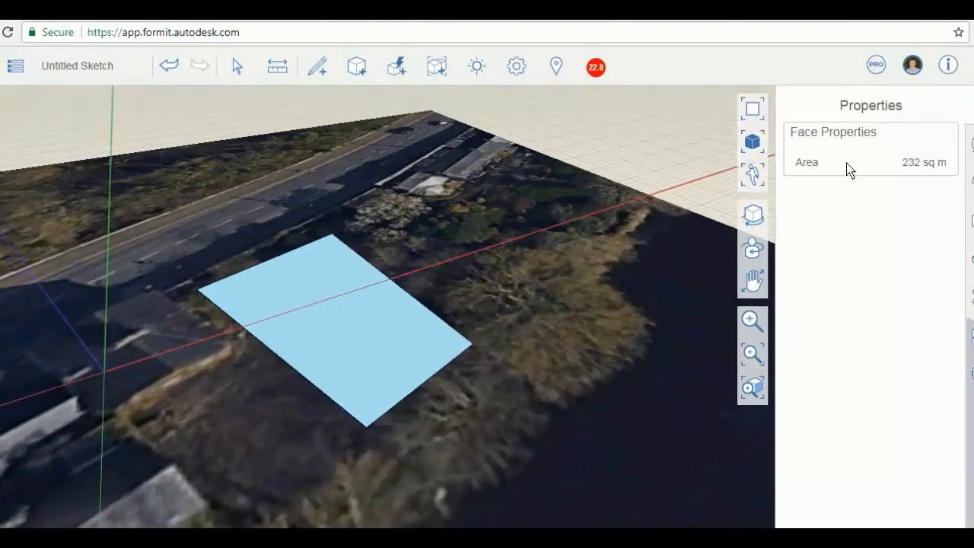
mouse_move(319, 326)
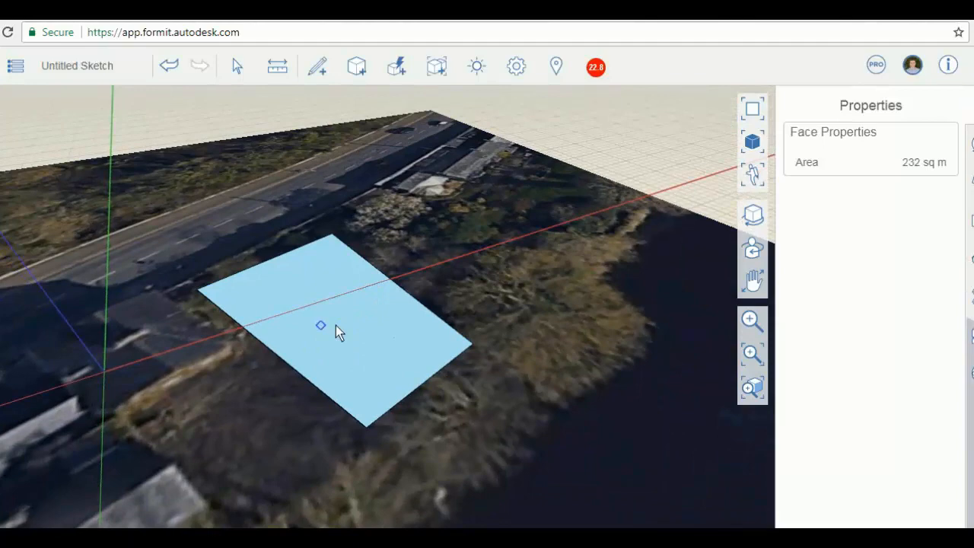
mouse_move(340, 322)
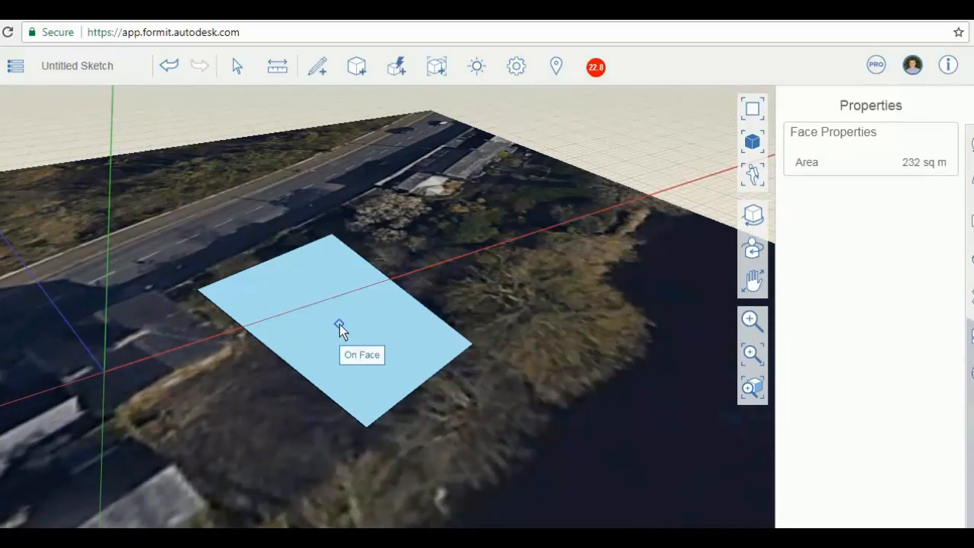
mouse_move(322, 319)
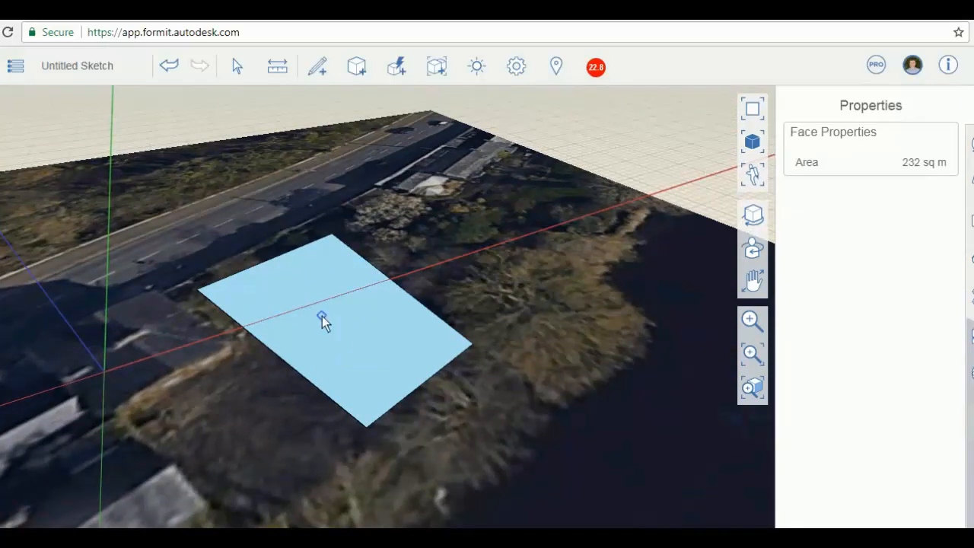
- Pull the footprint up into a box, first at 17 m, then corrected to about 7 m tall
drag(323, 318, 333, 250)
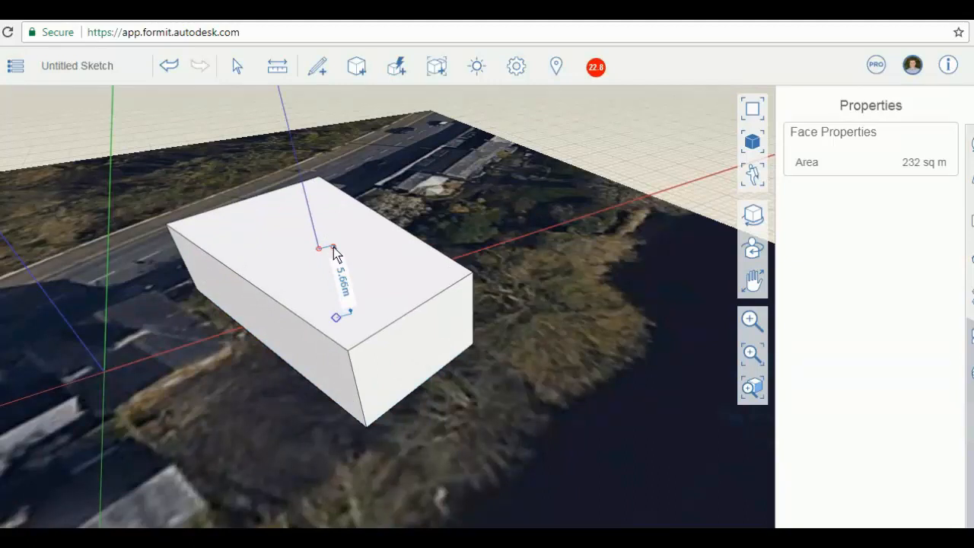
drag(335, 256, 338, 240)
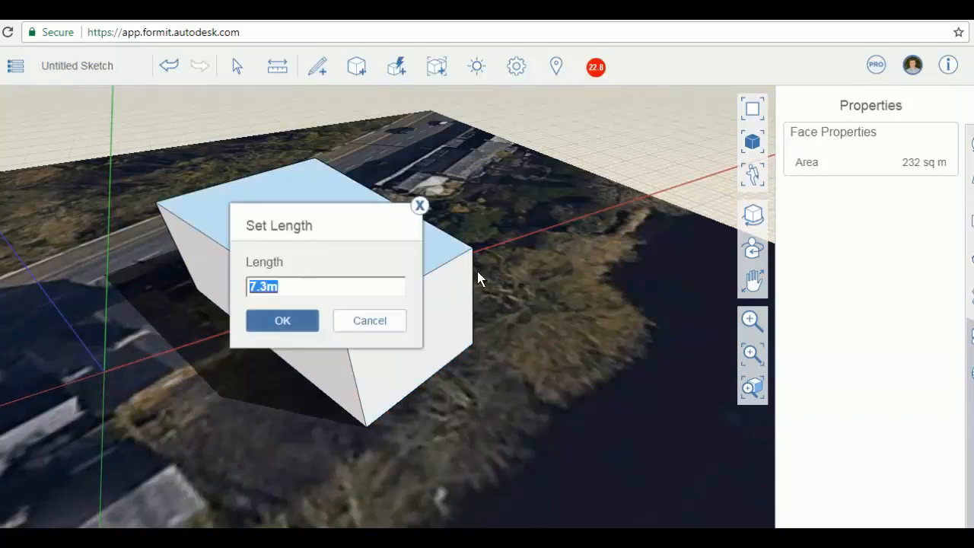
text(17)
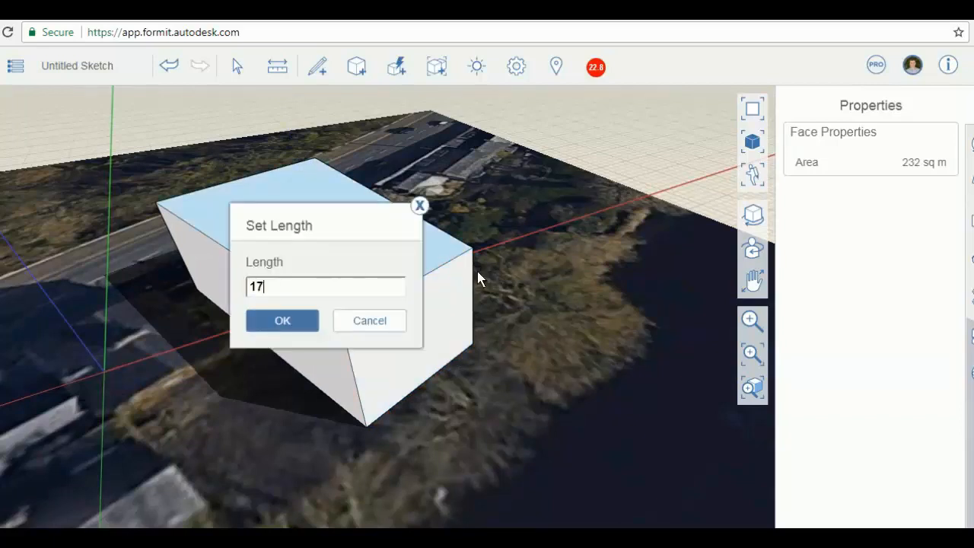
click(283, 320)
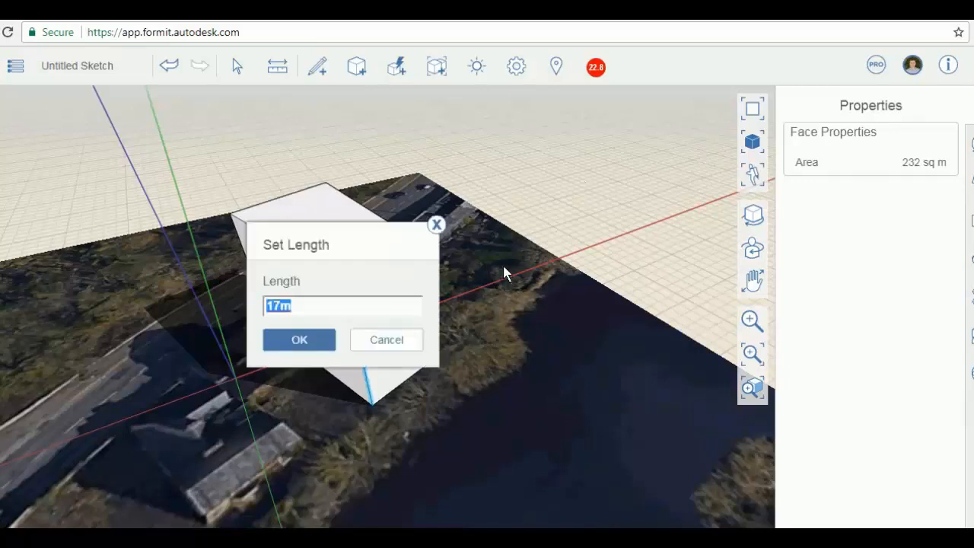
text(7.)
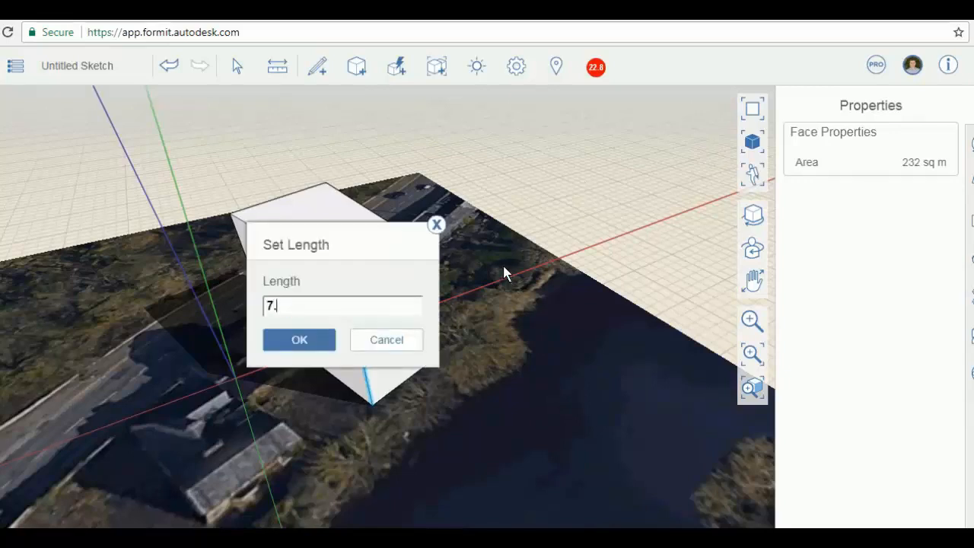
click(298, 340)
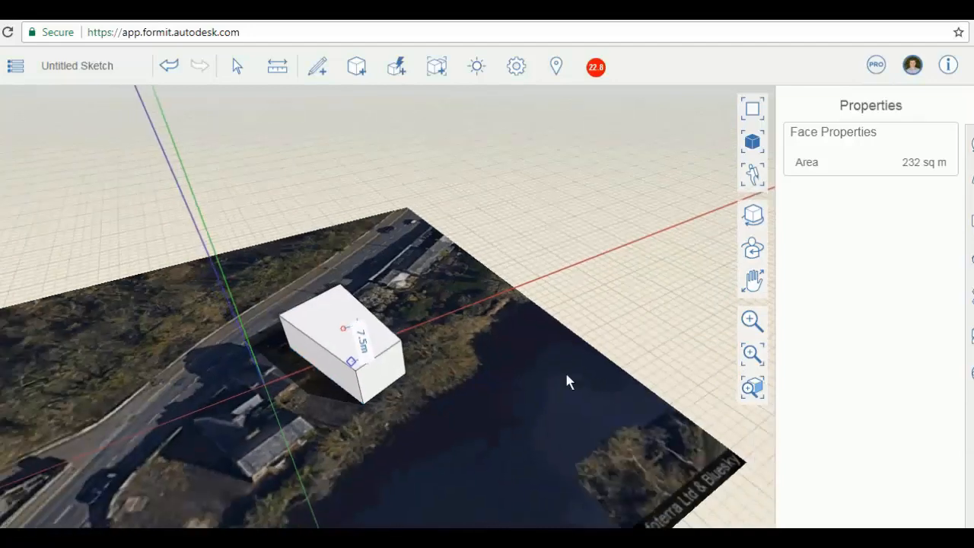
drag(570, 380, 276, 371)
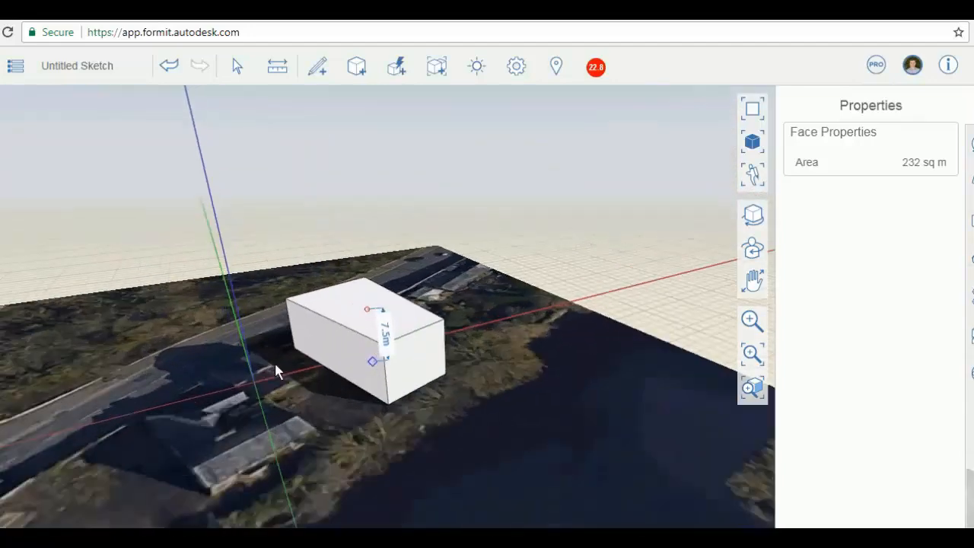
drag(277, 371, 319, 298)
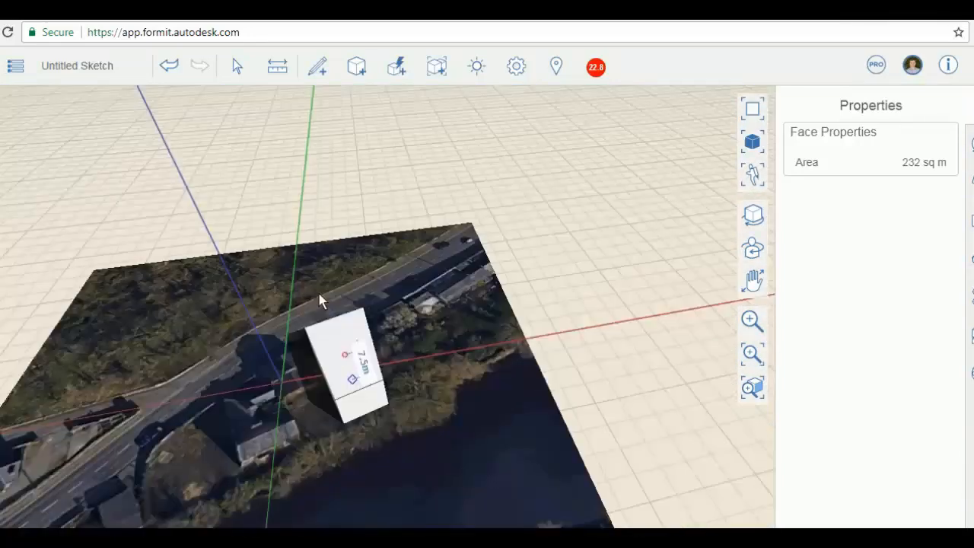
drag(320, 301, 601, 277)
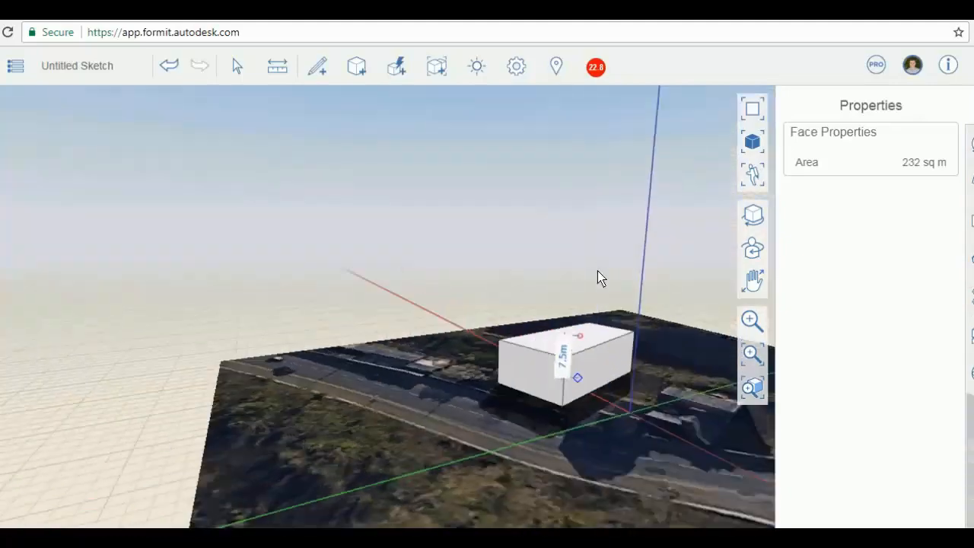
drag(601, 277, 578, 429)
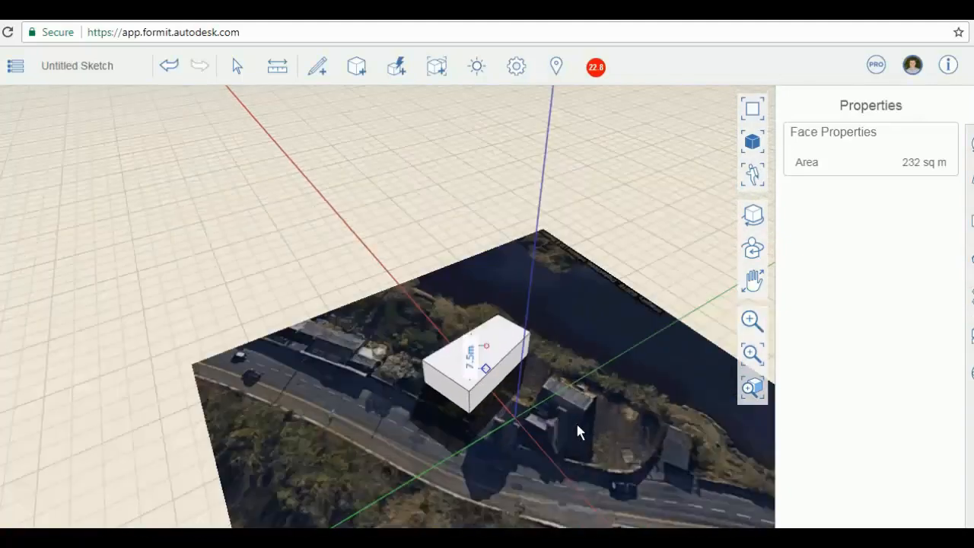
drag(578, 432, 502, 228)
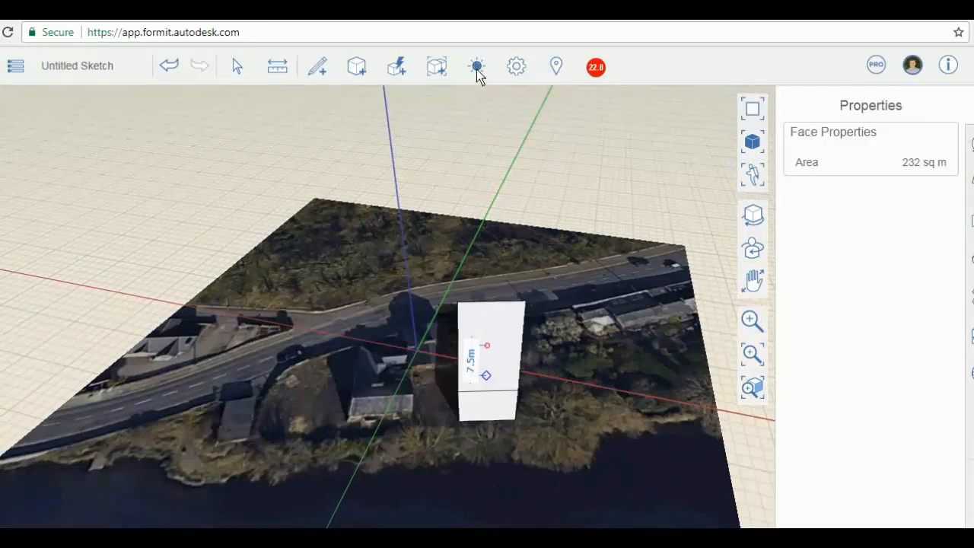
click(474, 67)
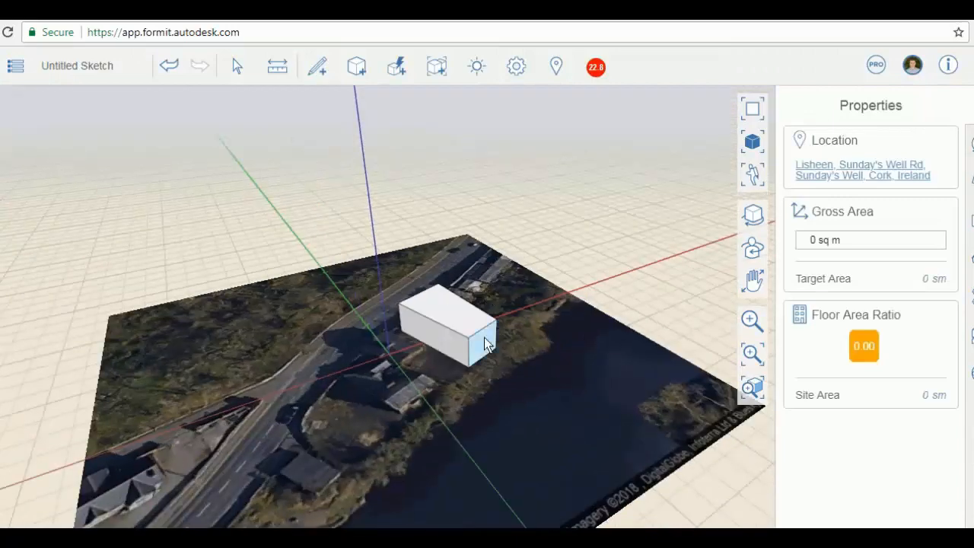
- Switch on shadows and set the date to June 19
click(475, 67)
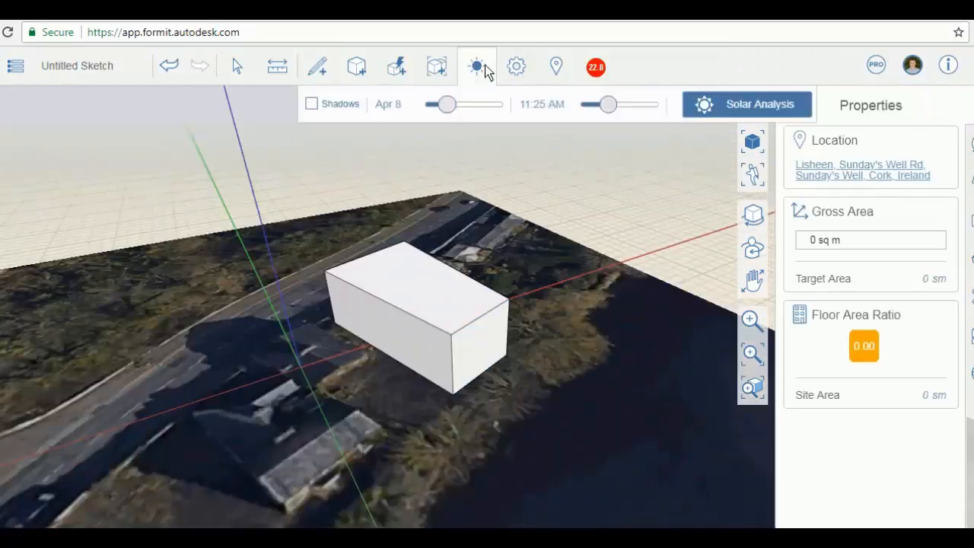
click(310, 103)
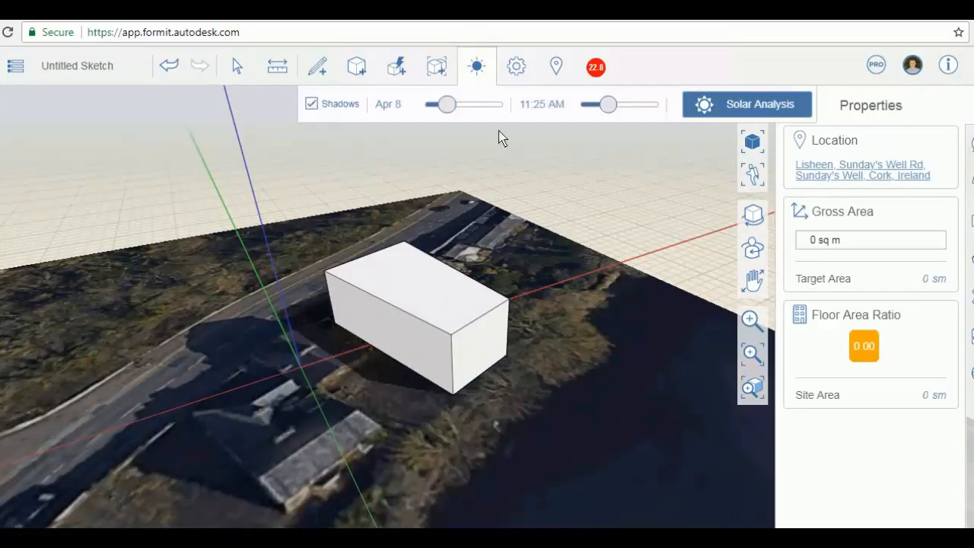
drag(444, 104, 449, 104)
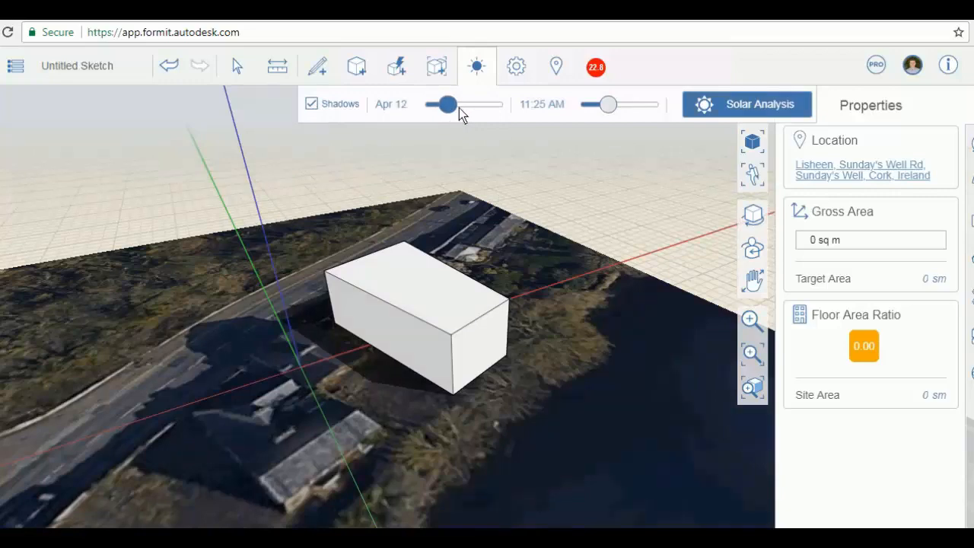
drag(447, 103, 484, 103)
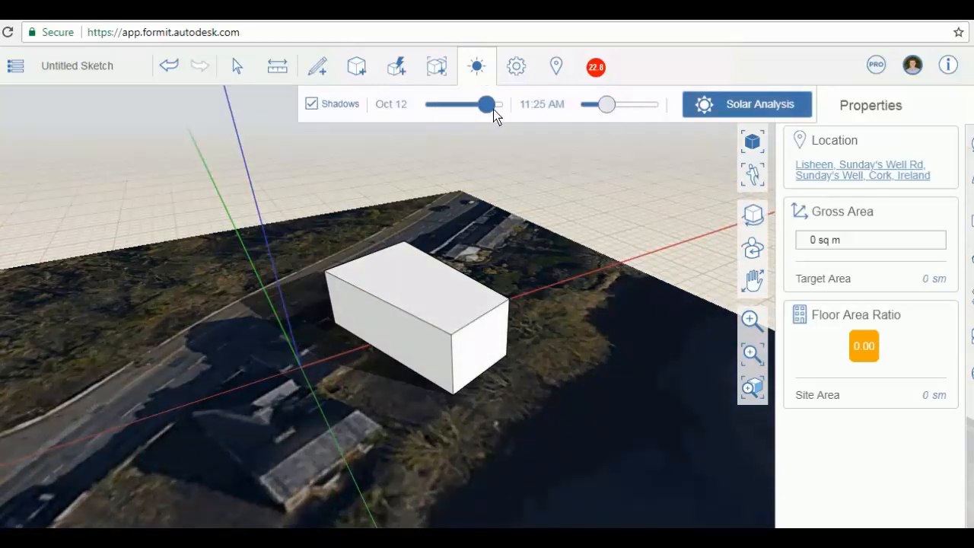
drag(484, 104, 456, 103)
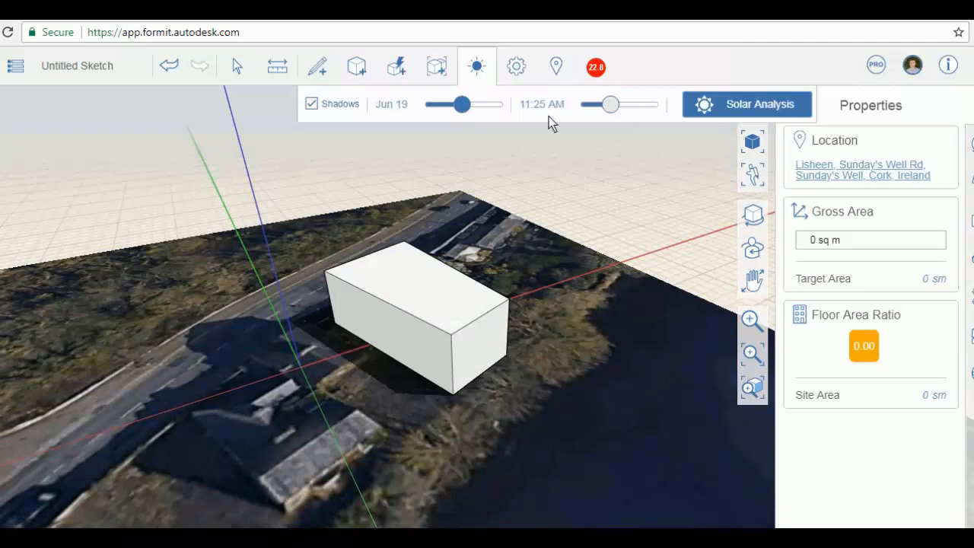
drag(609, 104, 636, 103)
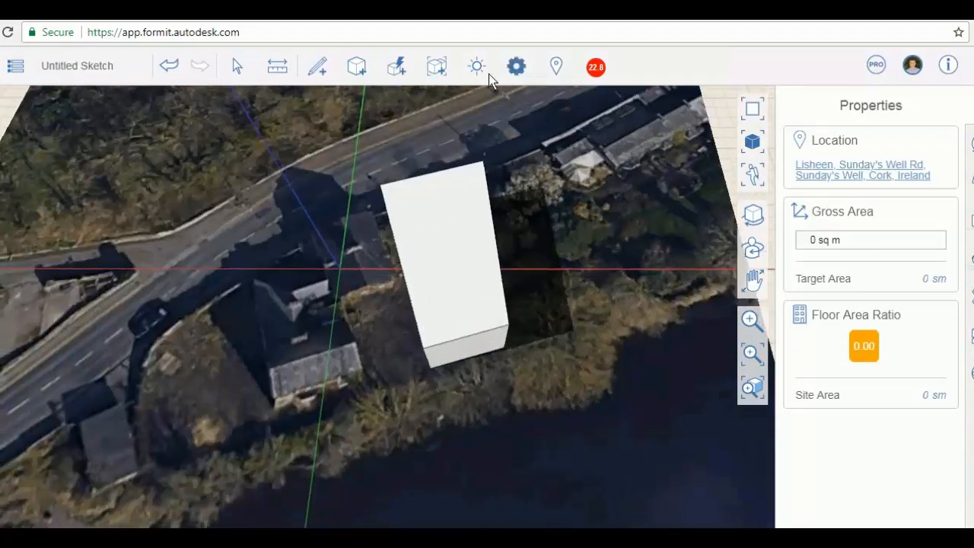
- Set the time of day to about 12:21 PM to see the mass's midday shading
click(476, 67)
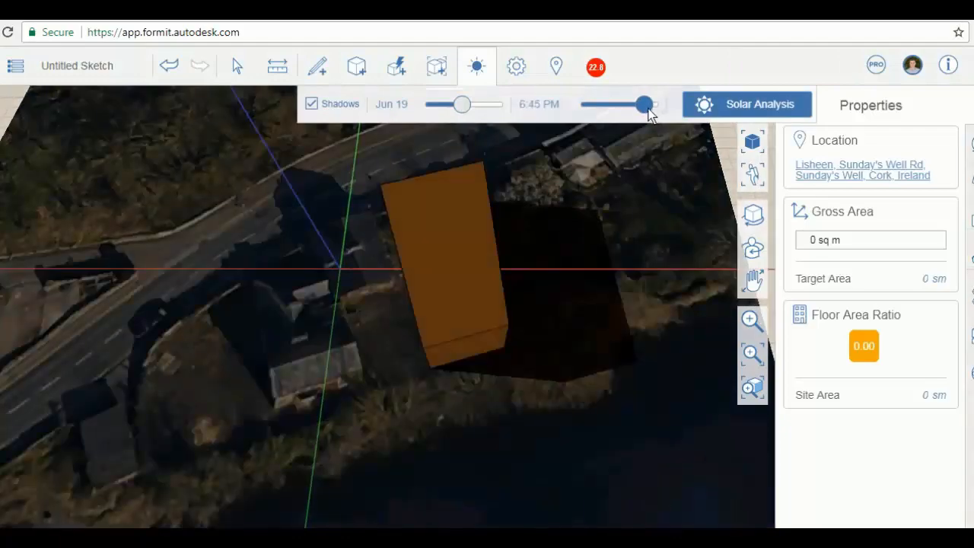
drag(642, 103, 614, 103)
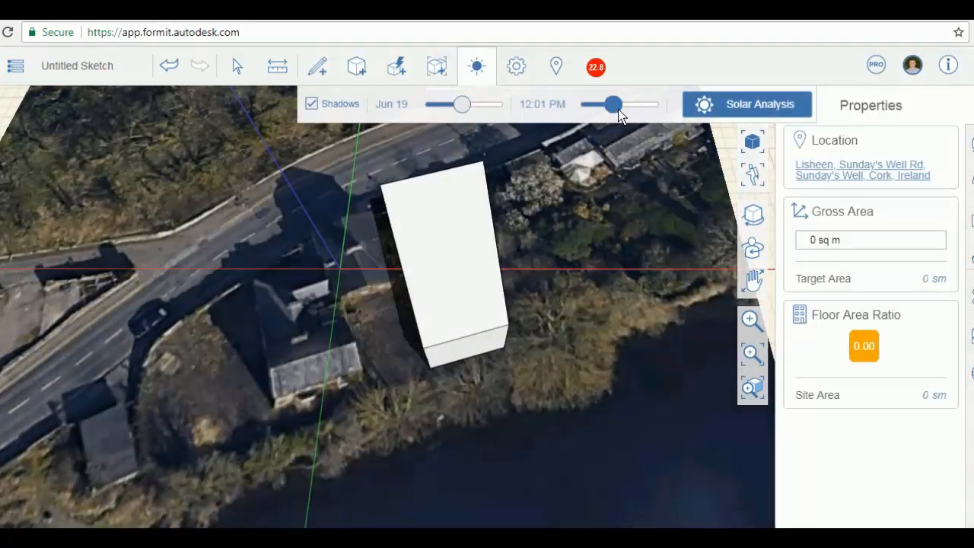
click(476, 66)
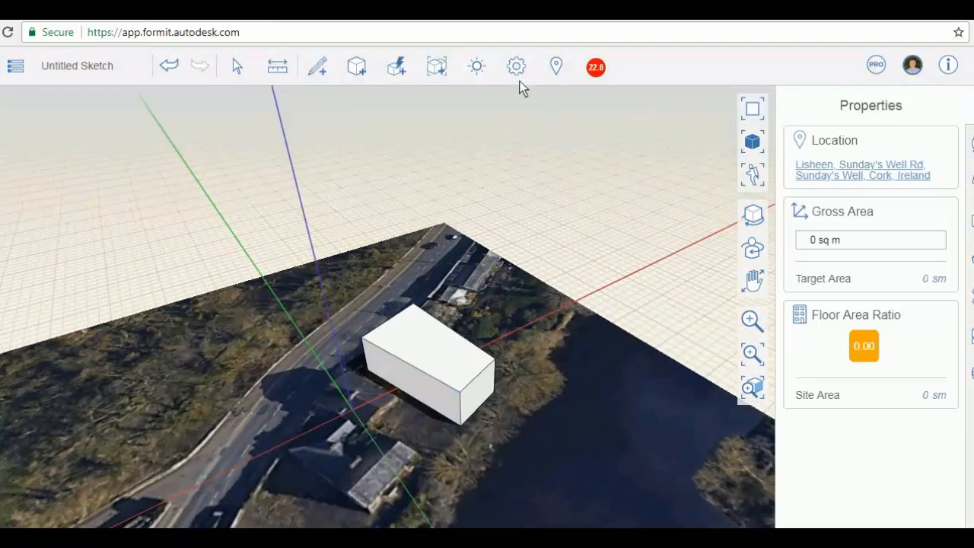
click(474, 67)
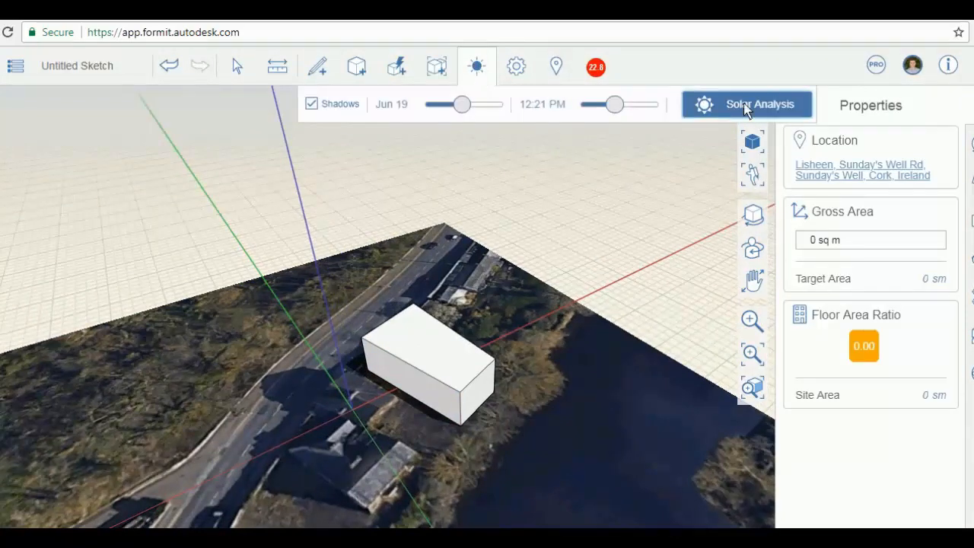
- Start a solar analysis on the box mass with the Month Peak method
click(747, 103)
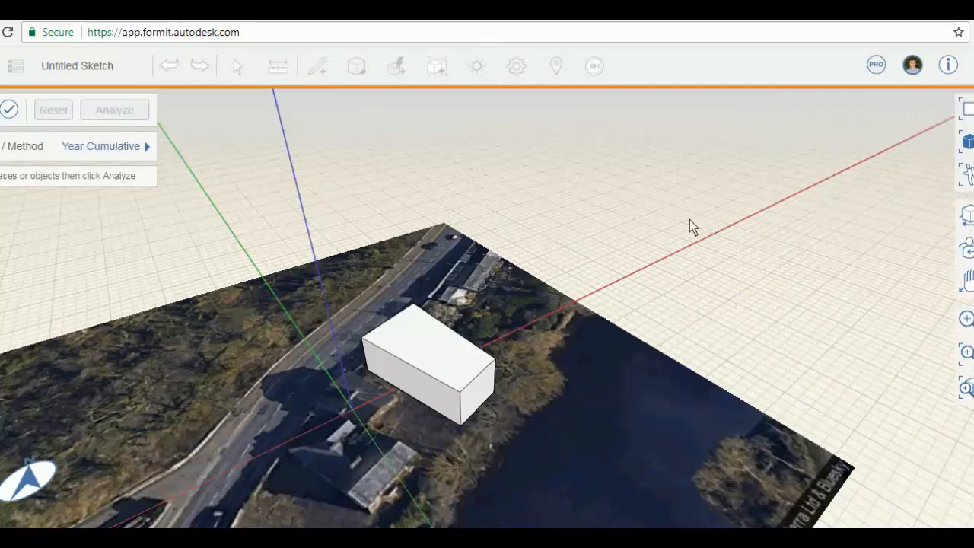
mouse_move(474, 479)
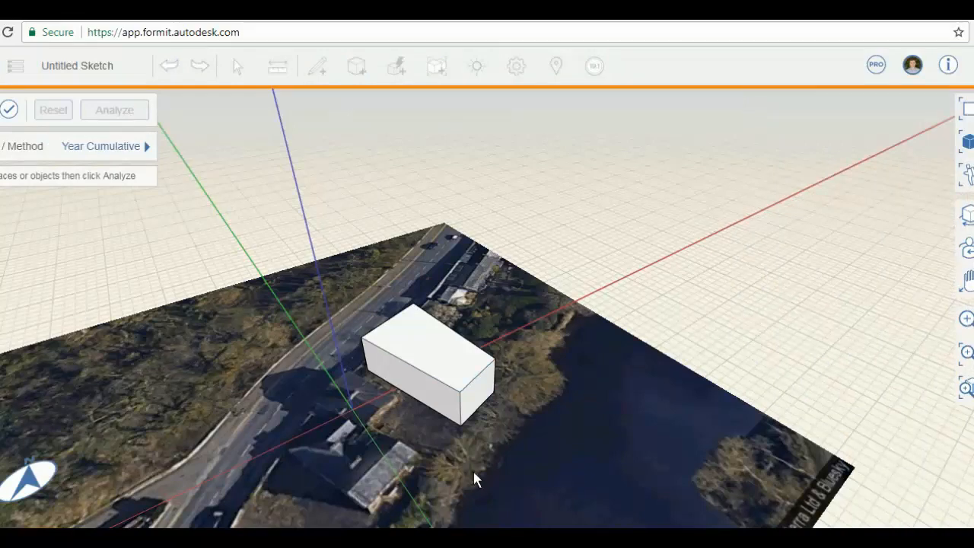
drag(475, 479, 429, 453)
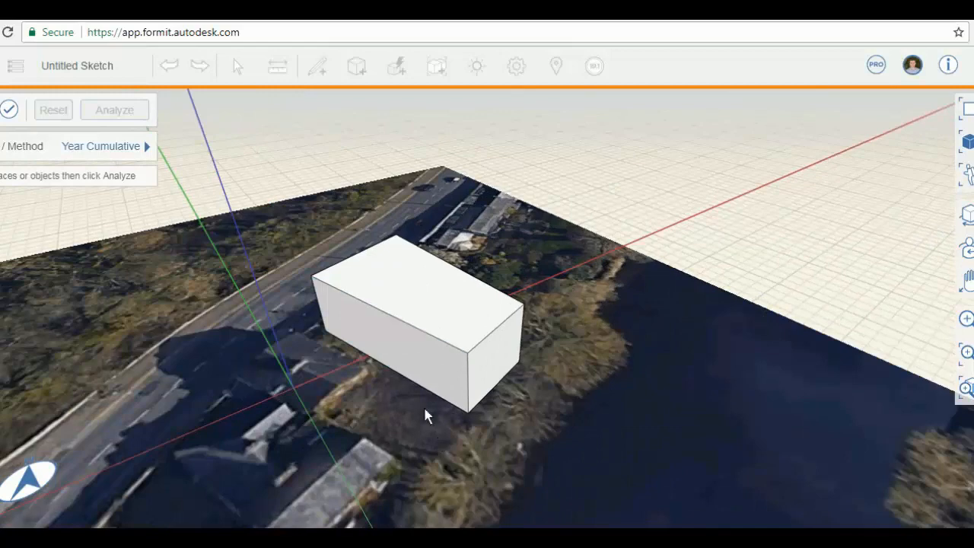
drag(426, 414, 76, 174)
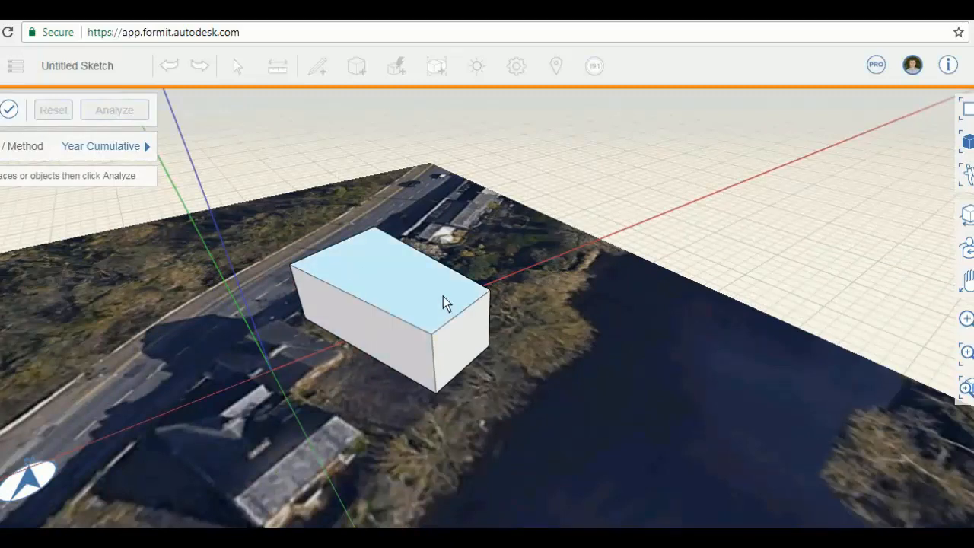
click(388, 311)
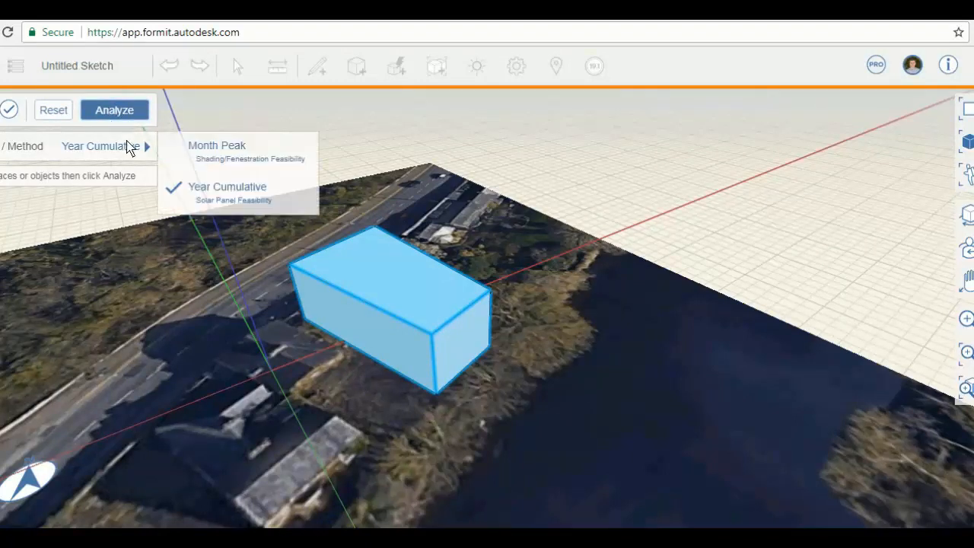
click(216, 146)
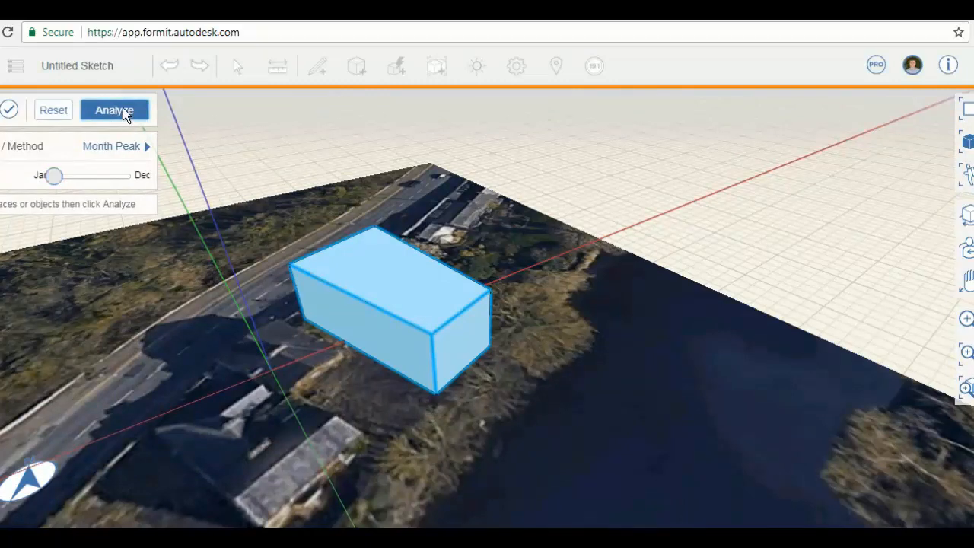
- Run the Month Peak January analysis and inspect the 0–873 Wh/sq m face colours from all sides
click(114, 110)
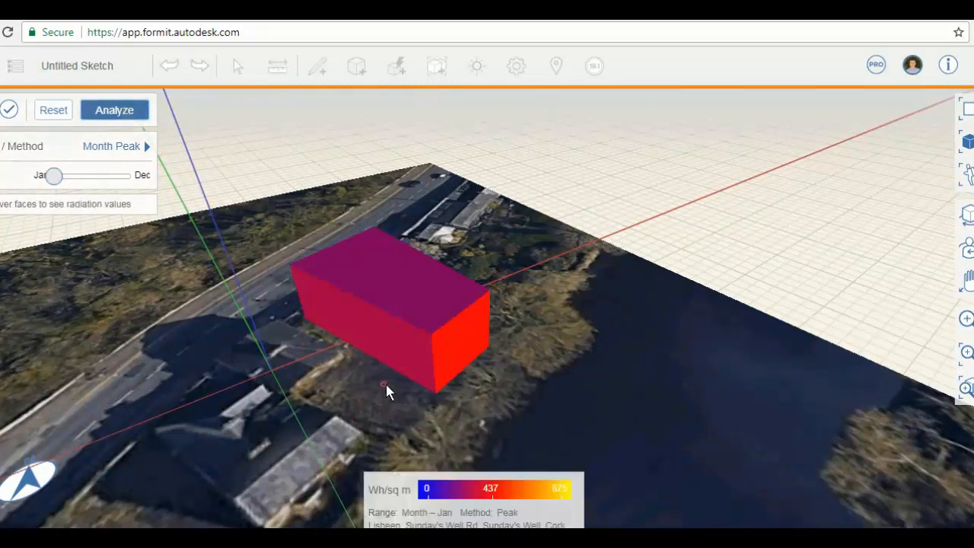
drag(388, 392, 256, 358)
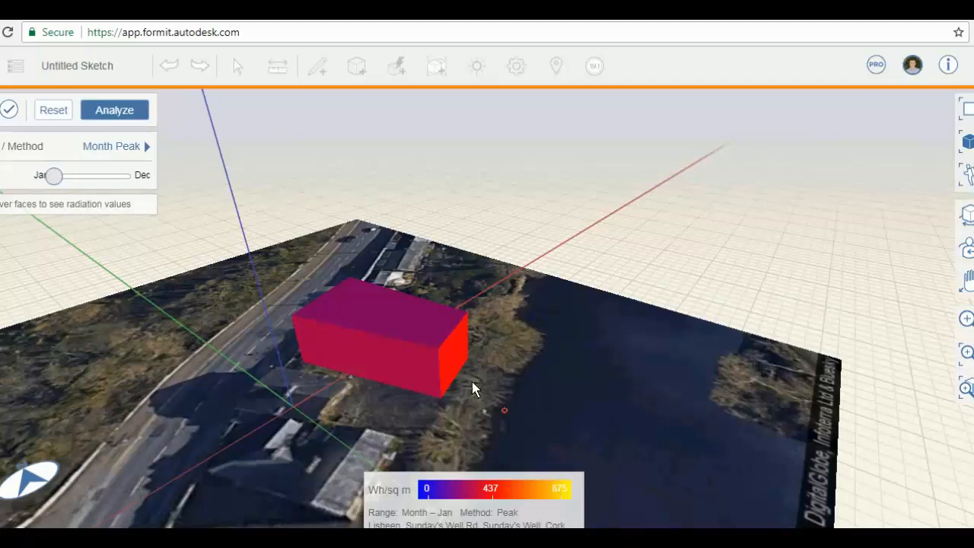
drag(472, 387, 444, 389)
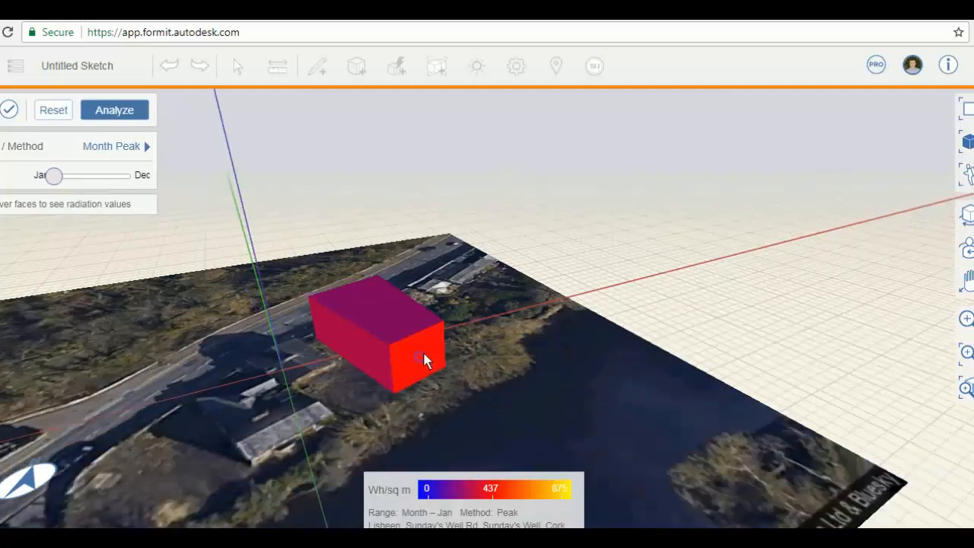
drag(426, 359, 508, 411)
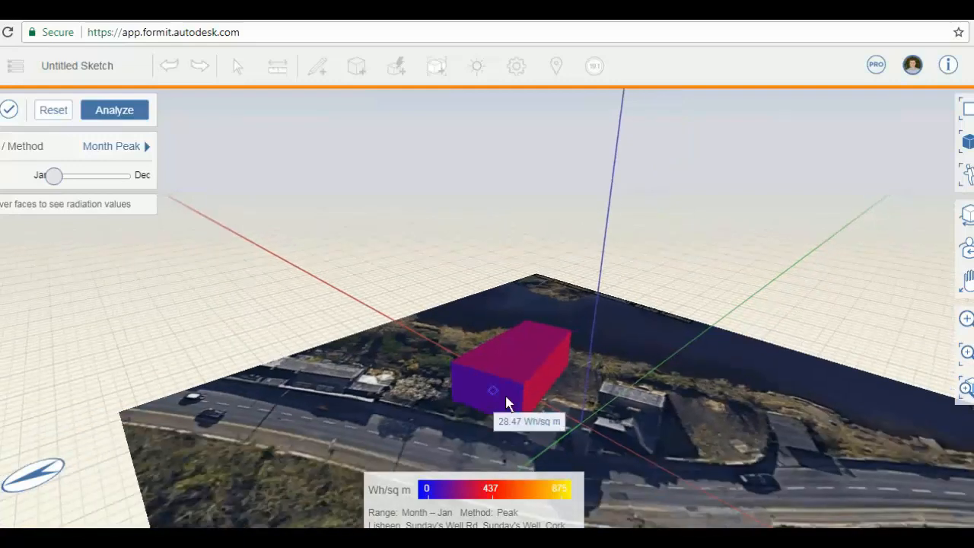
drag(509, 403, 457, 373)
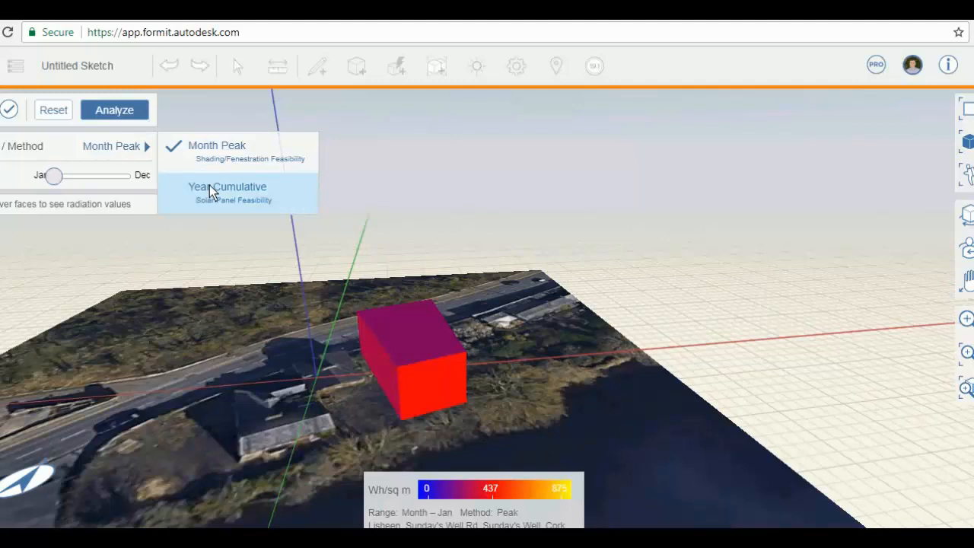
- Compare a Year Cumulative run (0–1019 kWh/sq m) then return the method to Month Peak January
click(228, 186)
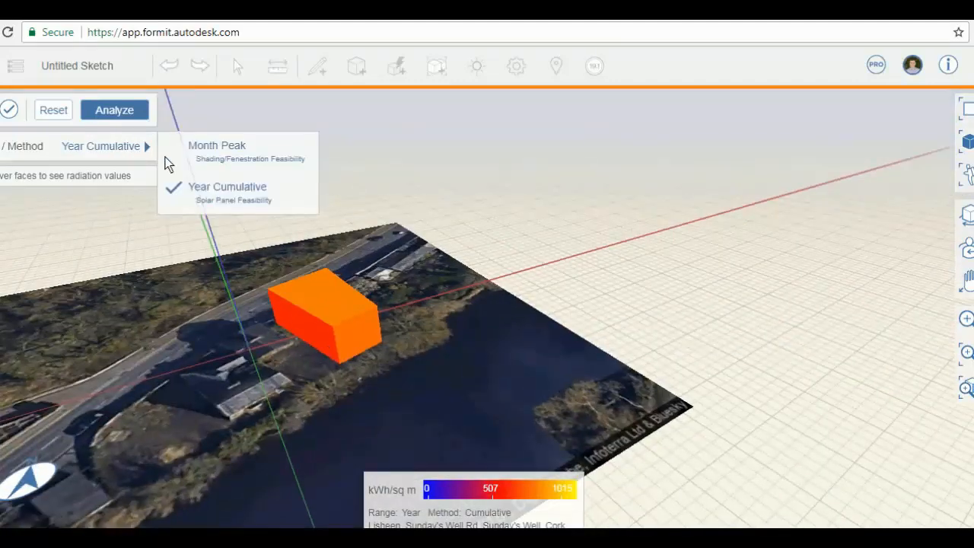
click(105, 146)
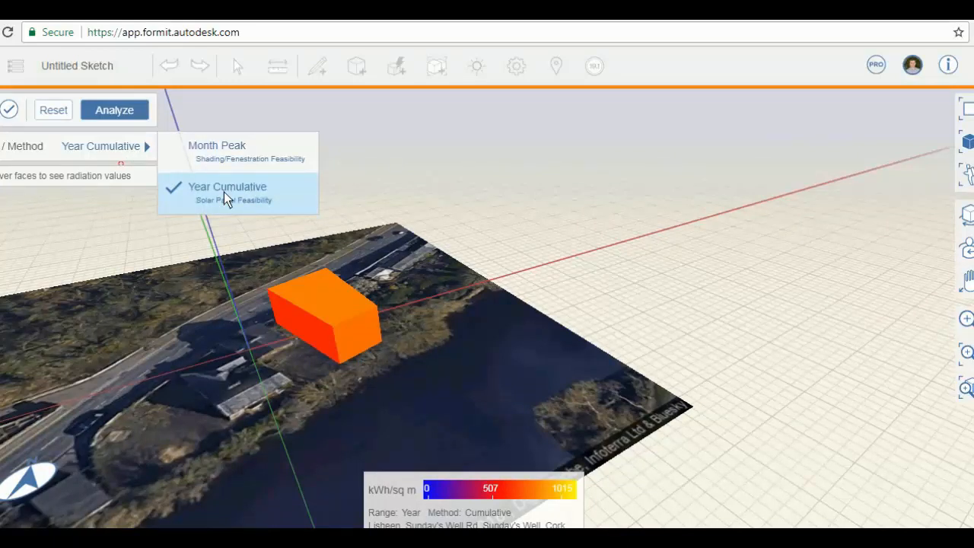
mouse_move(185, 206)
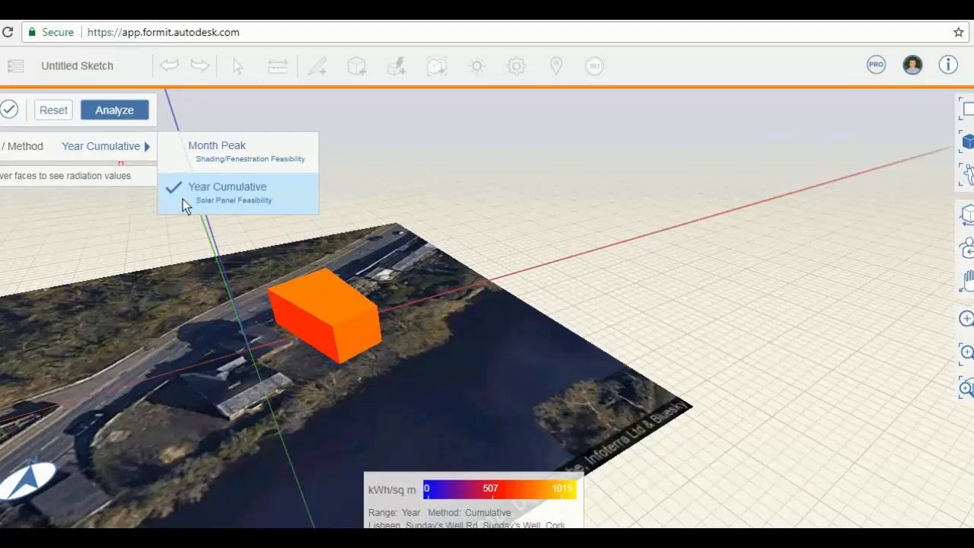
mouse_move(449, 216)
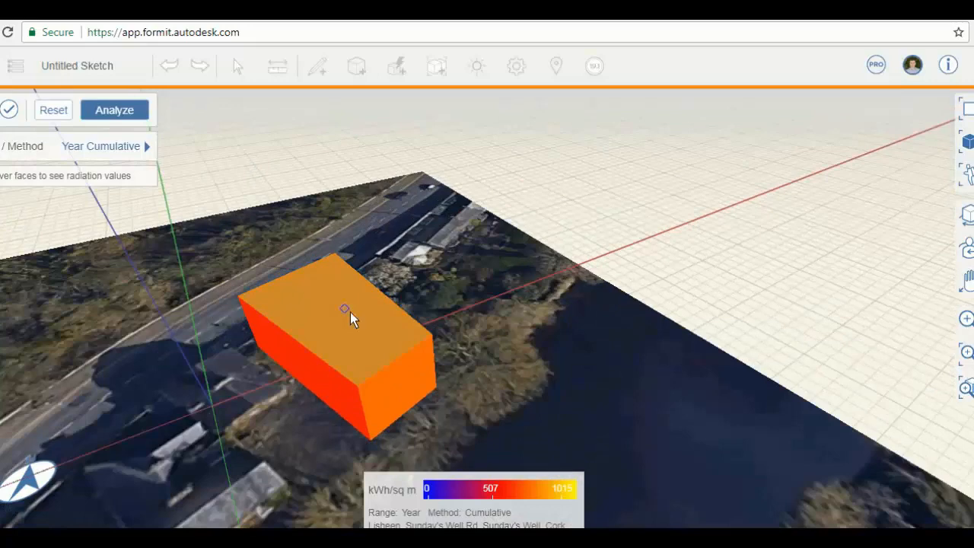
mouse_move(350, 312)
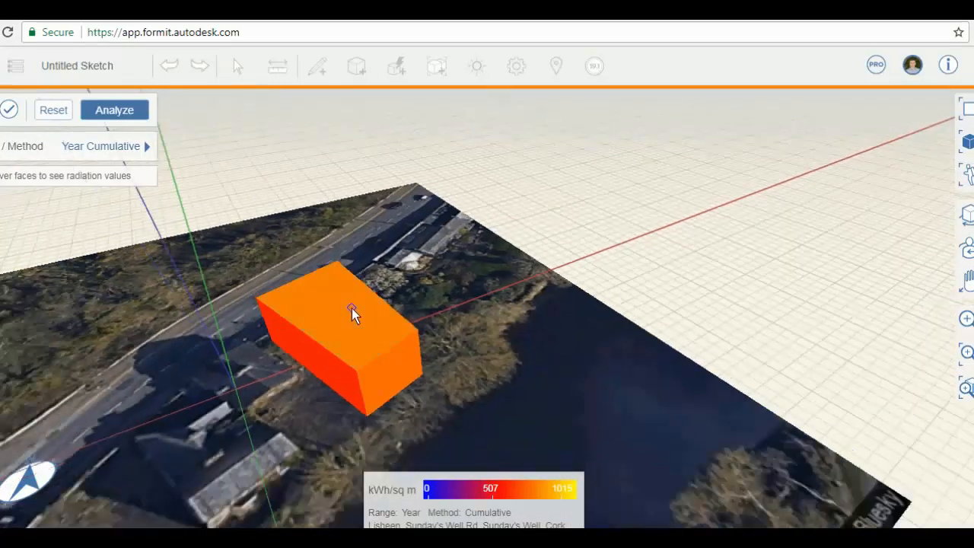
- Orbit around the analysed box from ground level and the road side to read its shaded faces
drag(353, 312, 312, 398)
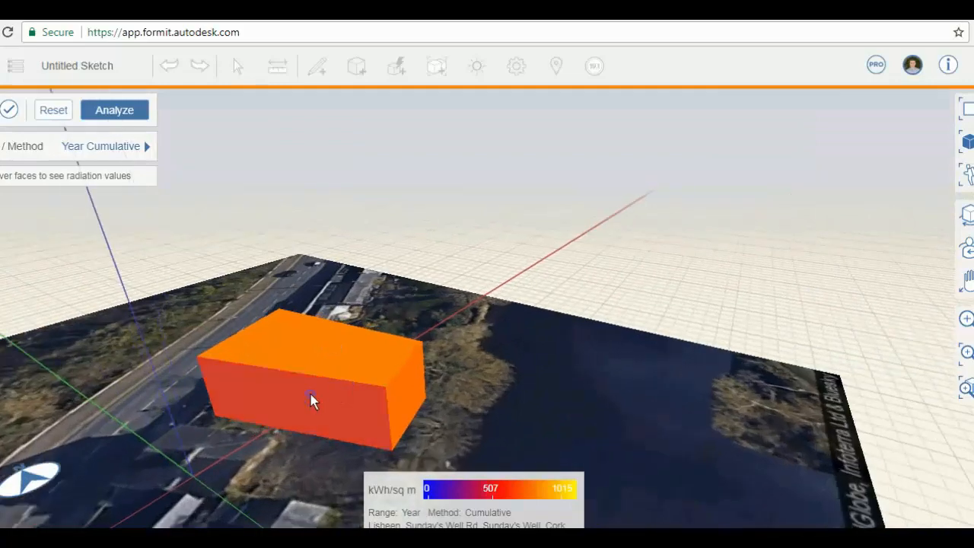
drag(311, 396, 441, 362)
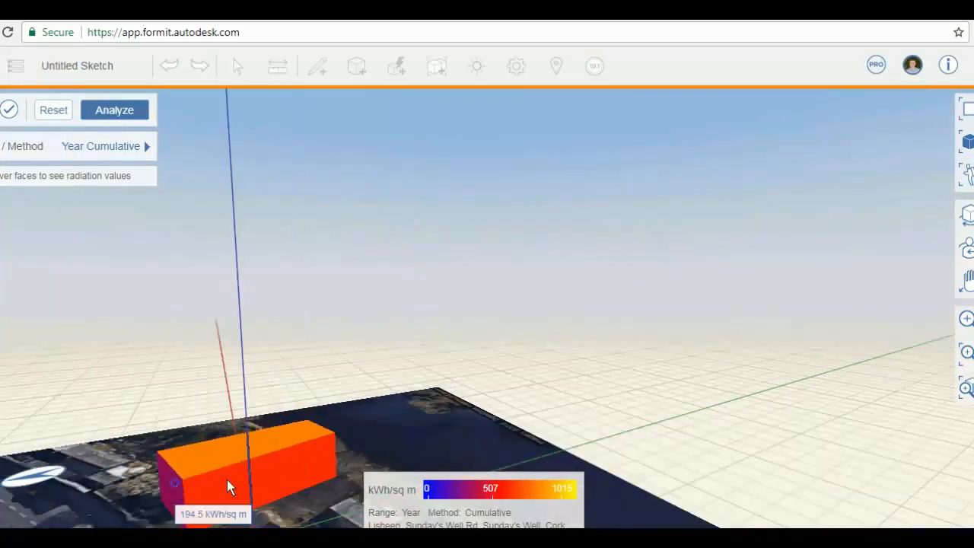
drag(232, 485, 479, 303)
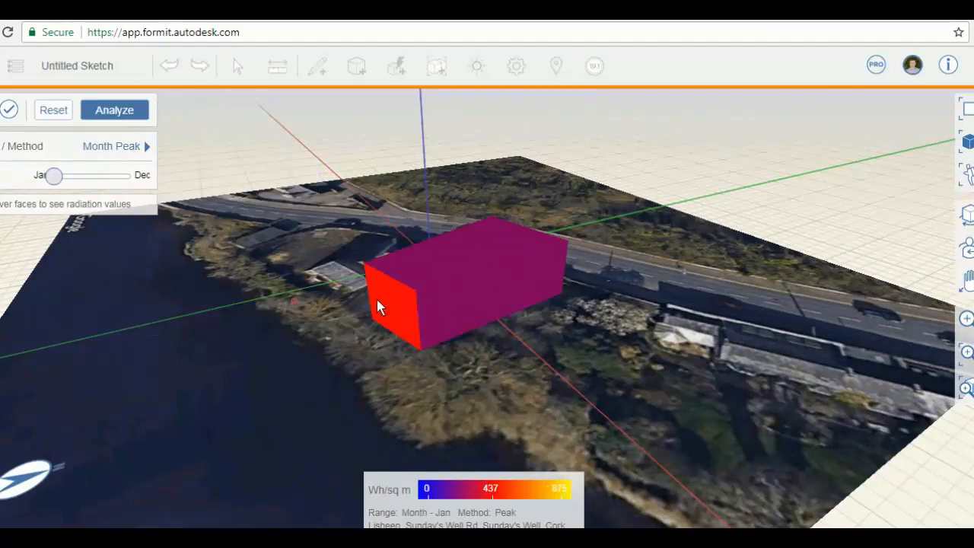
drag(381, 304, 125, 296)
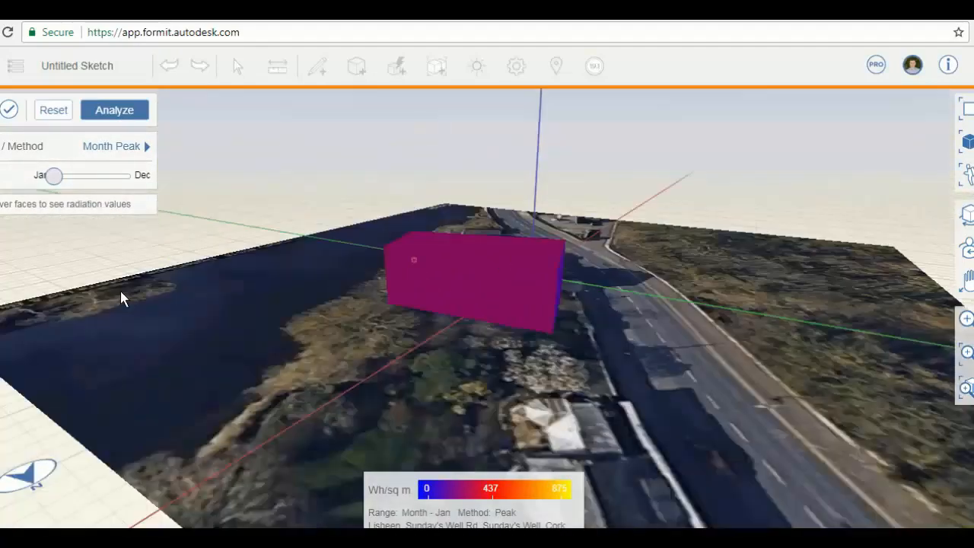
drag(125, 297, 464, 298)
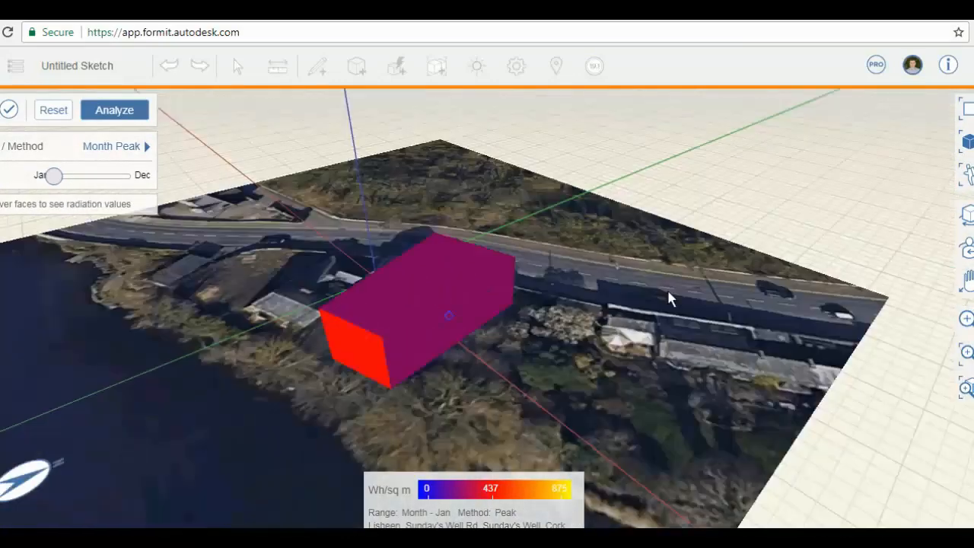
drag(670, 297, 221, 160)
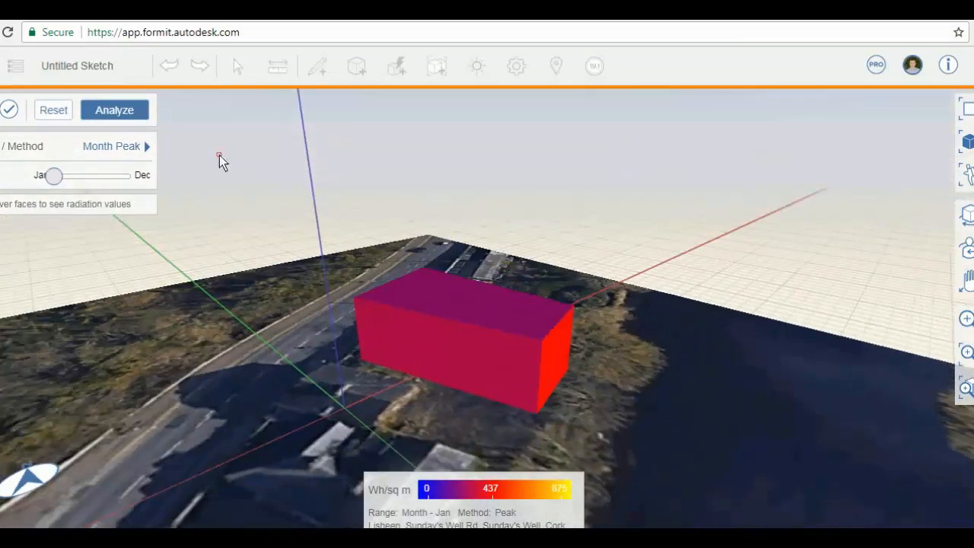
drag(220, 160, 609, 277)
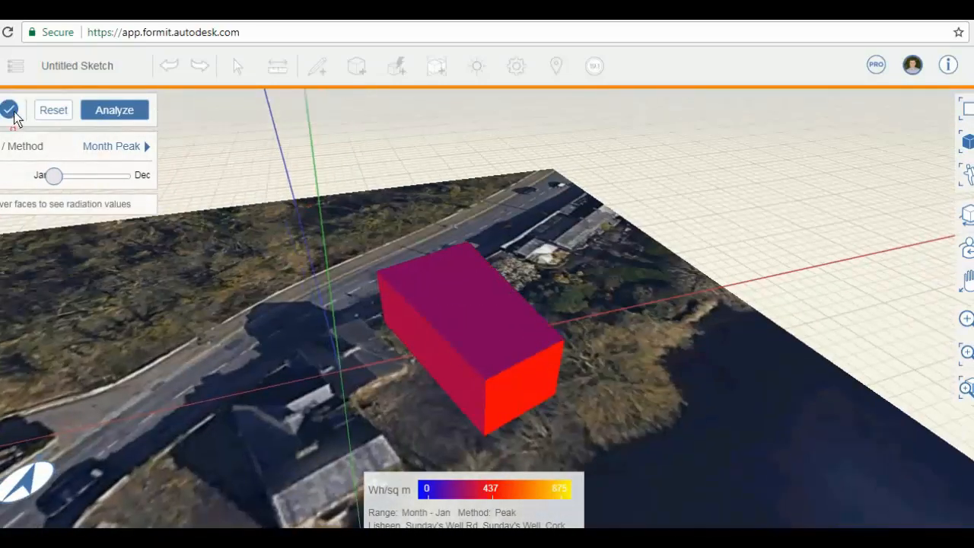
- Exit Solar Analysis leaving the box plain white, then bring up the Levels panel
click(10, 110)
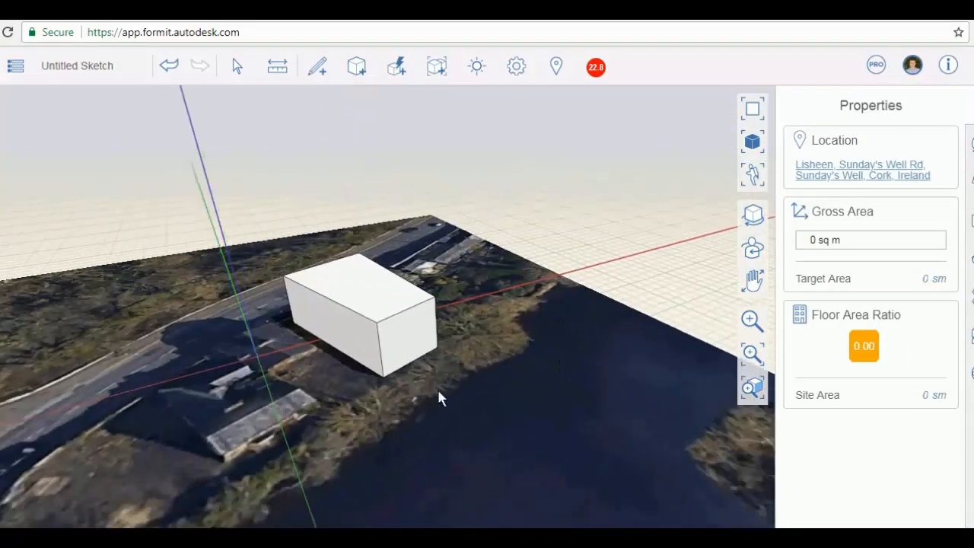
drag(441, 398, 566, 155)
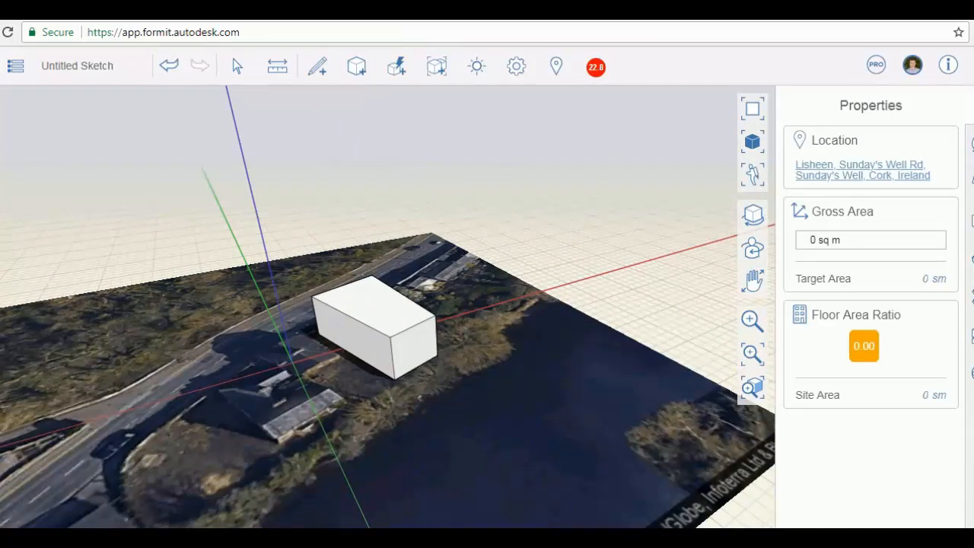
click(870, 164)
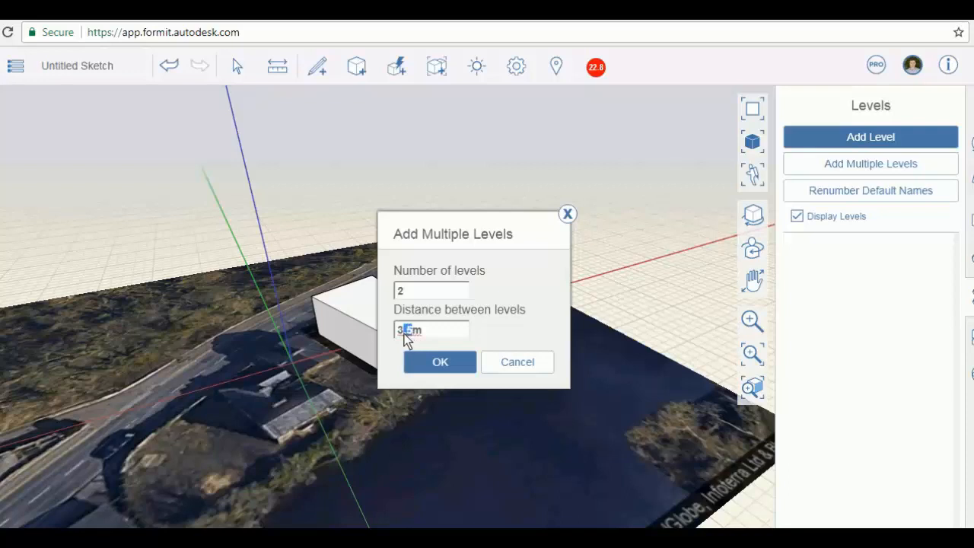
- Add two levels 3 m apart, Level 1 at 0 m and Level 2 at 3 m
click(439, 362)
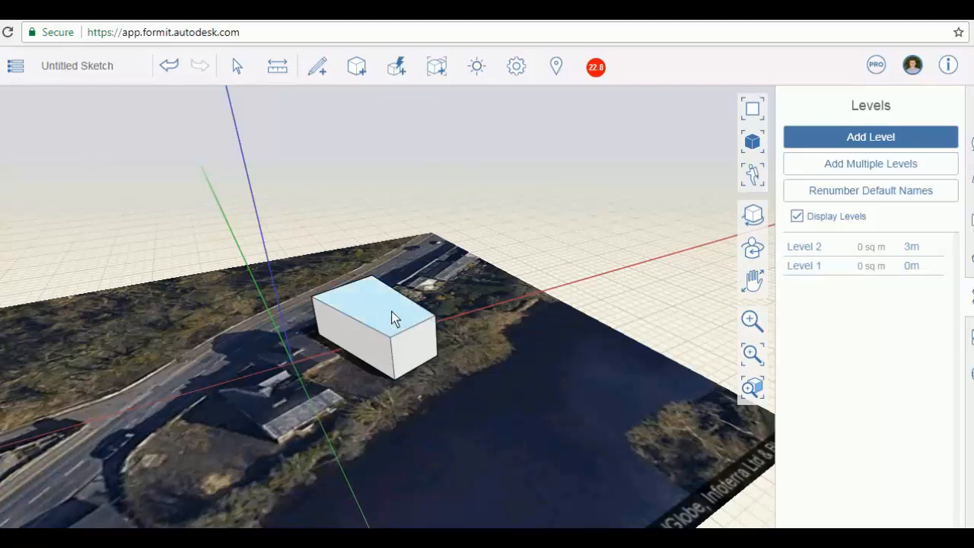
drag(396, 320, 353, 312)
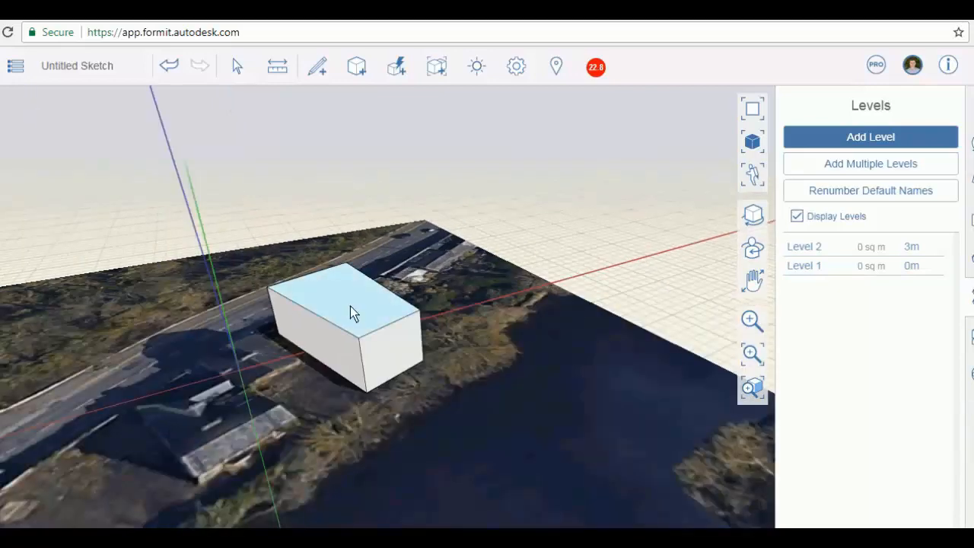
- Enable Use levels on the box in Properties, giving a level line and 465 sq m gross area
click(353, 312)
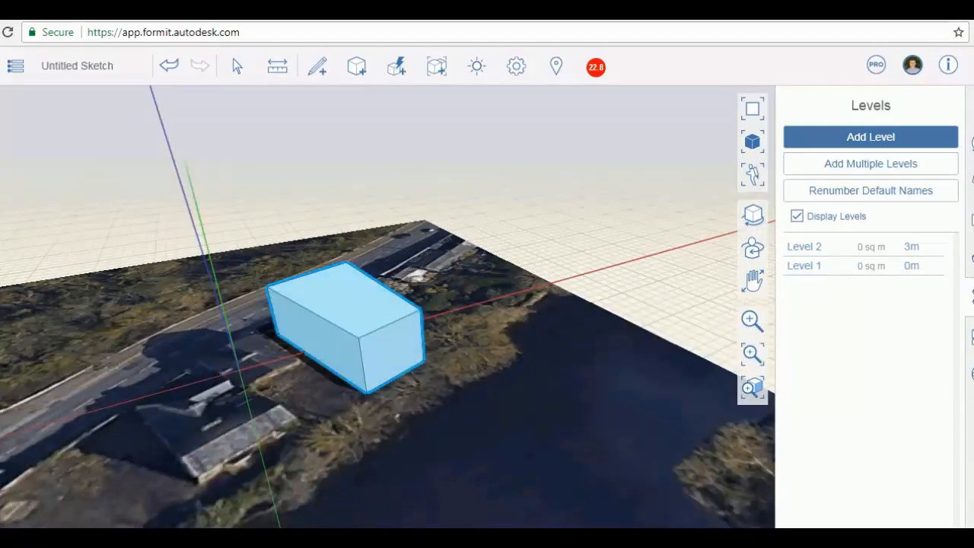
click(342, 319)
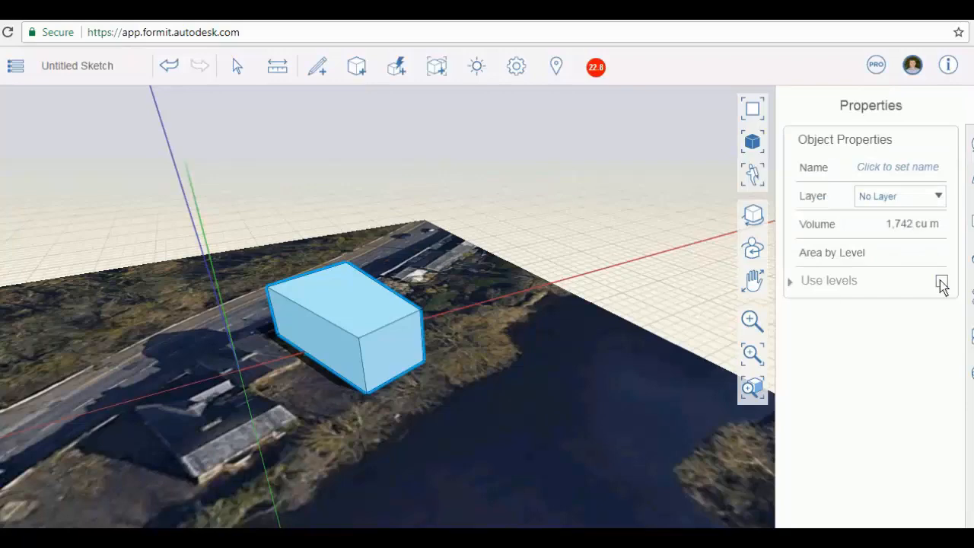
click(940, 280)
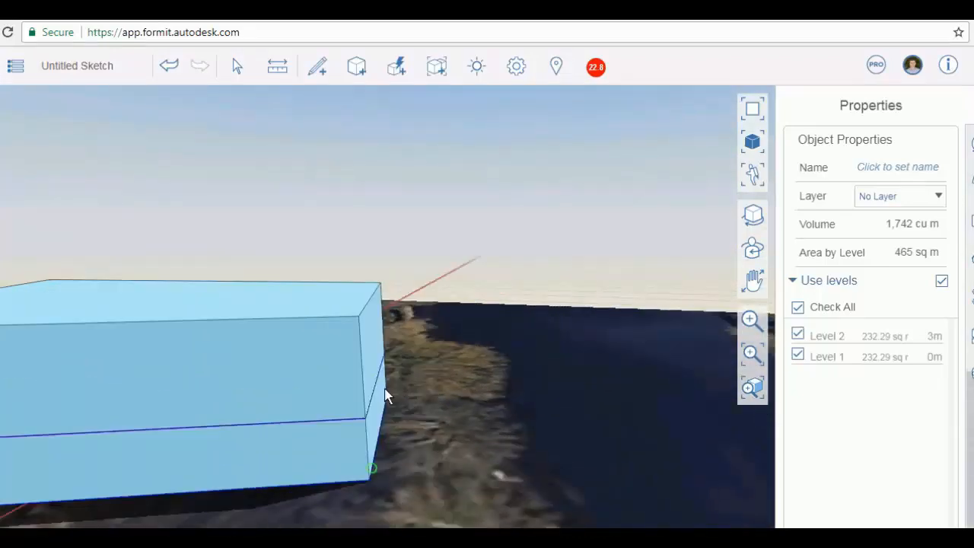
drag(380, 381, 605, 295)
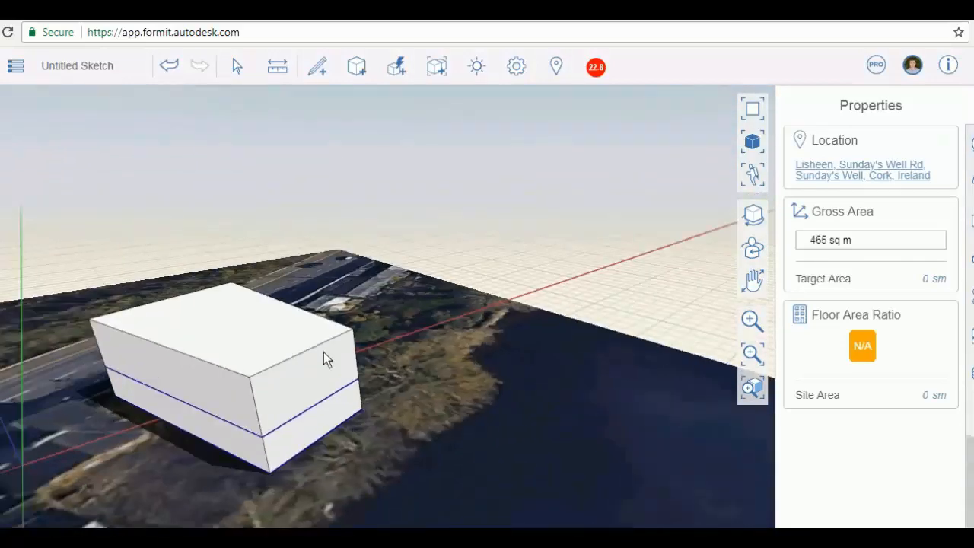
drag(327, 359, 487, 213)
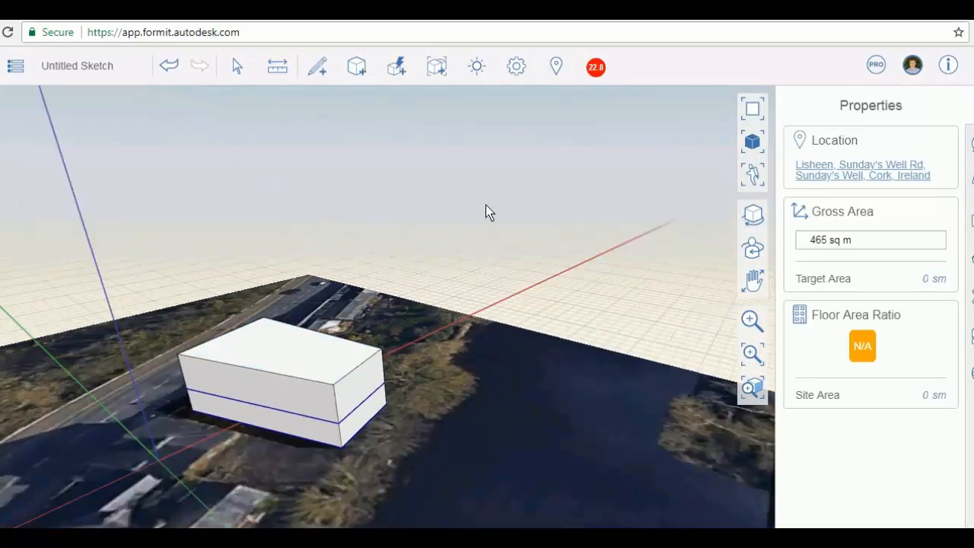
mouse_move(602, 245)
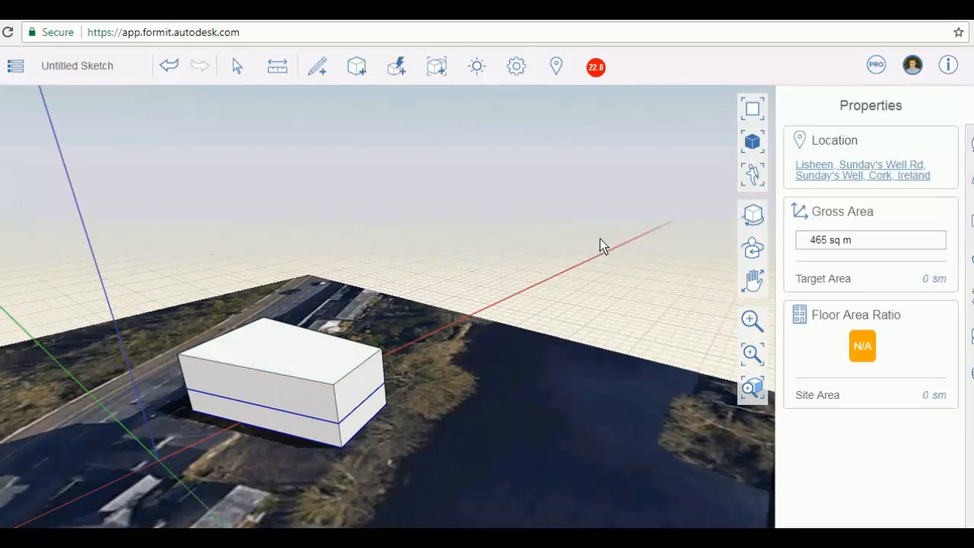
- Generate an energy insight and view it online, showing 22.8 EUR/m²/yr for the two-level box
click(597, 67)
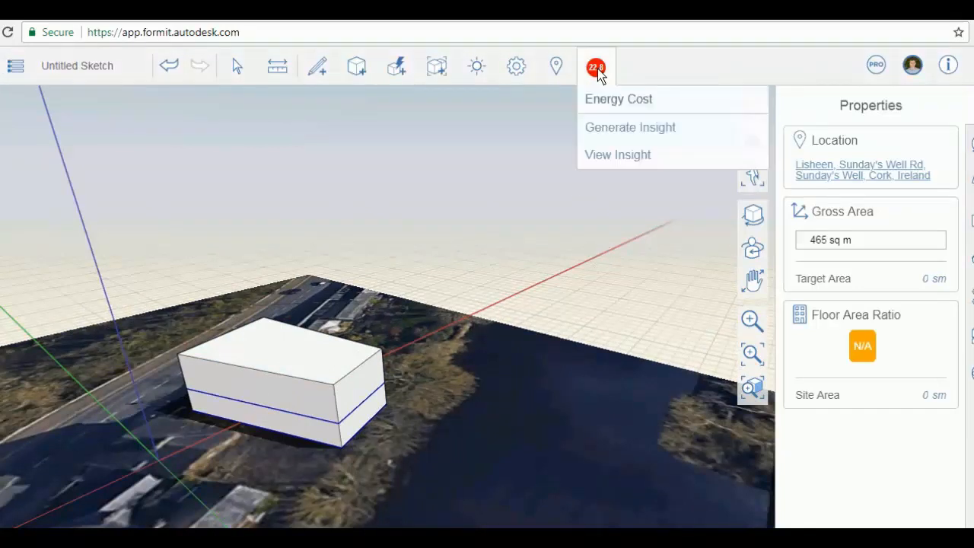
mouse_move(633, 82)
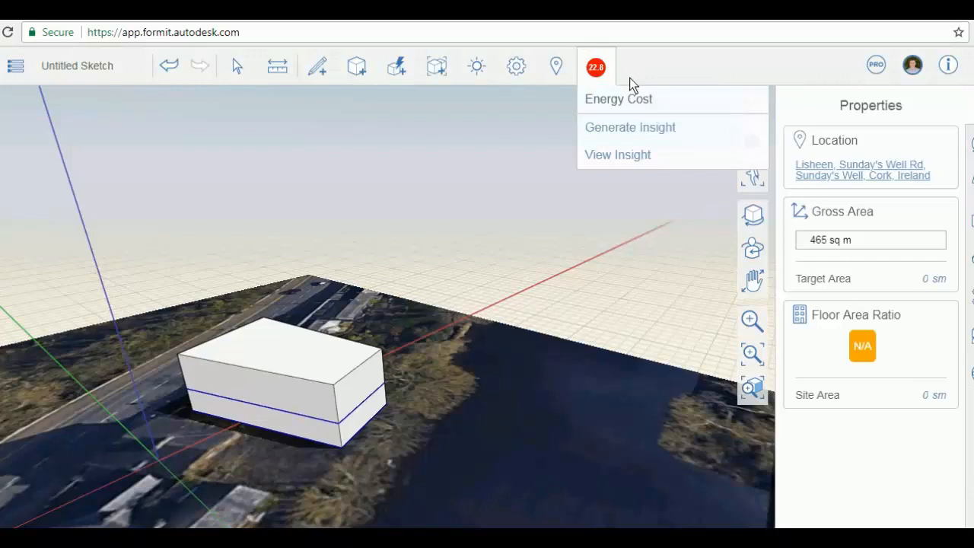
mouse_move(654, 128)
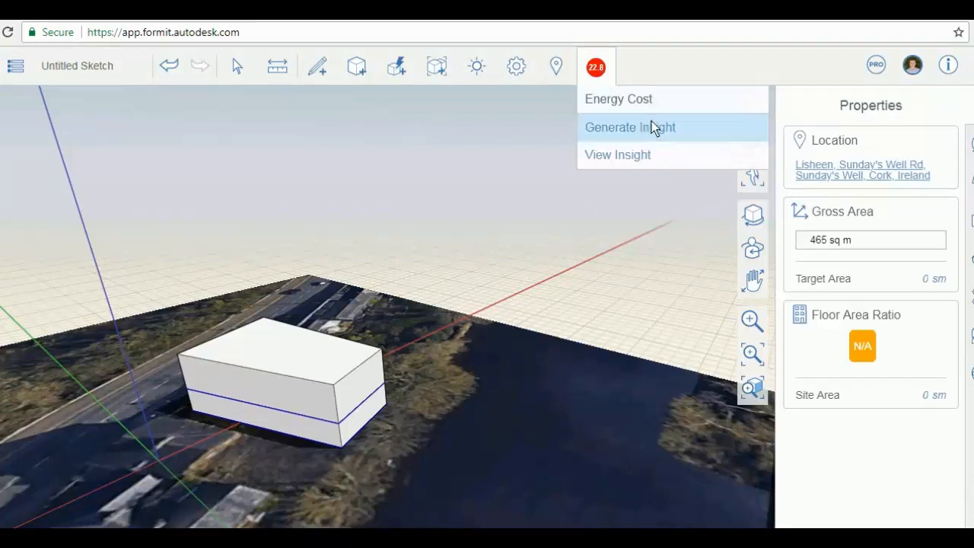
mouse_move(636, 134)
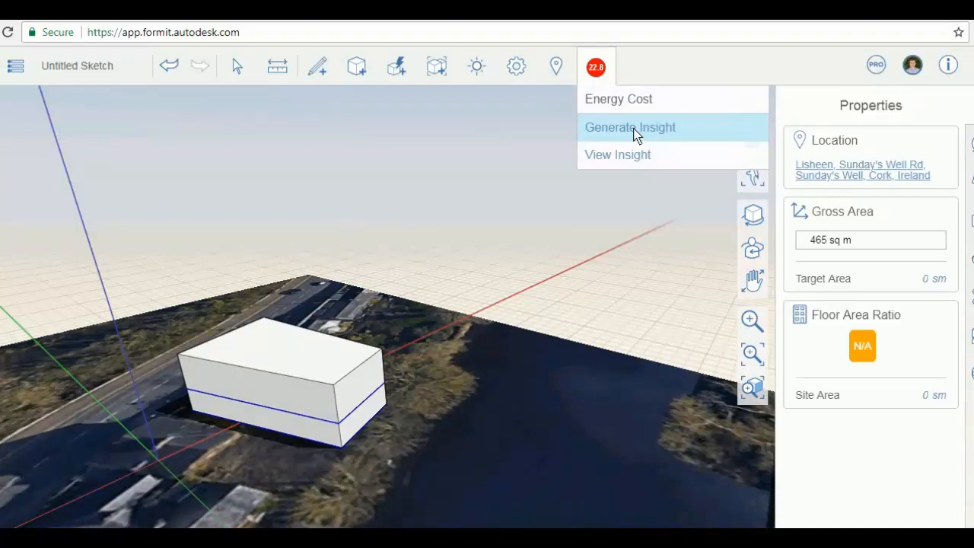
mouse_move(612, 155)
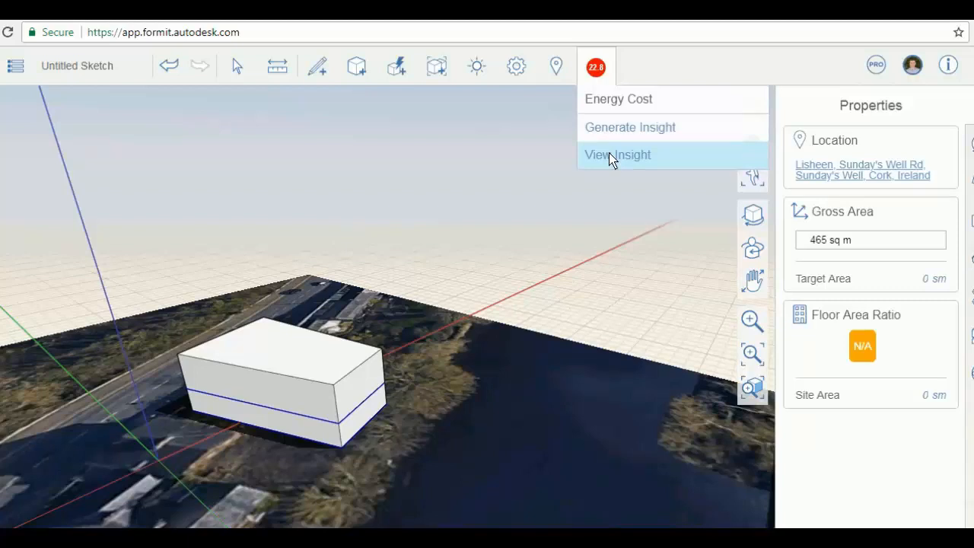
click(616, 155)
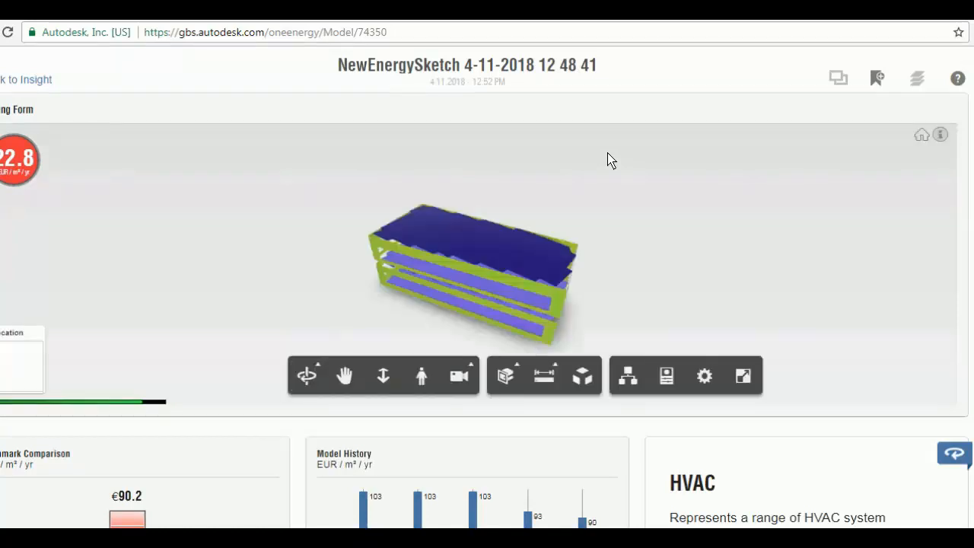
- Orbit the NewEnergySketch energy model to front and roof views in the Insight 360 viewer
drag(609, 160, 575, 297)
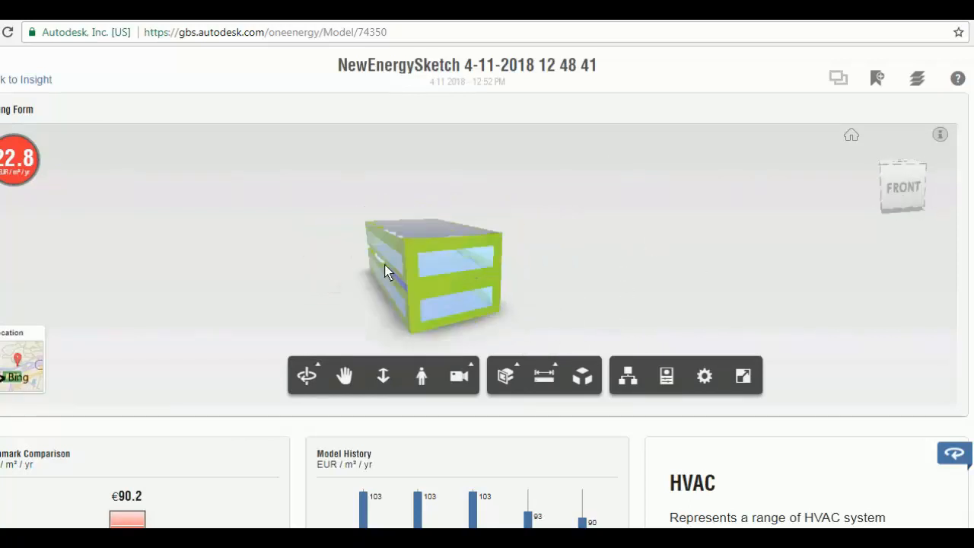
drag(388, 274, 642, 319)
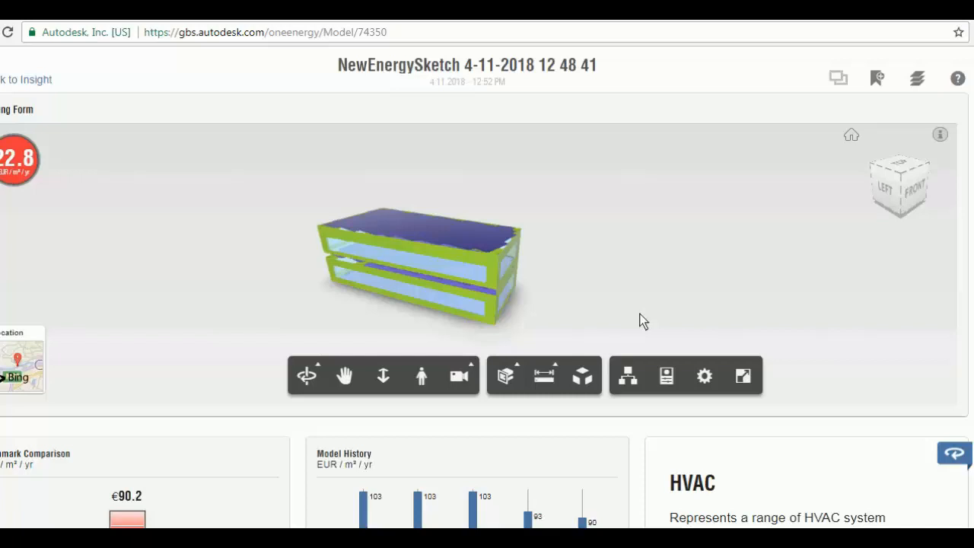
drag(642, 319, 417, 286)
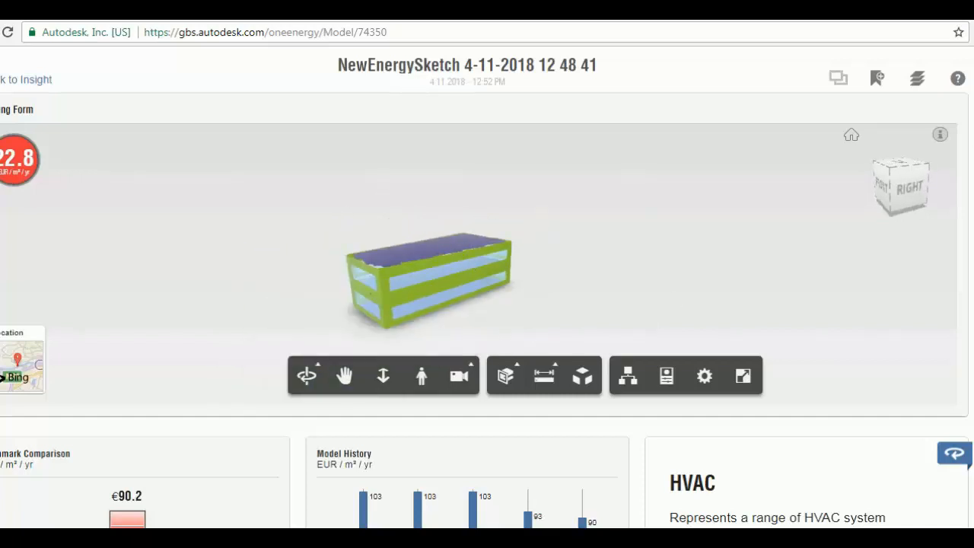
scroll(down, 3)
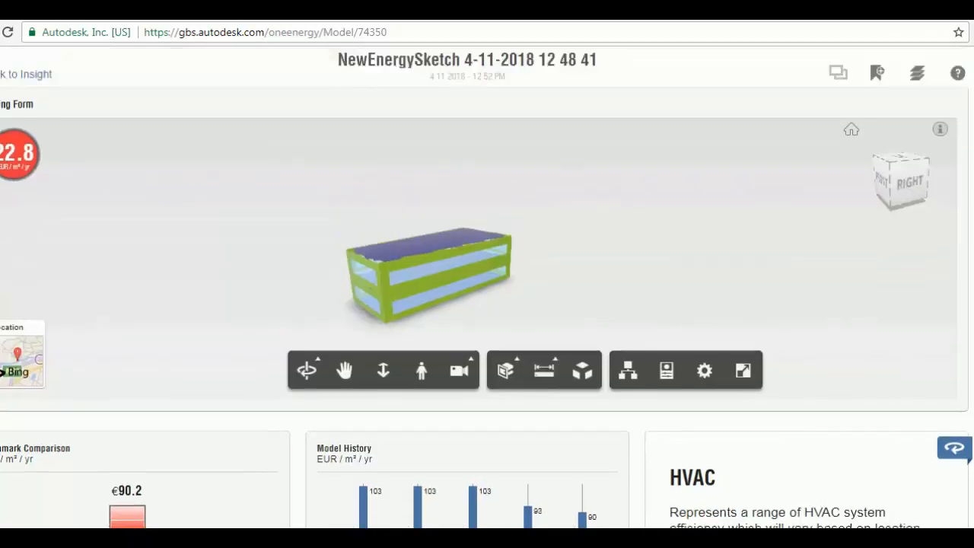
mouse_move(12, 175)
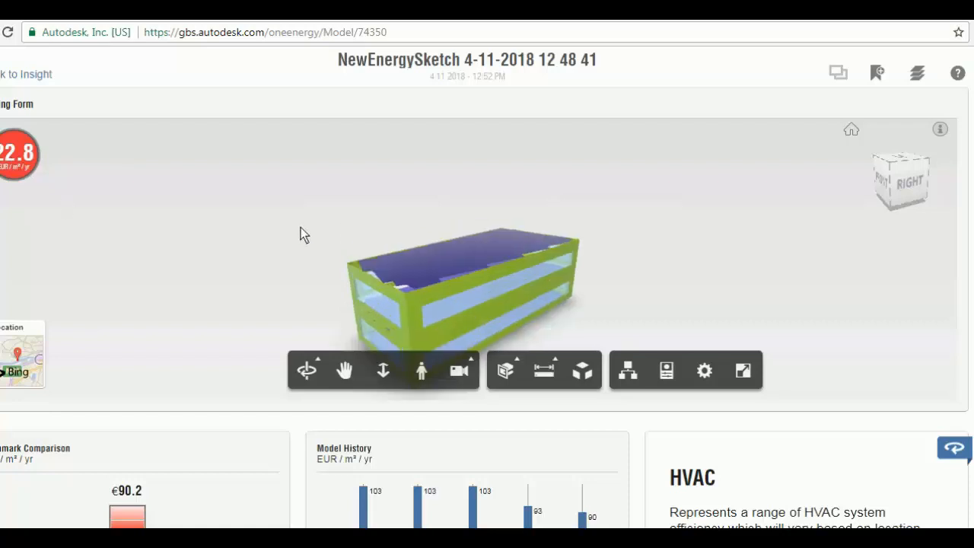
- Scroll to the Benchmark Comparison showing 22.8 against ASHRAE 90.1 (21.1) and Architecture 2030 (2.8)
scroll(down, 3)
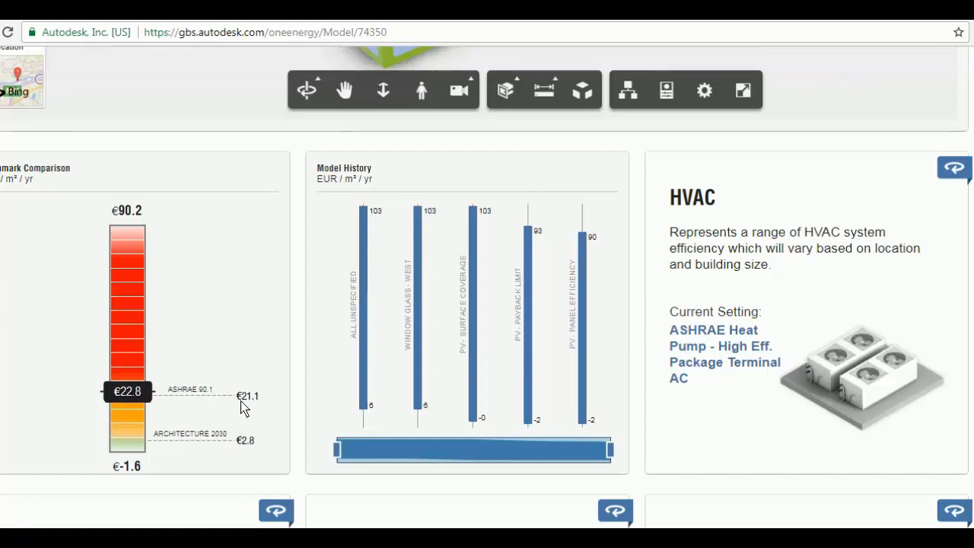
mouse_move(234, 456)
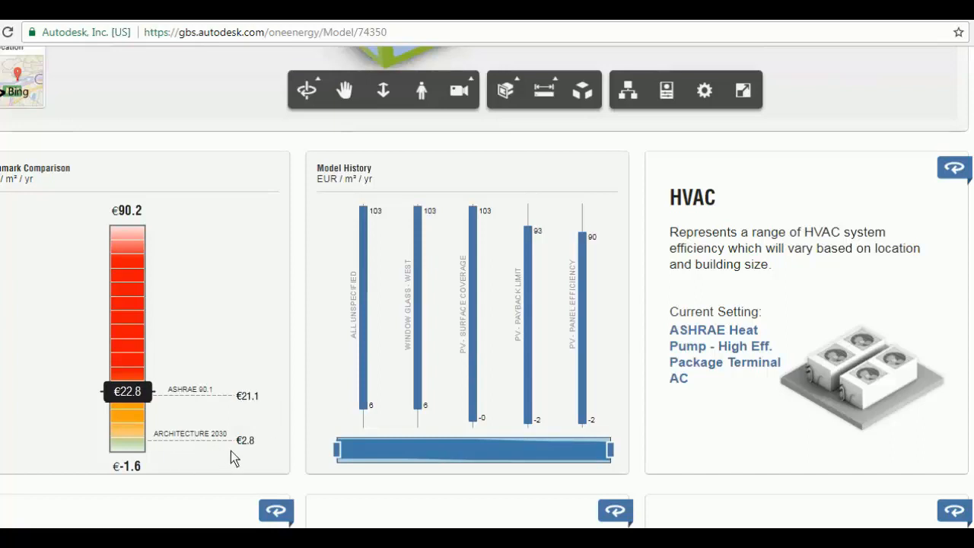
mouse_move(242, 453)
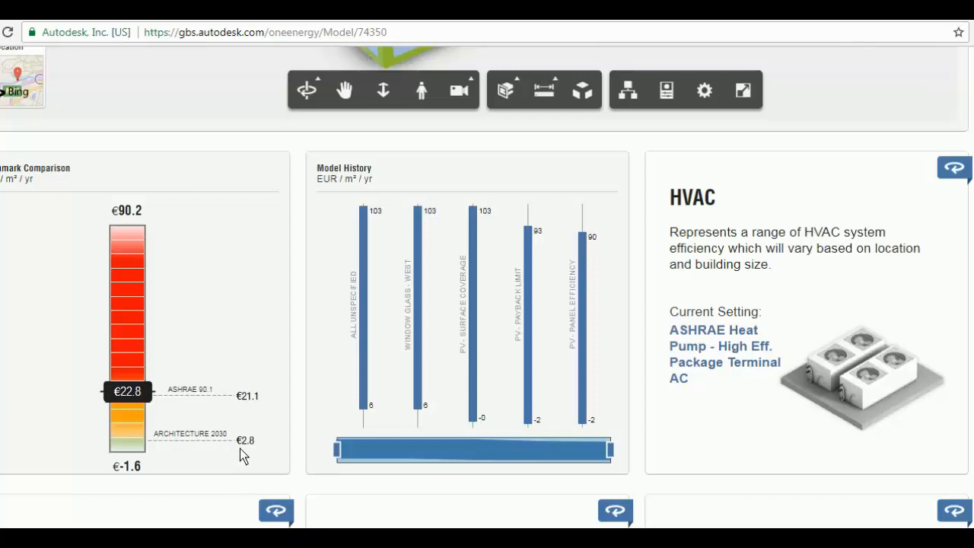
mouse_move(244, 449)
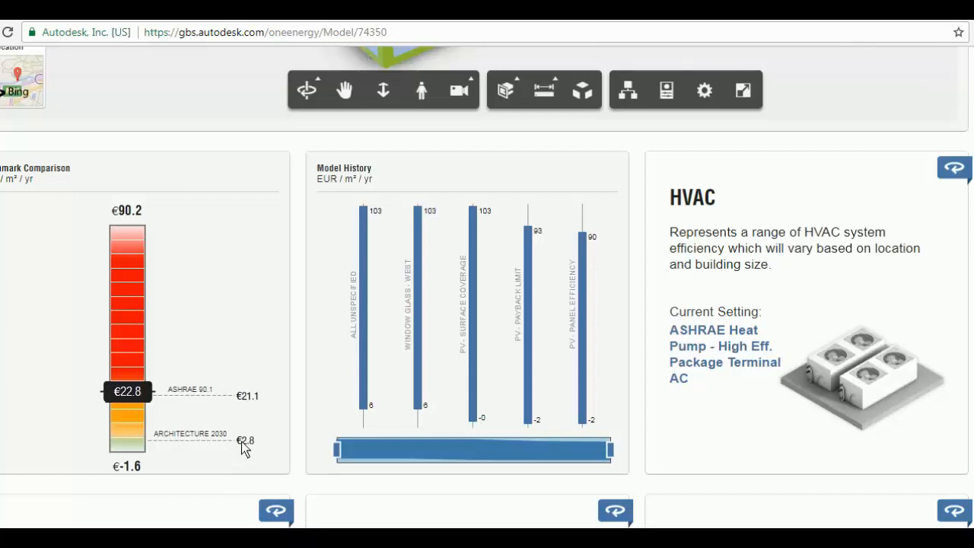
mouse_move(311, 232)
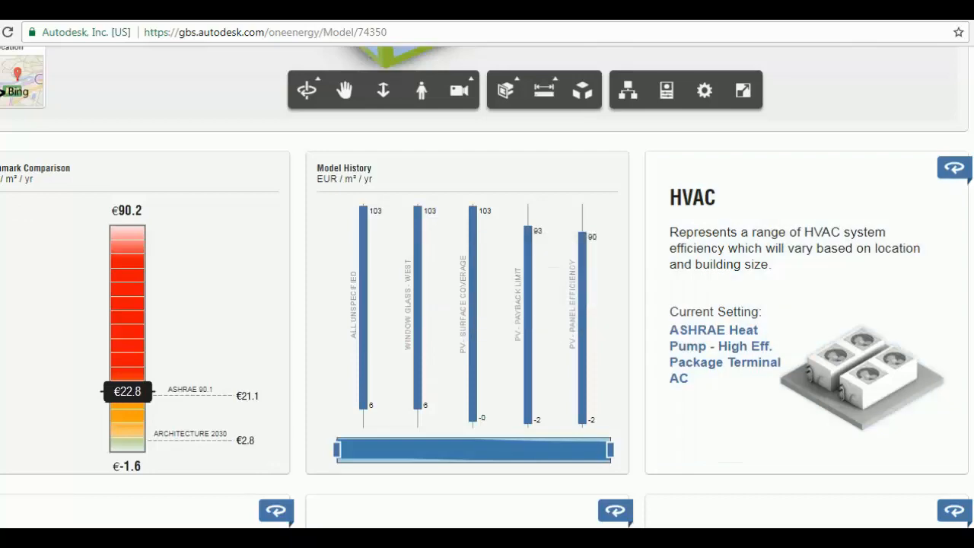
scroll(down, 3)
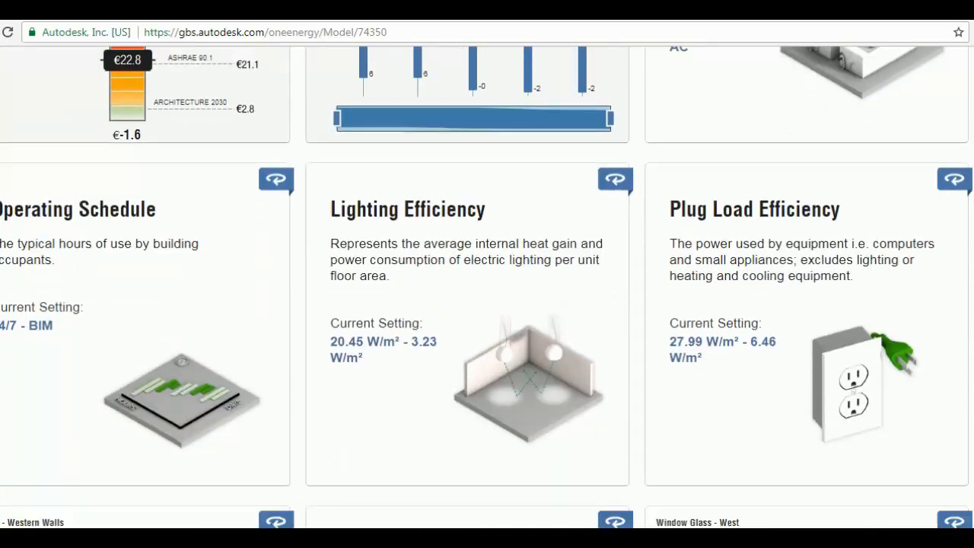
- Flip the WWR - Western Walls and Window Glass - West cards to their cost-impact charts
scroll(down, 3)
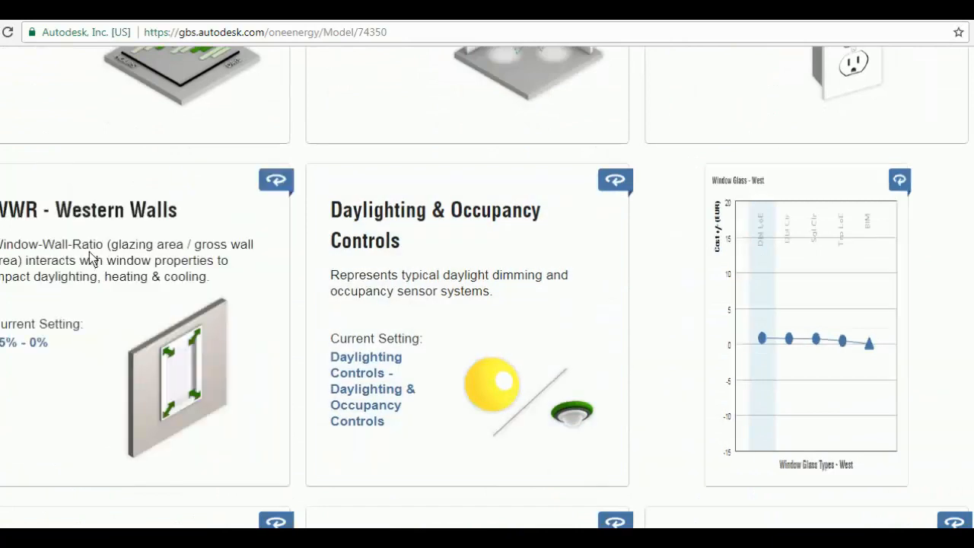
click(899, 179)
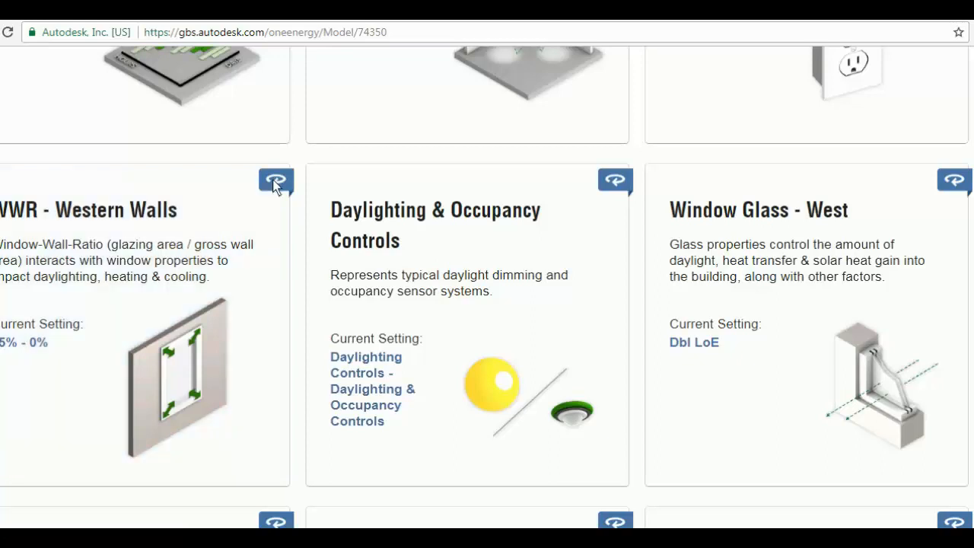
click(275, 179)
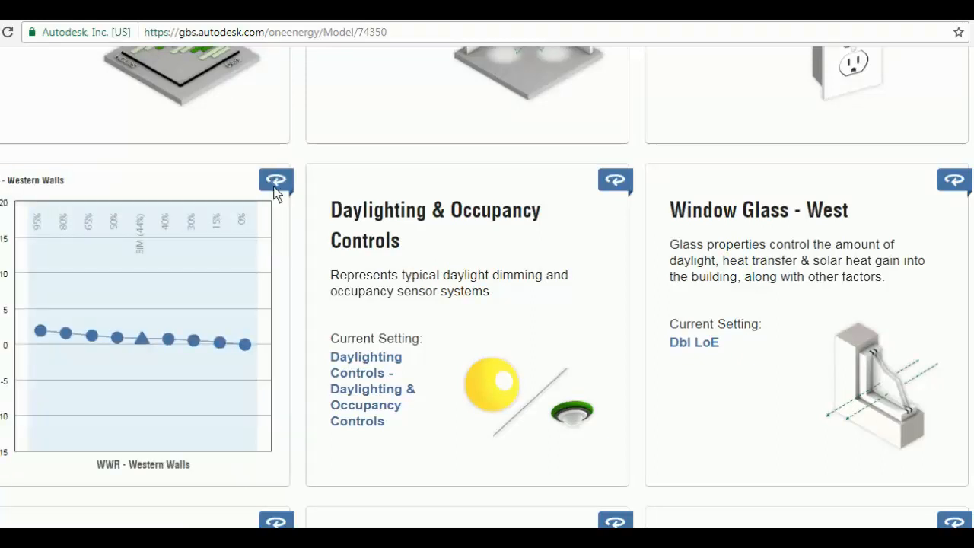
mouse_move(143, 338)
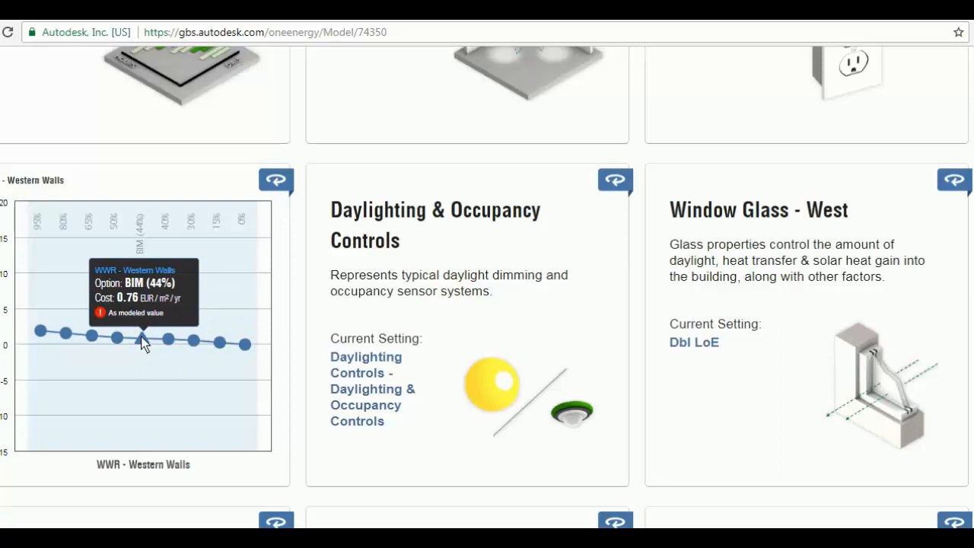
mouse_move(39, 331)
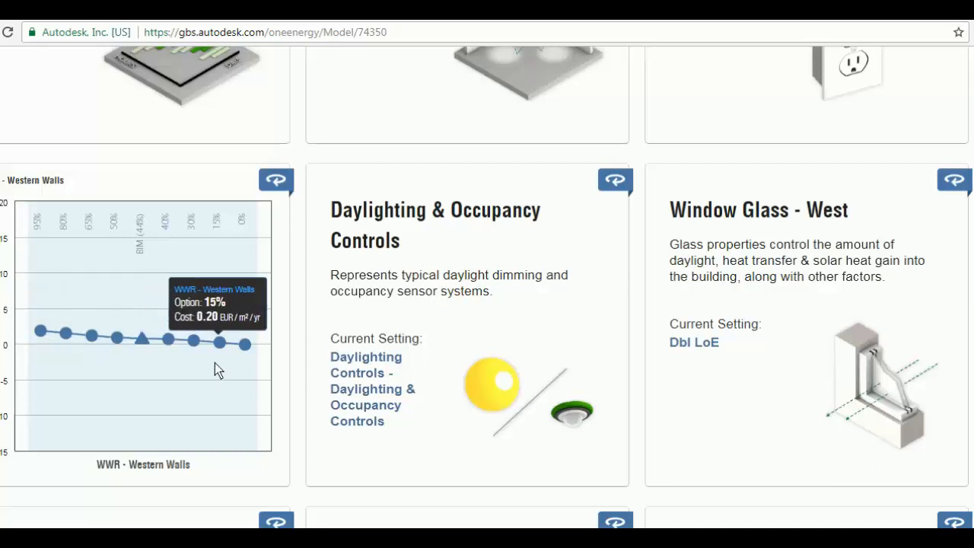
mouse_move(222, 347)
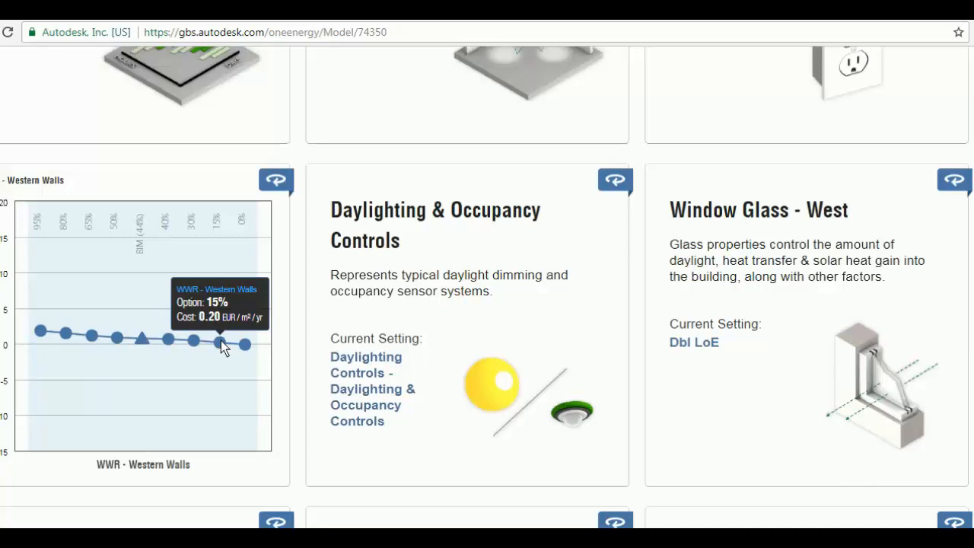
mouse_move(951, 190)
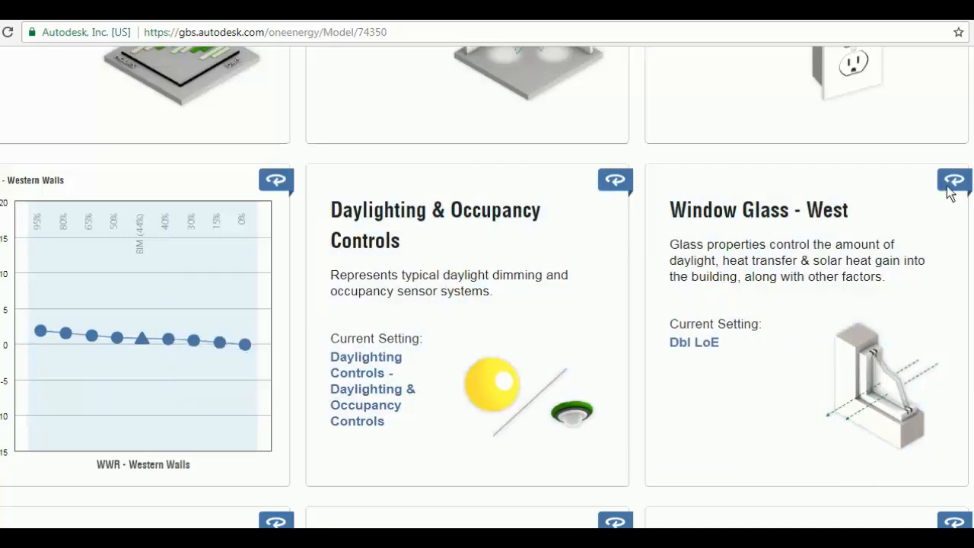
click(952, 179)
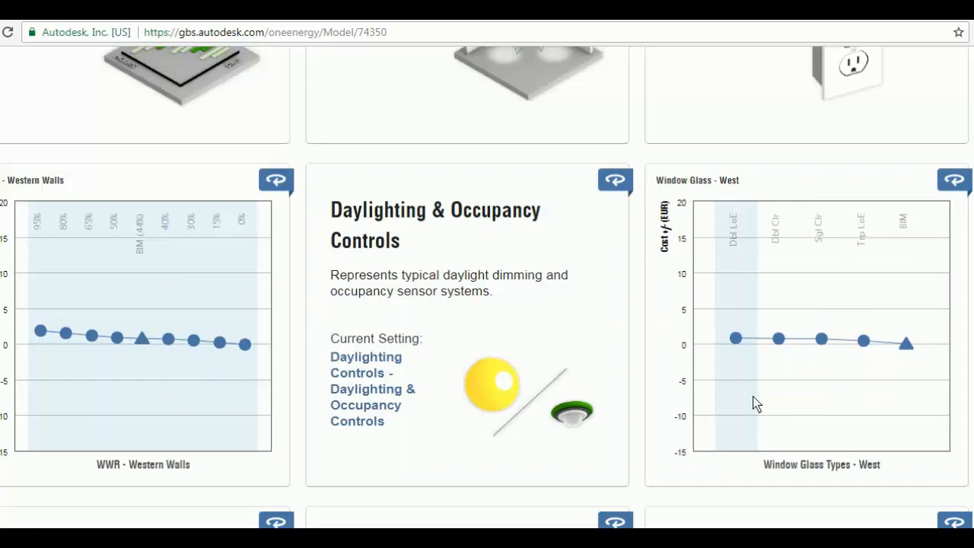
mouse_move(907, 344)
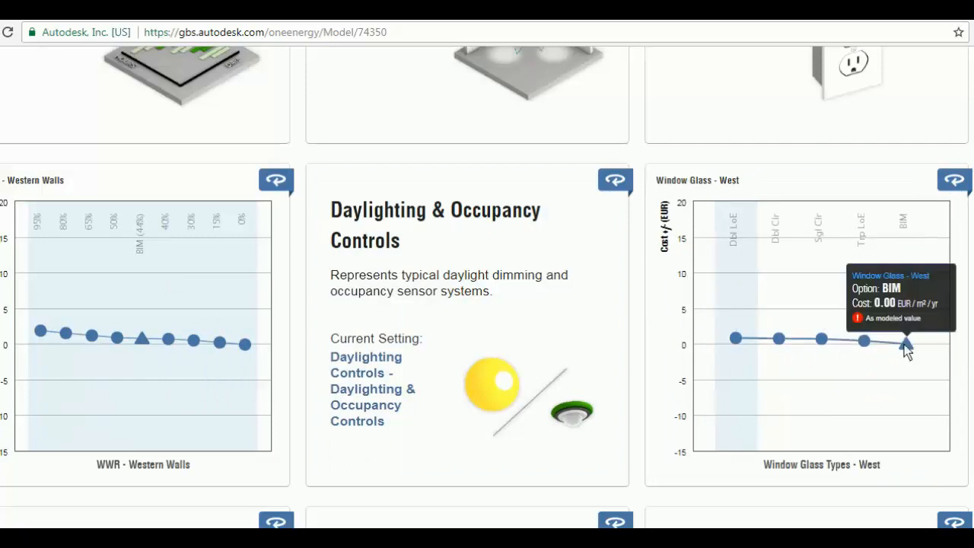
mouse_move(907, 347)
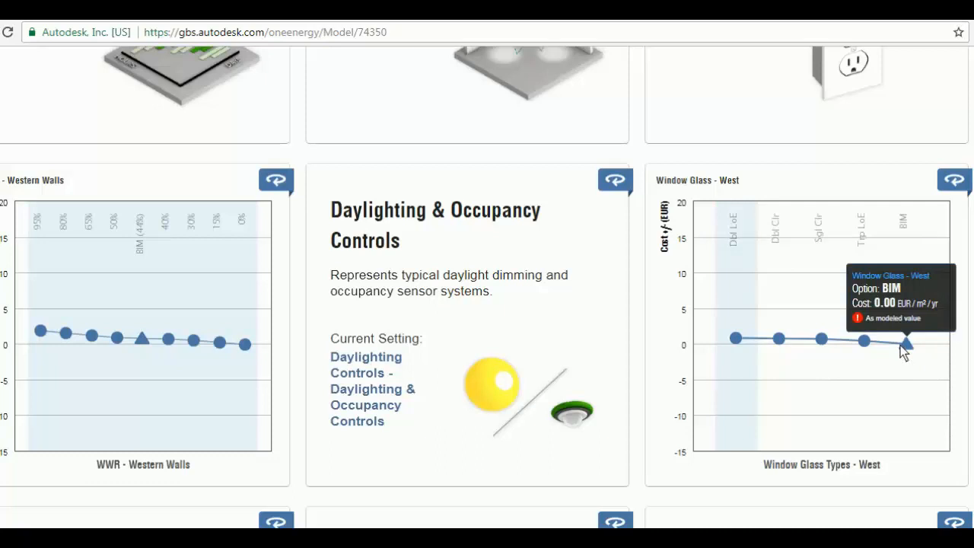
mouse_move(864, 341)
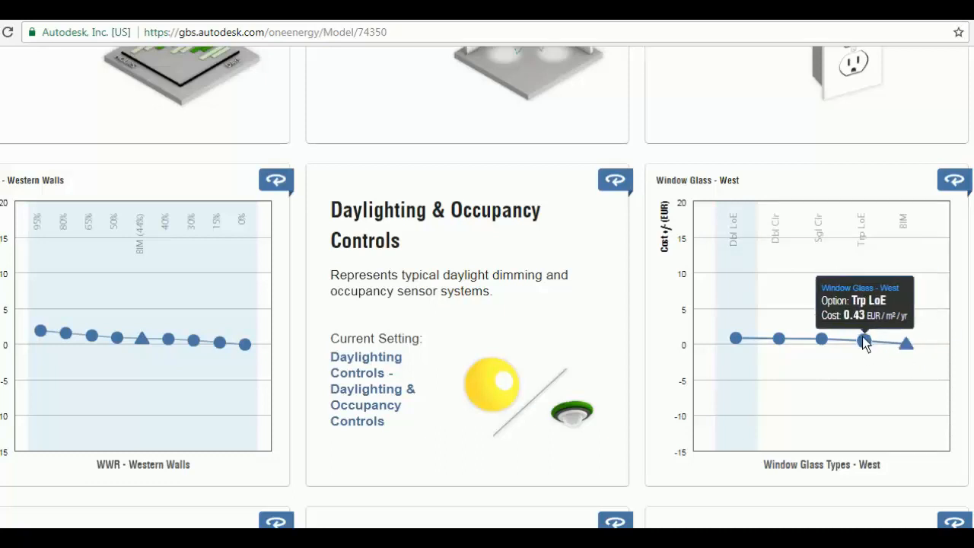
mouse_move(871, 348)
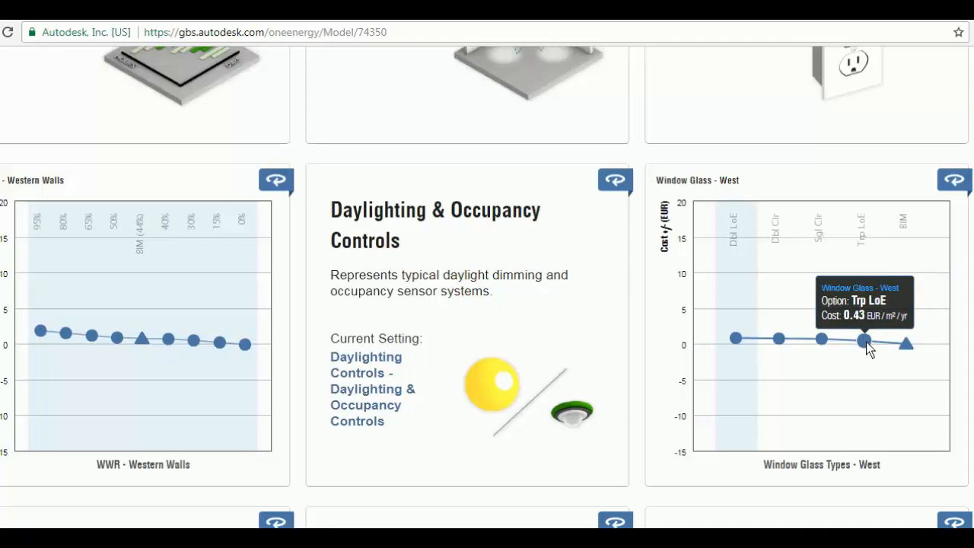
mouse_move(779, 337)
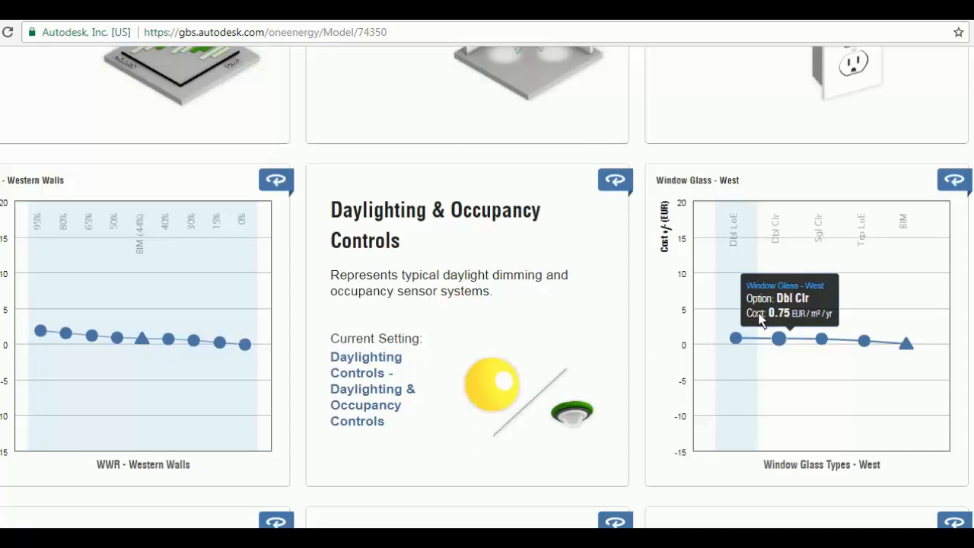
mouse_move(736, 339)
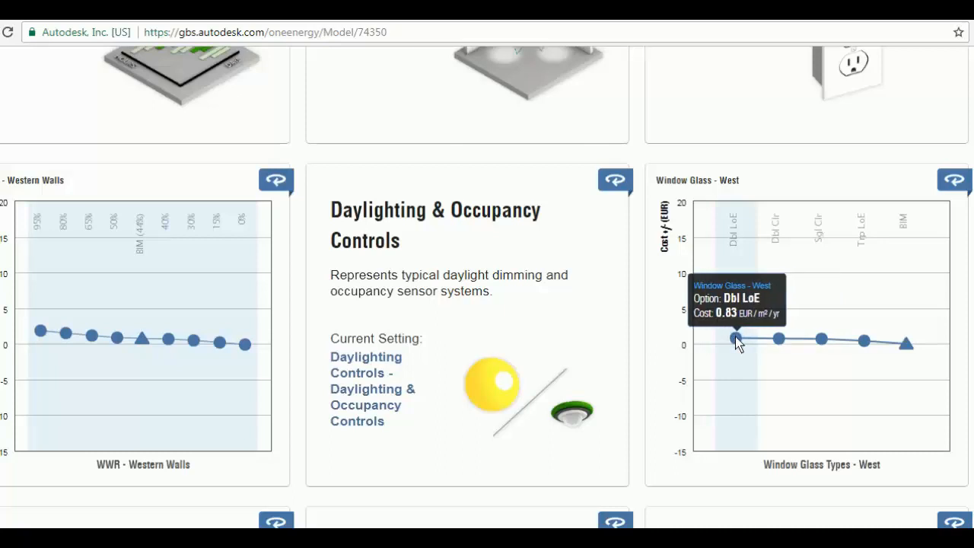
mouse_move(748, 327)
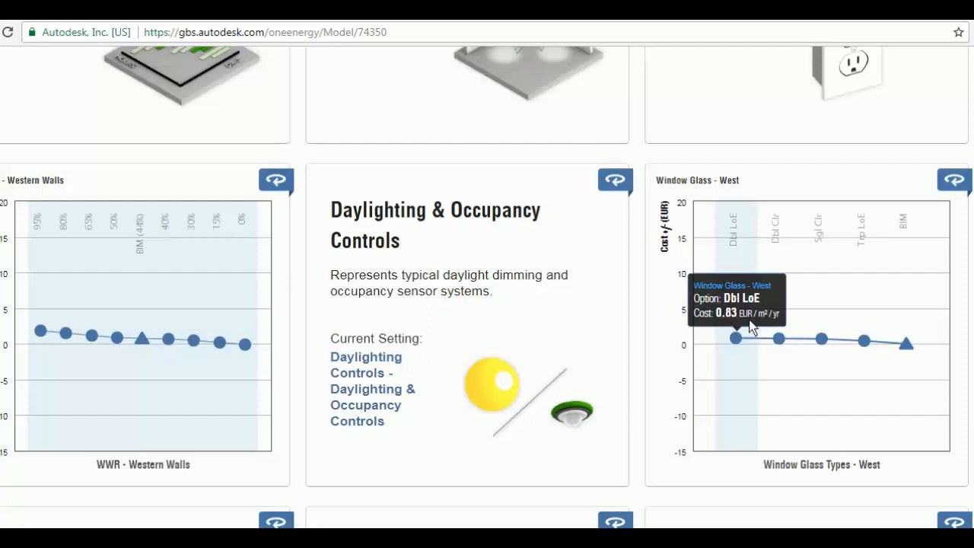
mouse_move(822, 338)
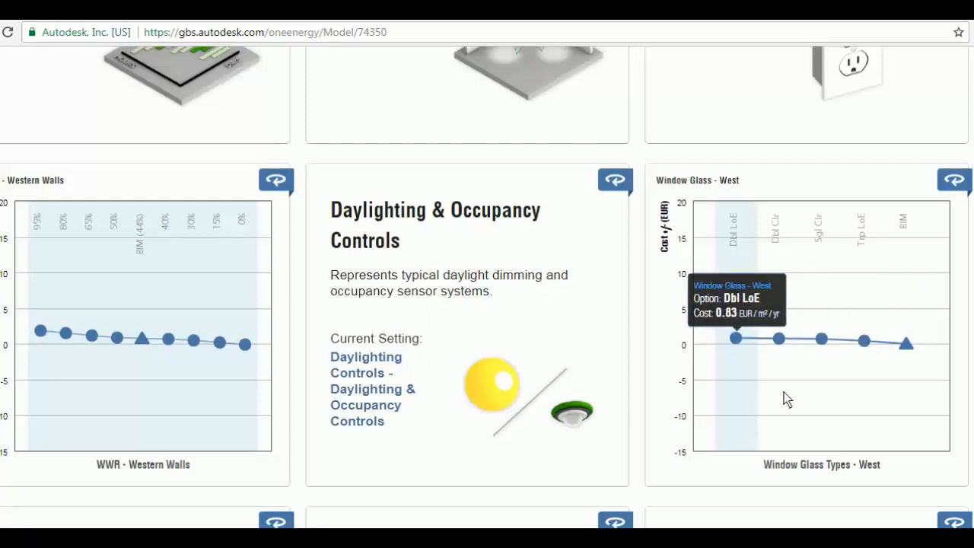
mouse_move(864, 339)
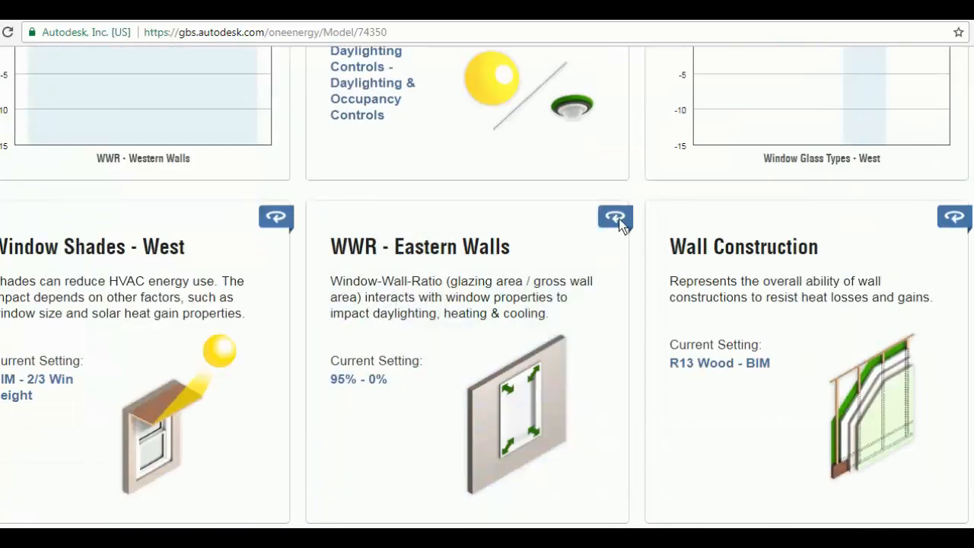
- Show the cost charts for WWR - Eastern Walls and Wall Construction options
click(615, 216)
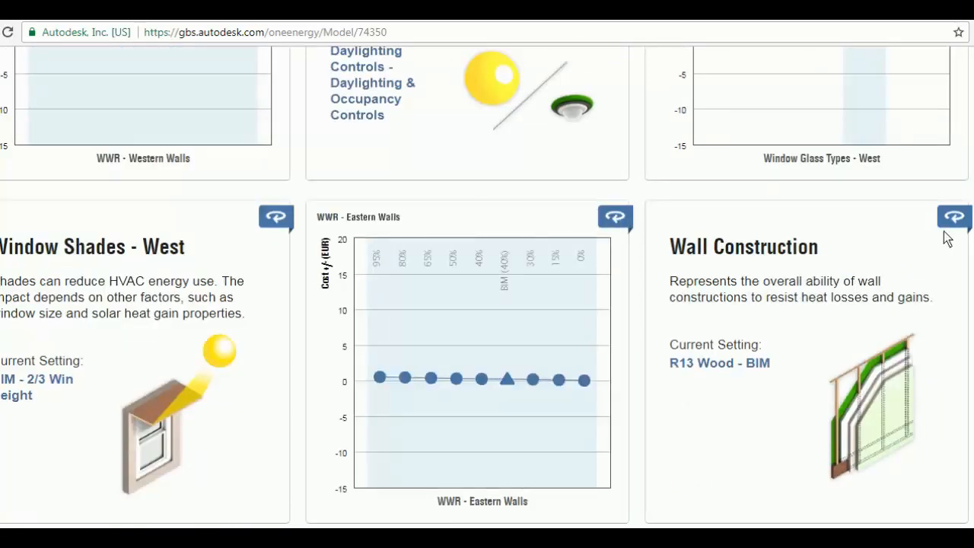
click(952, 216)
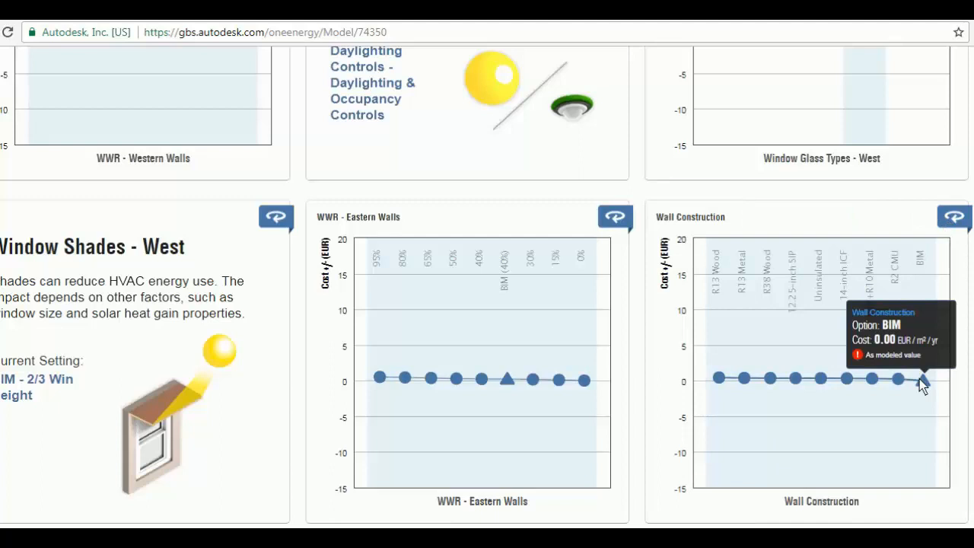
mouse_move(716, 379)
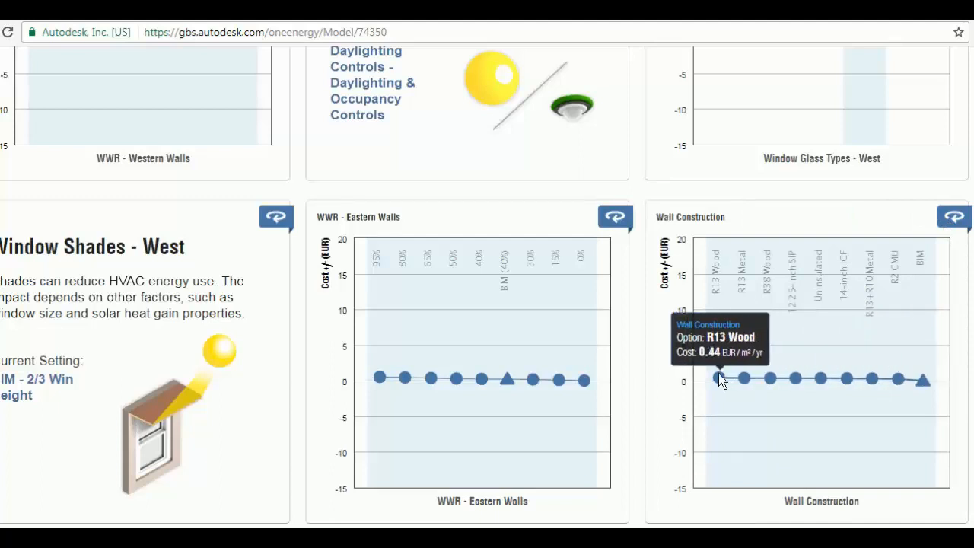
mouse_move(718, 277)
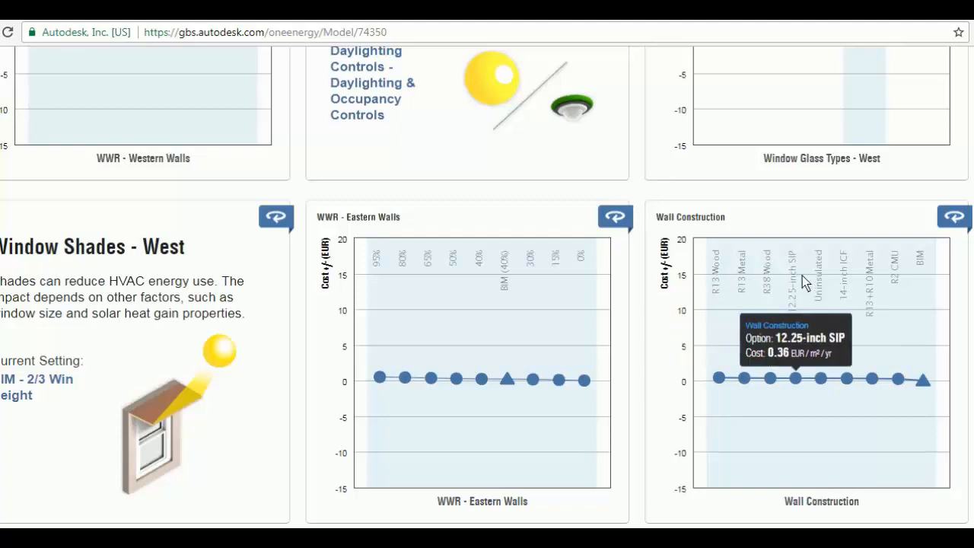
mouse_move(721, 275)
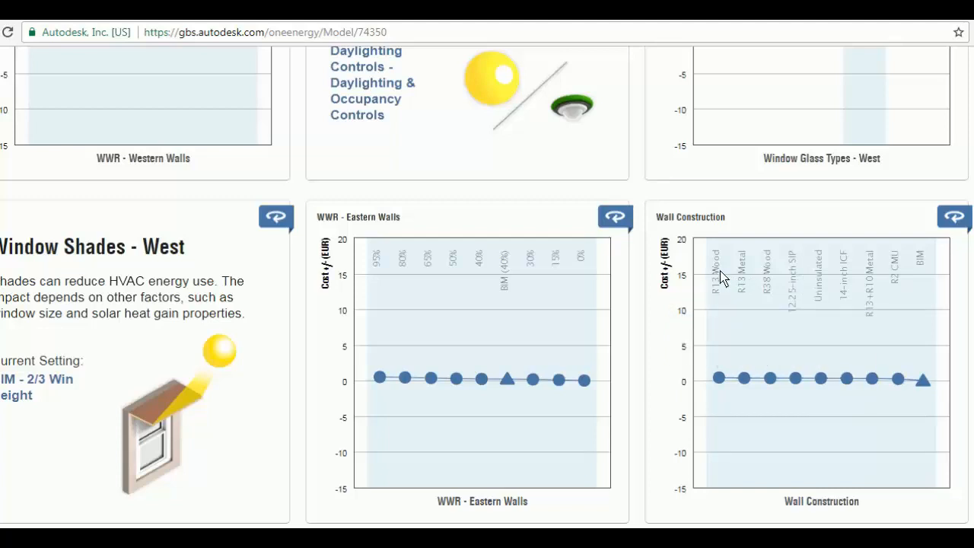
mouse_move(867, 301)
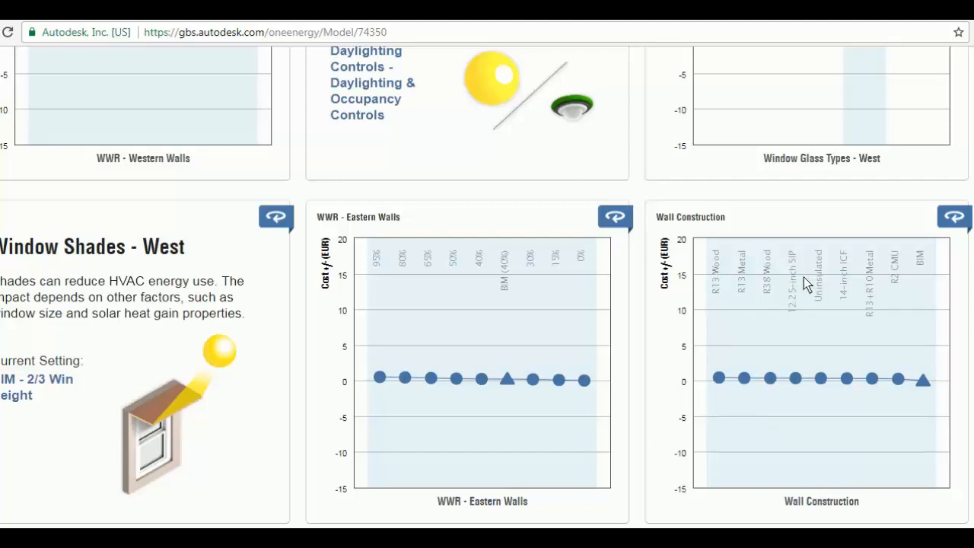
mouse_move(866, 321)
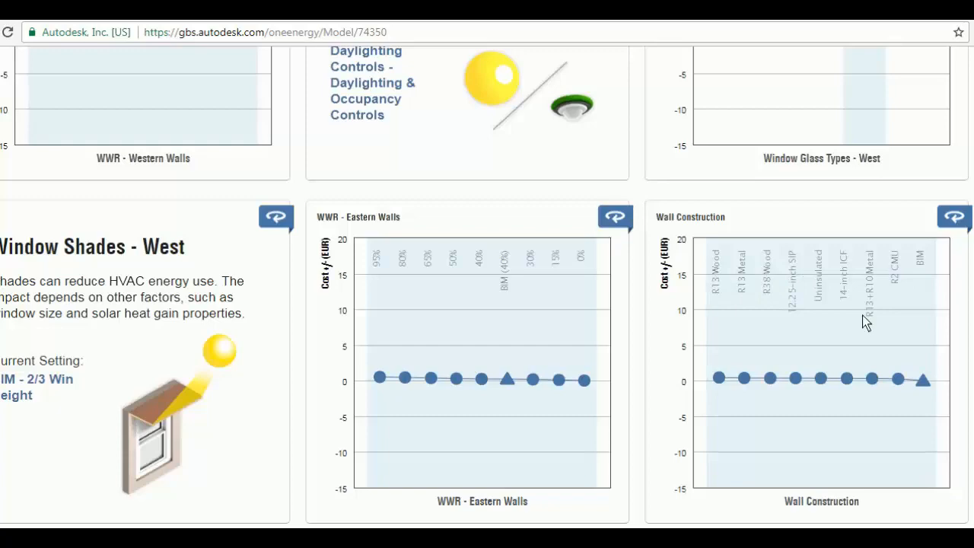
mouse_move(829, 284)
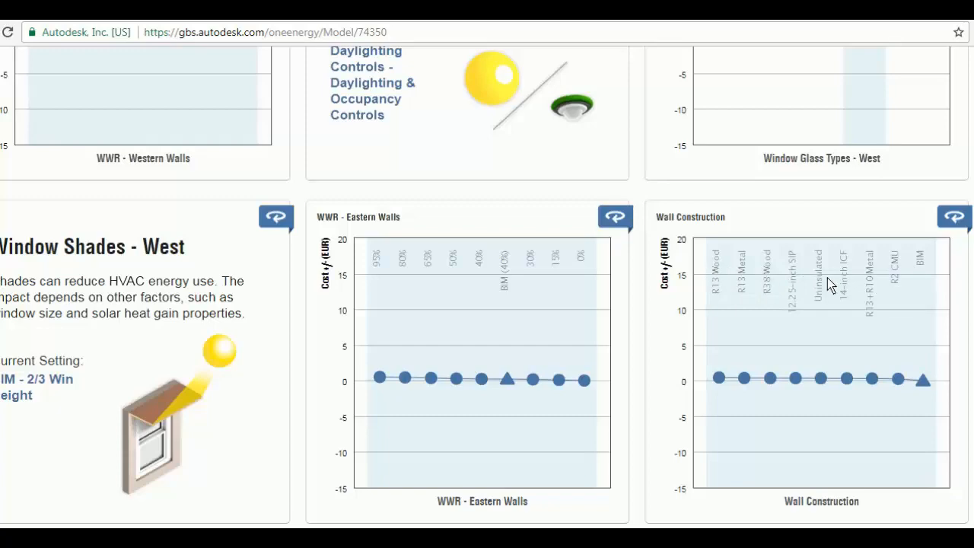
scroll(down, 3)
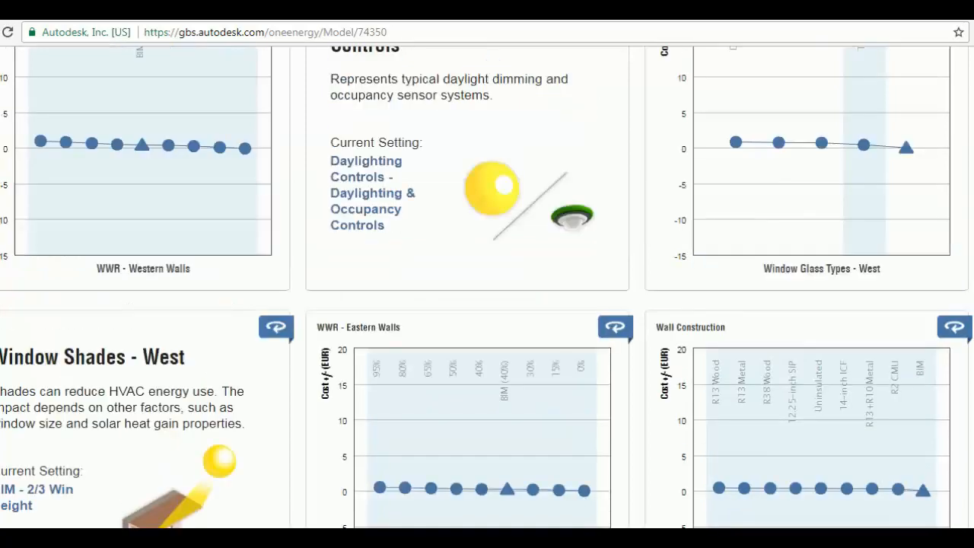
scroll(up, 3)
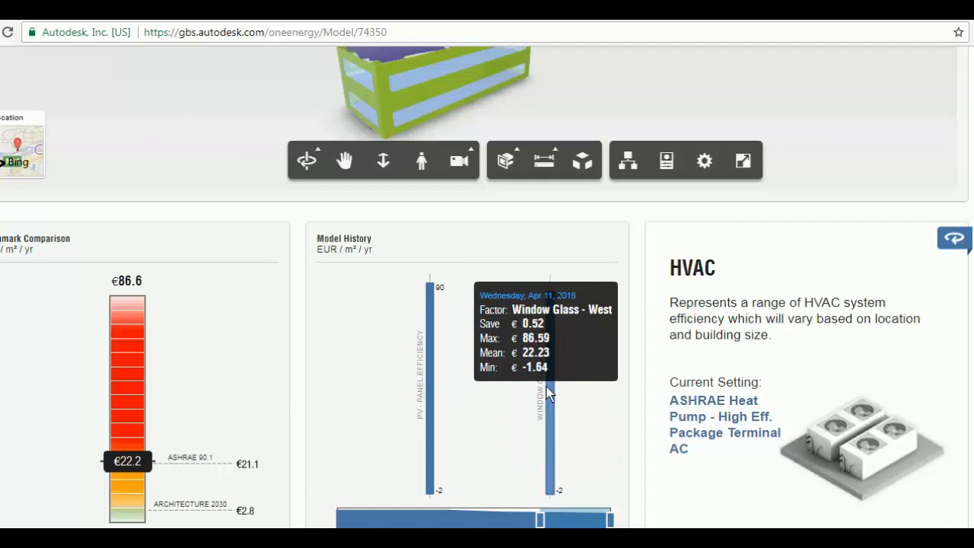
mouse_move(548, 388)
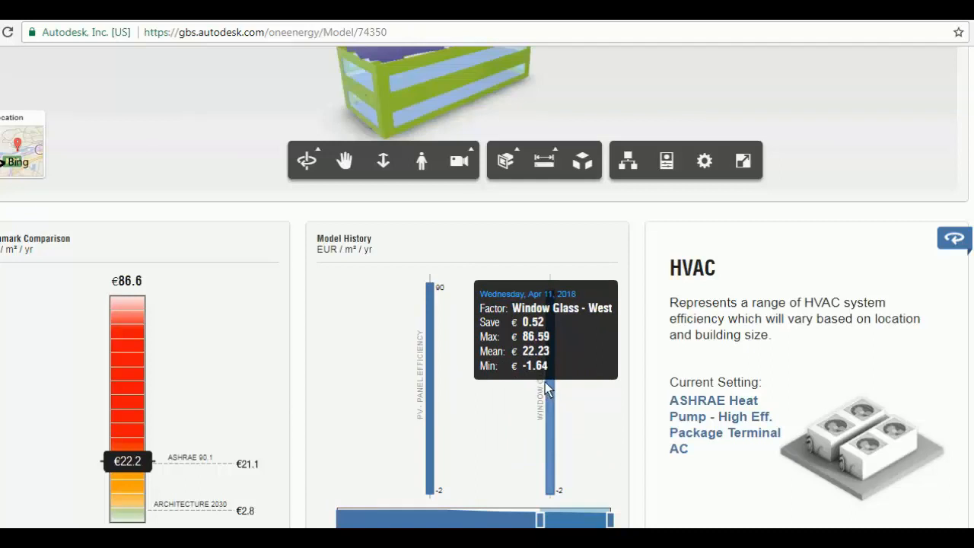
- Go back to the Insight model list comparing NewEnergySketch 4-11-2018 (22.2 mean cost) with earlier sketches
scroll(up, 3)
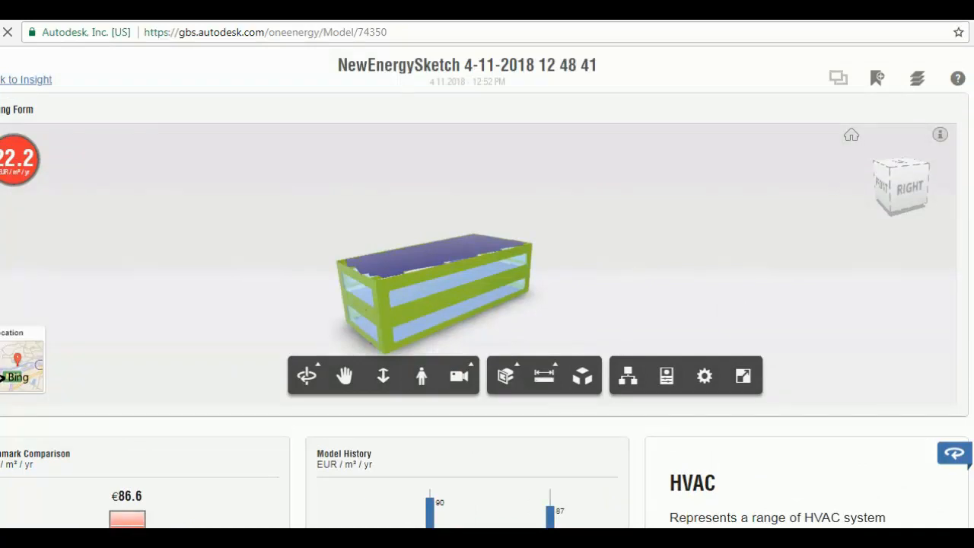
click(28, 79)
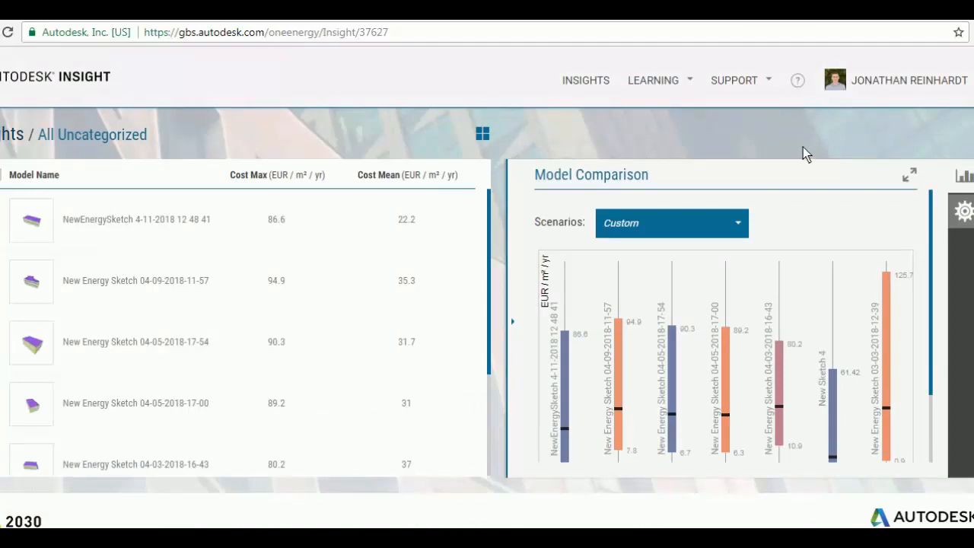
mouse_move(962, 211)
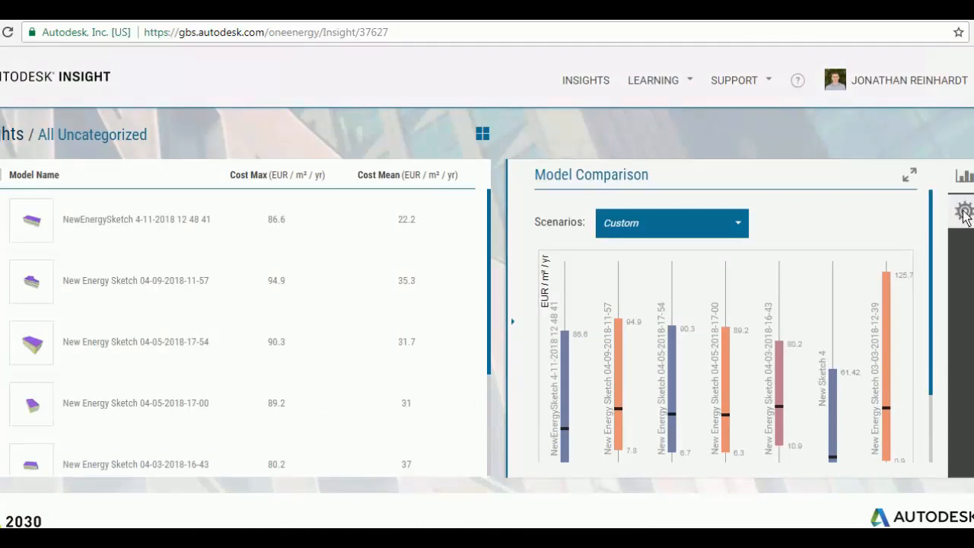
- Try the Energy Use Intensity roll-up, revert to Annual Cost, review utility rates, and return to Model Comparison
click(963, 210)
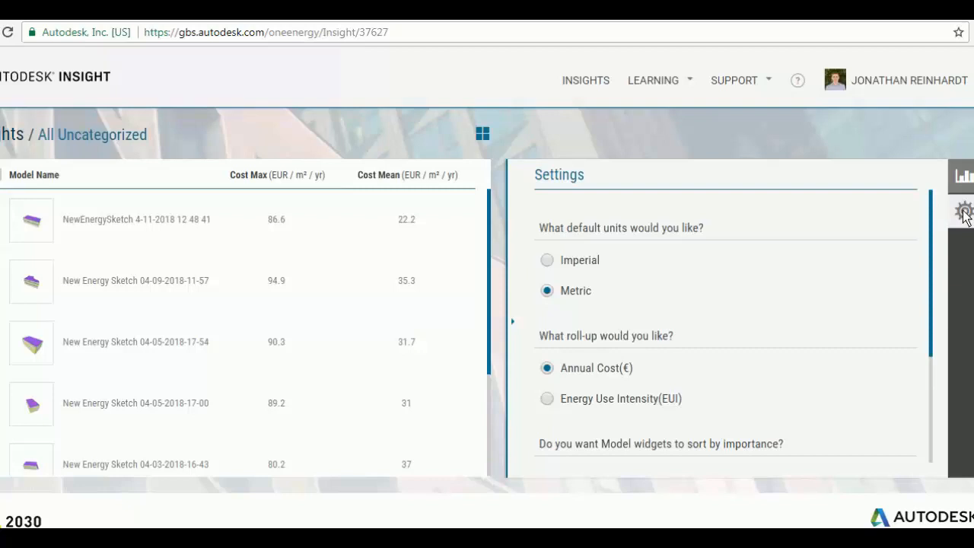
mouse_move(636, 259)
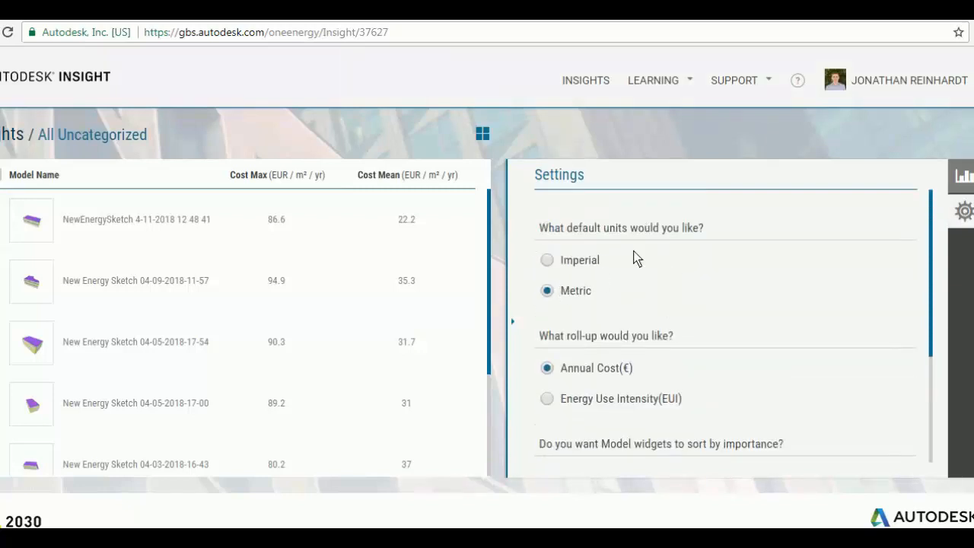
mouse_move(675, 372)
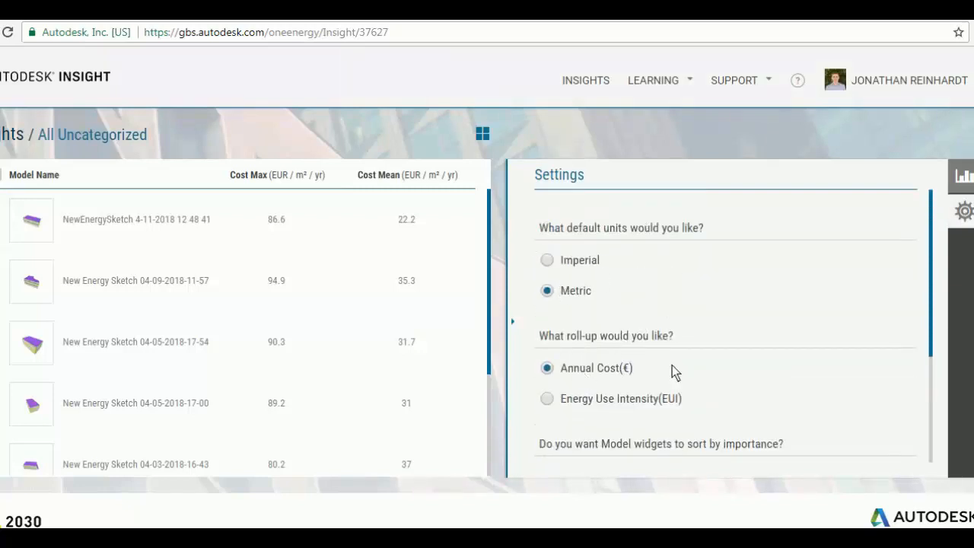
mouse_move(592, 411)
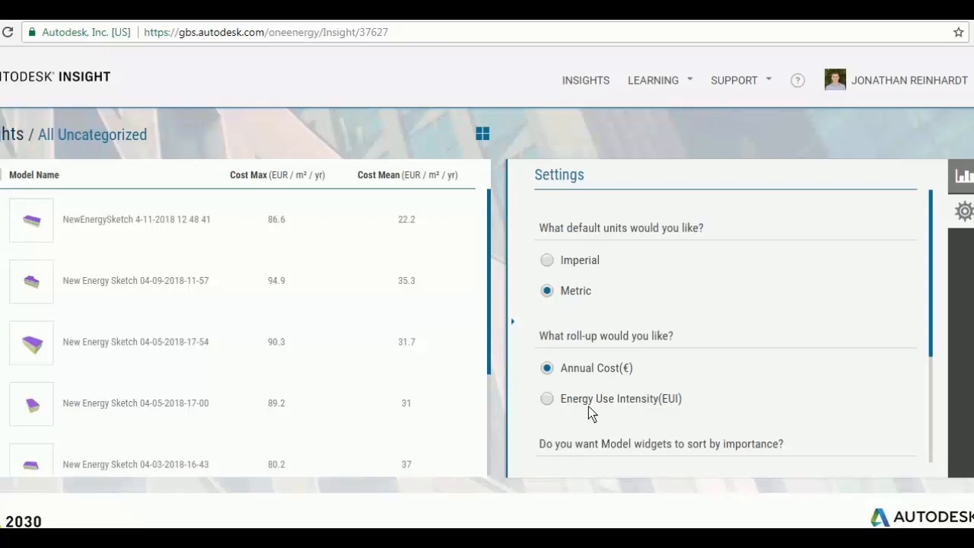
click(546, 399)
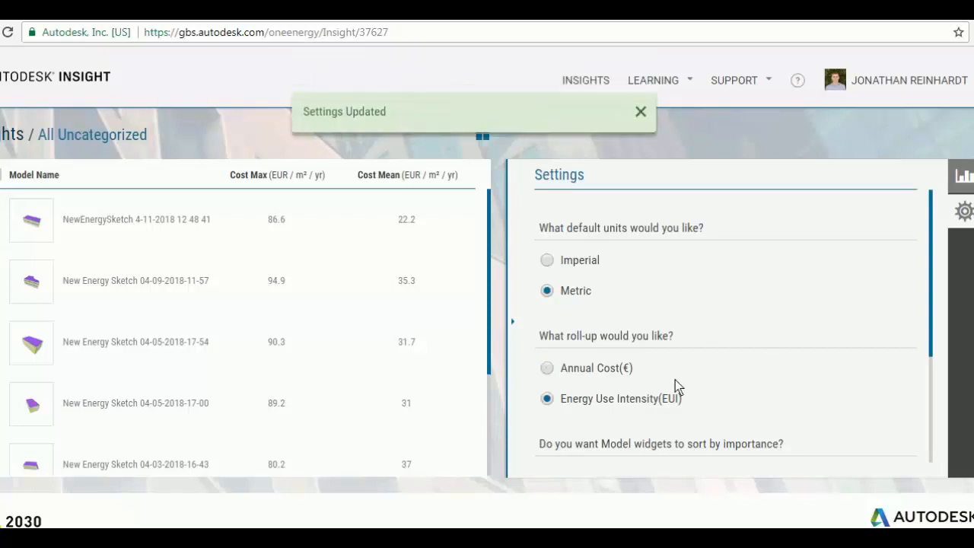
click(546, 367)
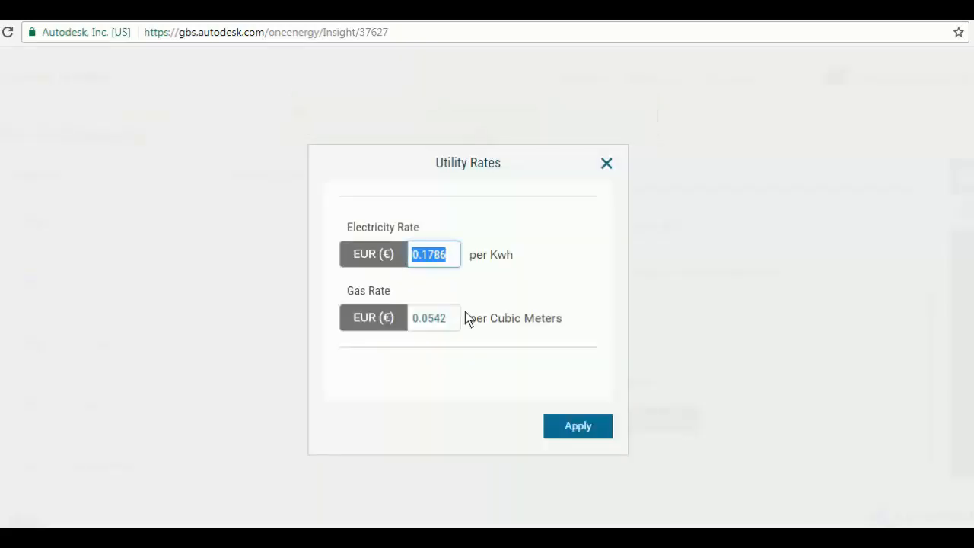
mouse_move(462, 338)
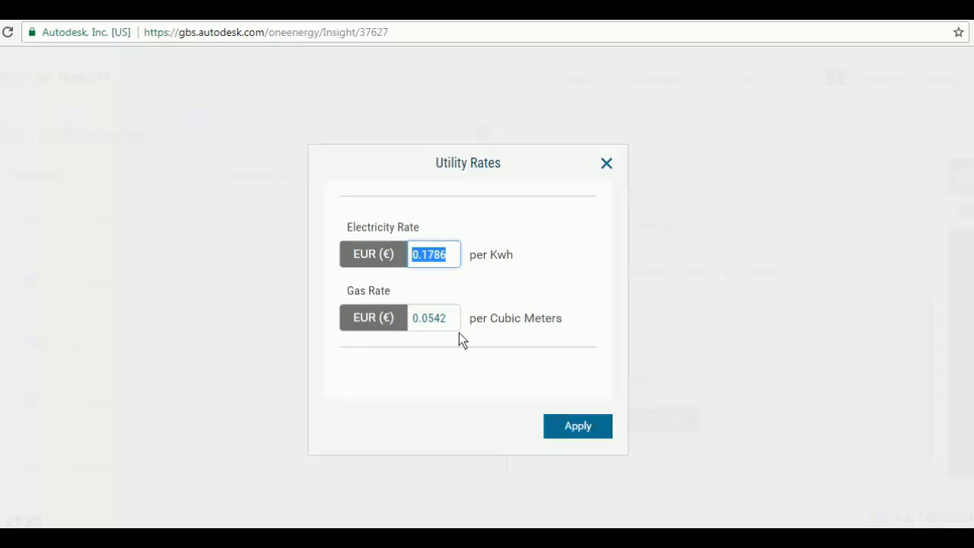
mouse_move(373, 295)
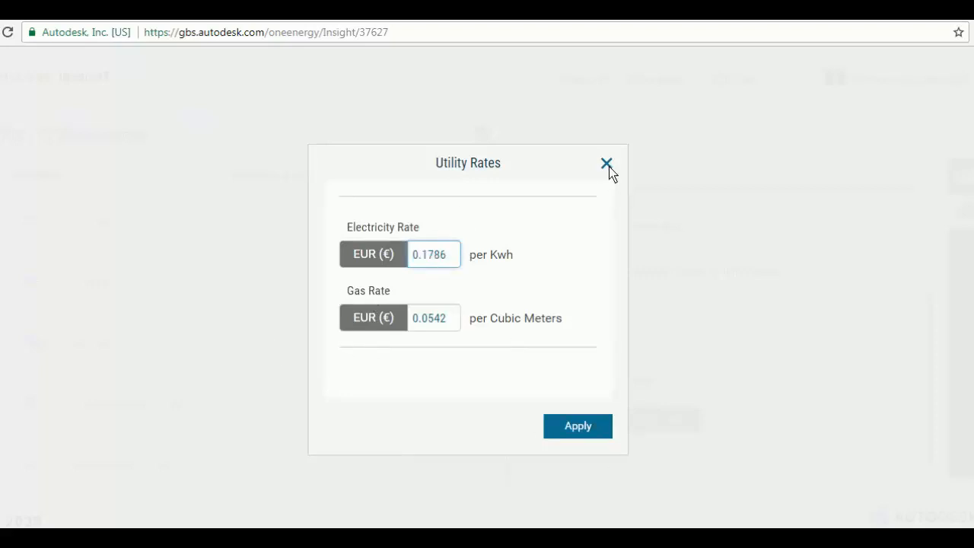
click(606, 161)
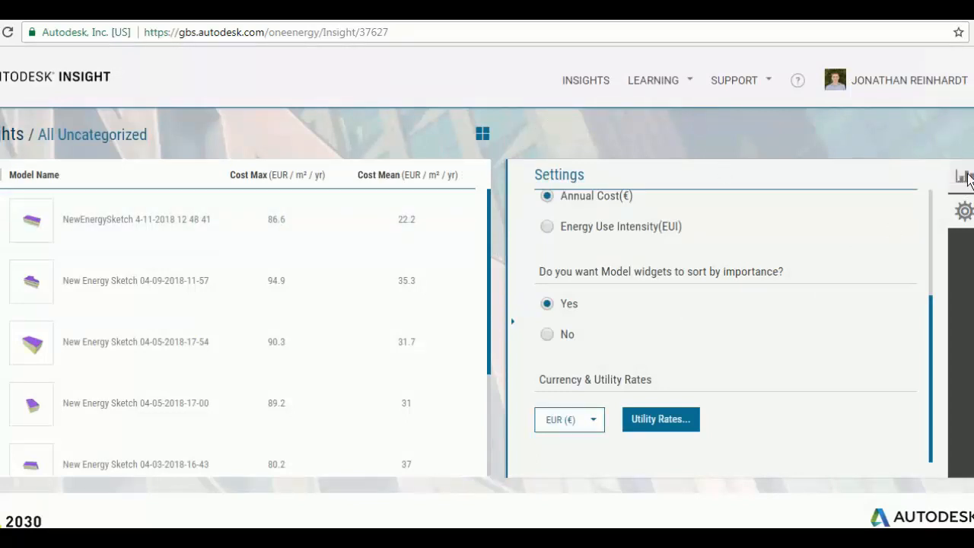
click(961, 176)
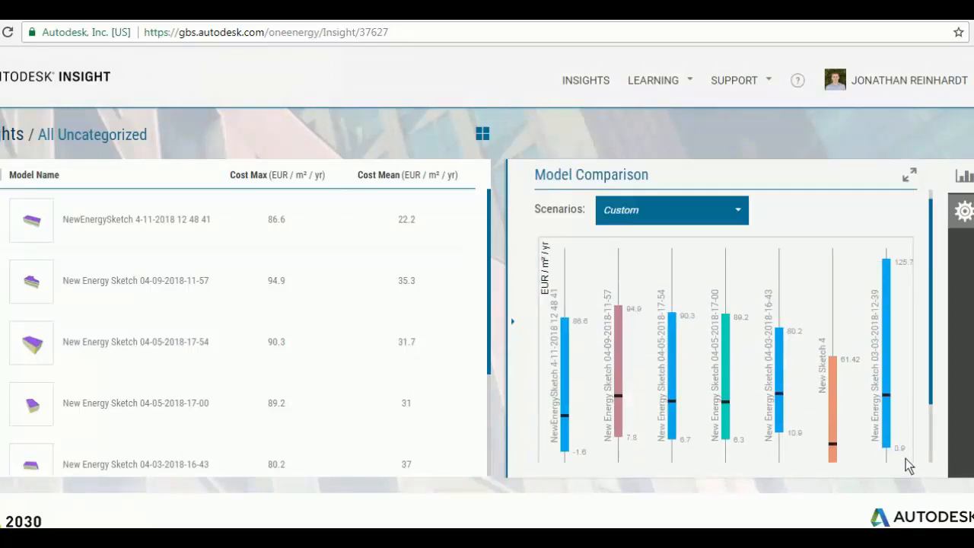
- Switch the comparison scenario to Sample - Net Zero and view the sketch's results via Insight > View Insight
click(670, 210)
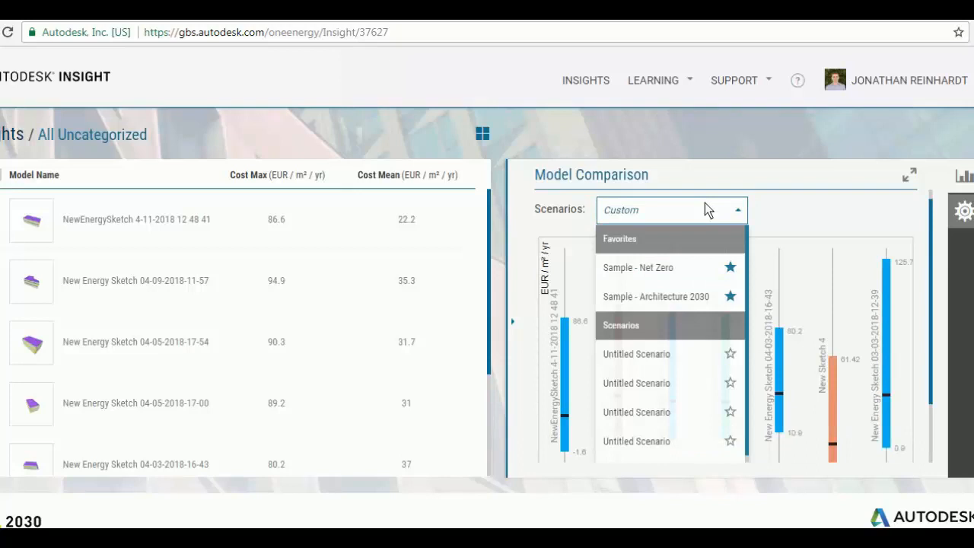
click(638, 267)
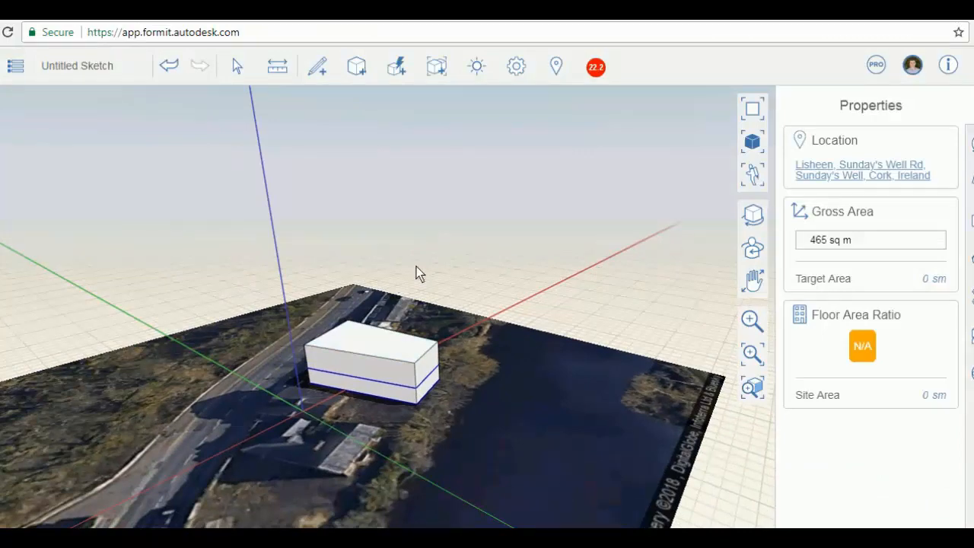
click(597, 67)
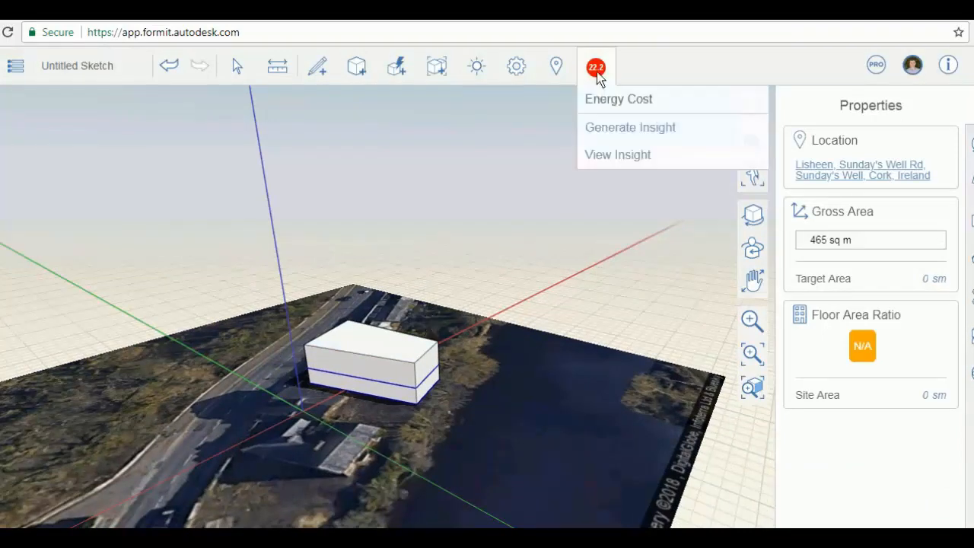
click(618, 156)
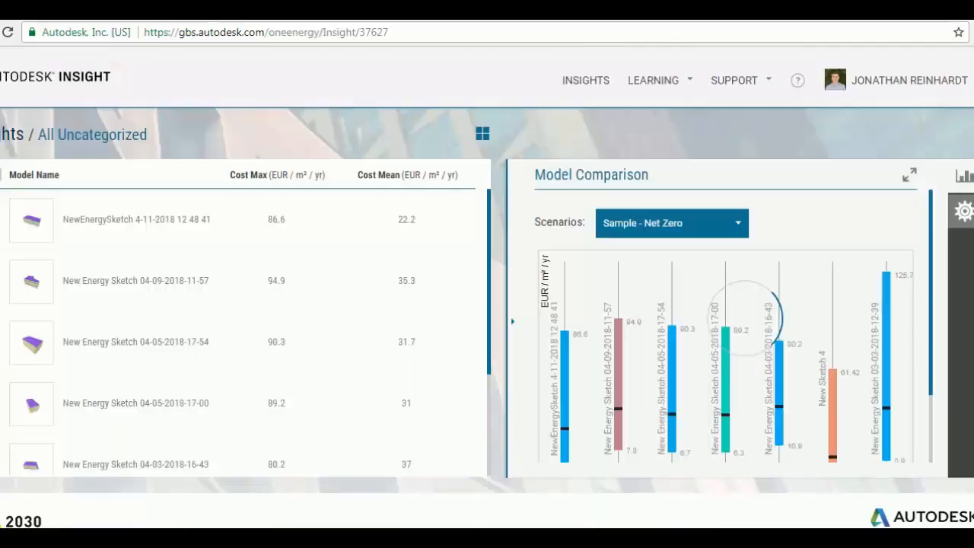
mouse_move(791, 331)
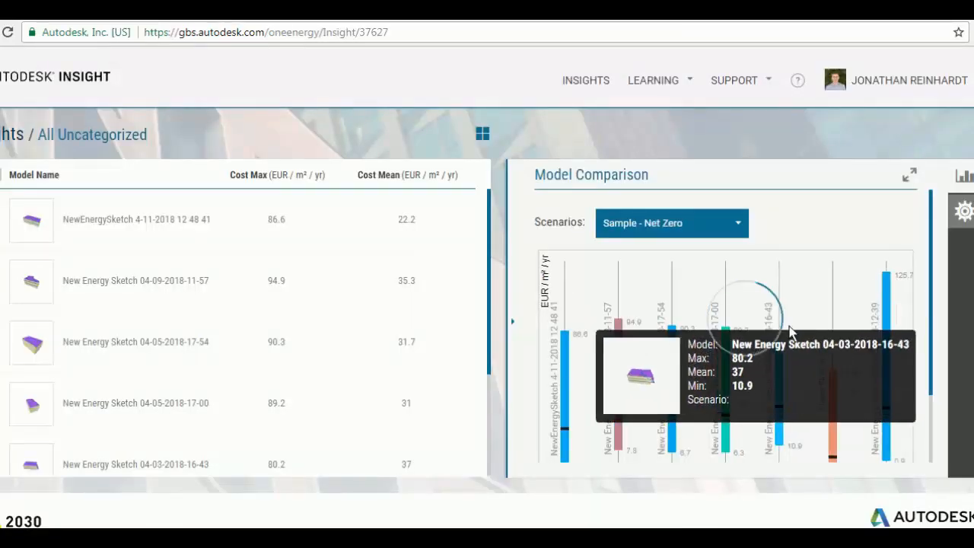